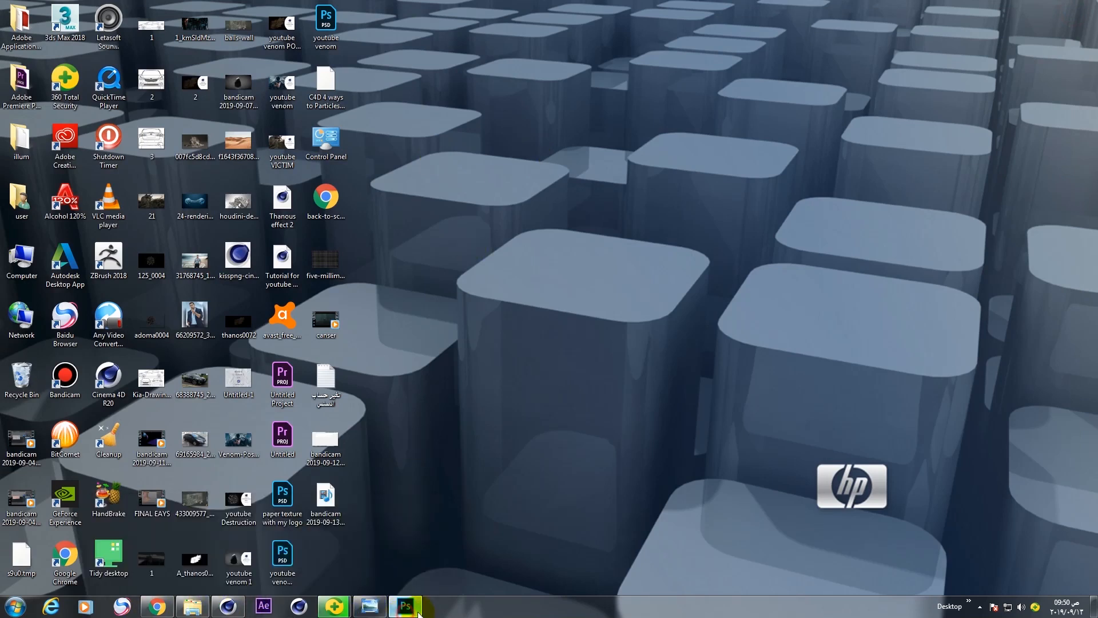
Bring the crumpled-paper Cinema 4D tutorial logo design forward in Photoshop
click(405, 605)
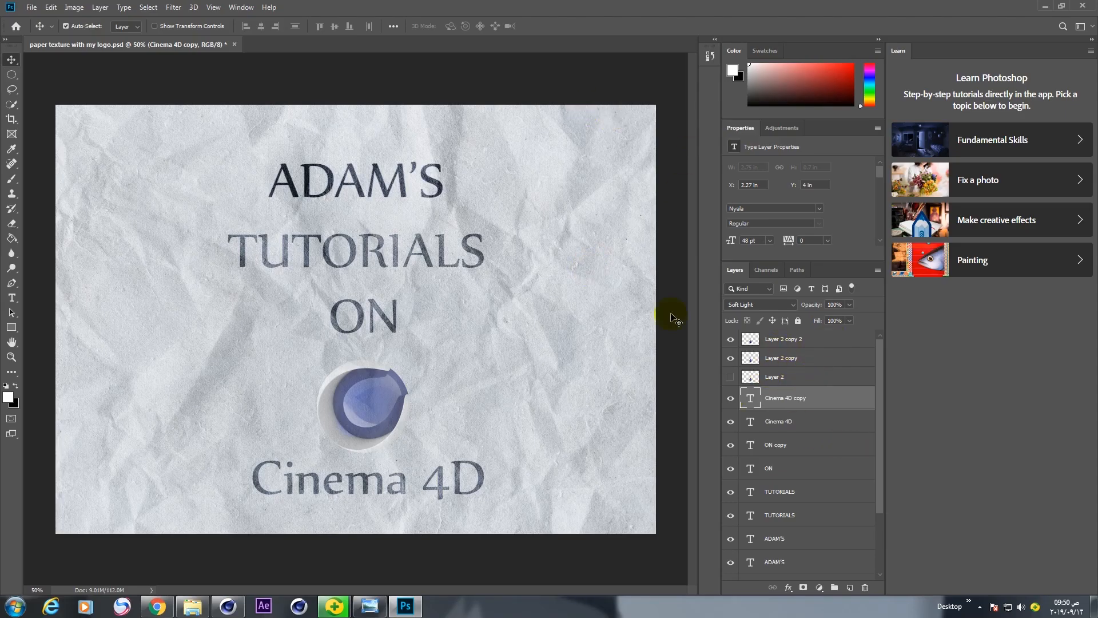
mouse_move(487, 286)
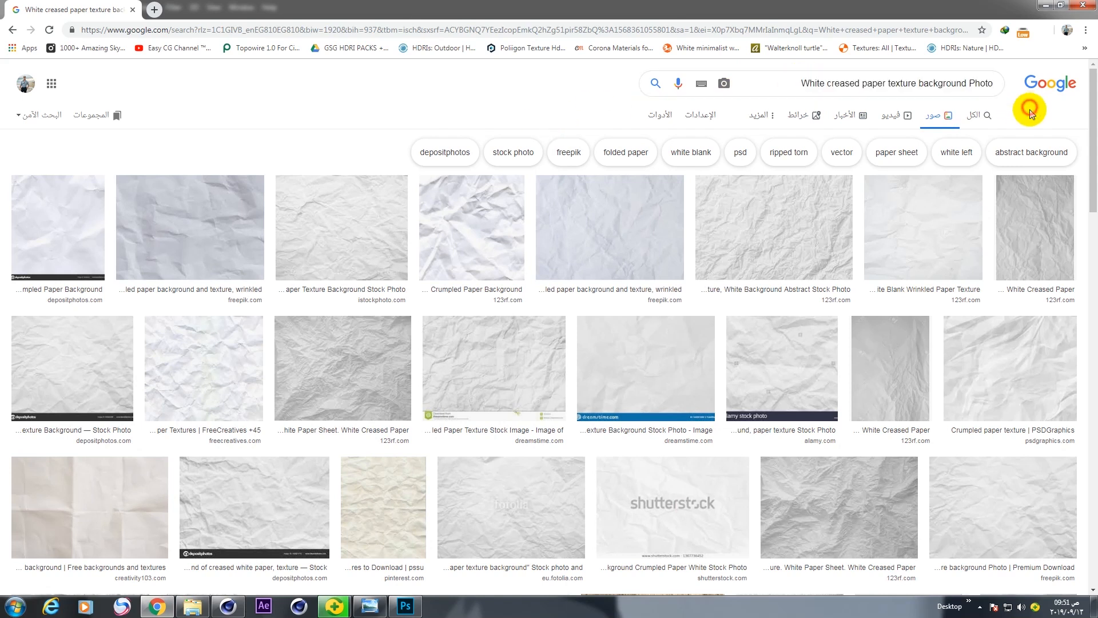
Show the ADAM'S, TUTORIALS, ON, Cinema 4D text and logo layers, then cancel Save As
click(405, 606)
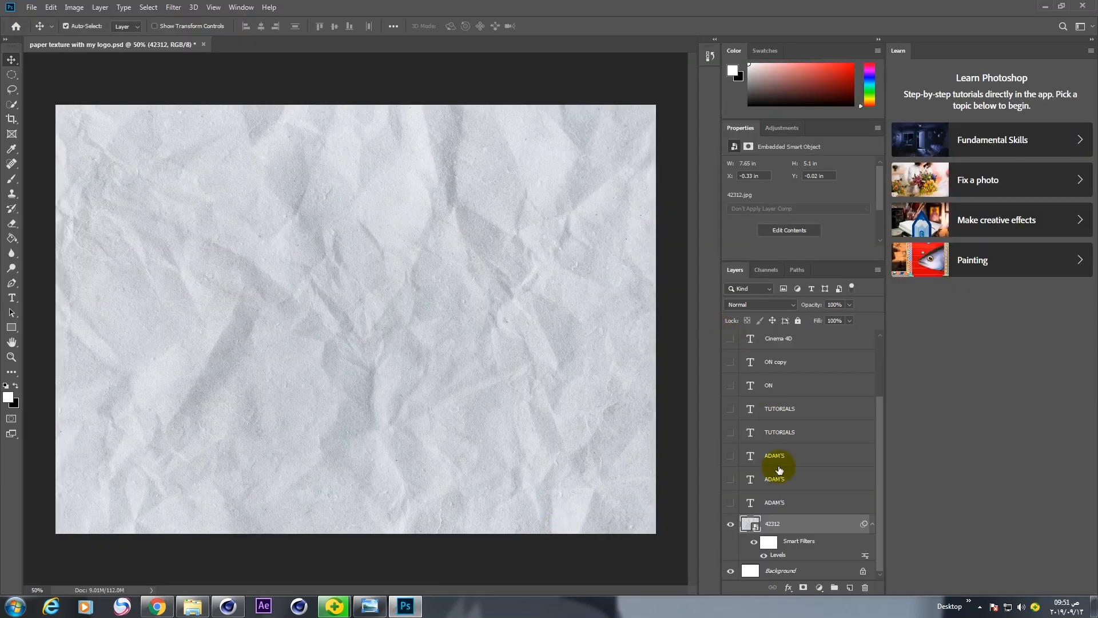
click(788, 478)
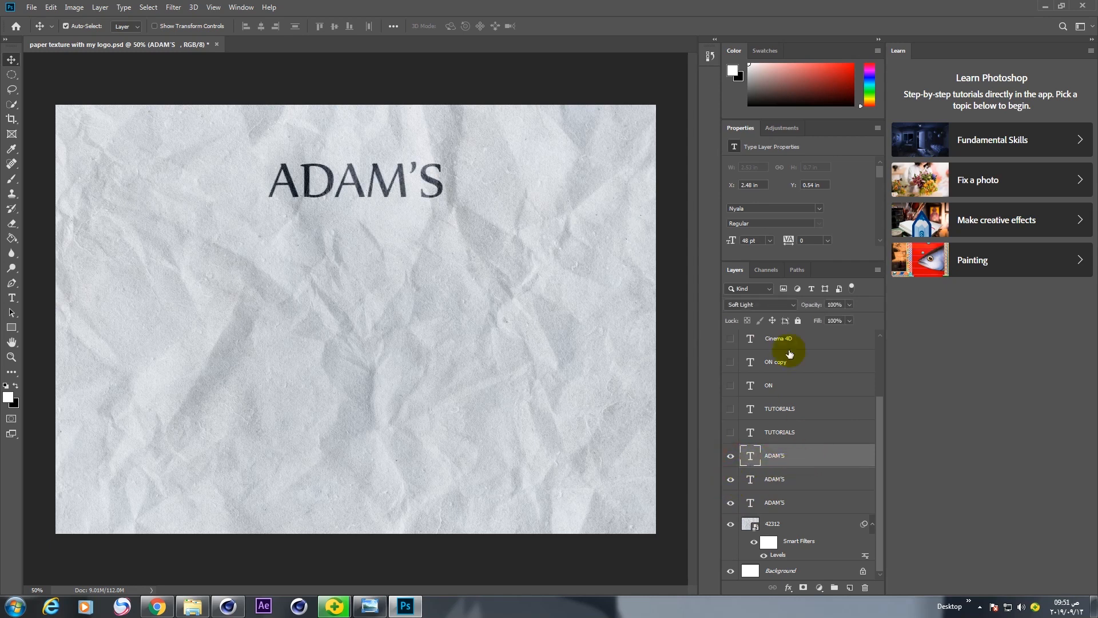
click(779, 432)
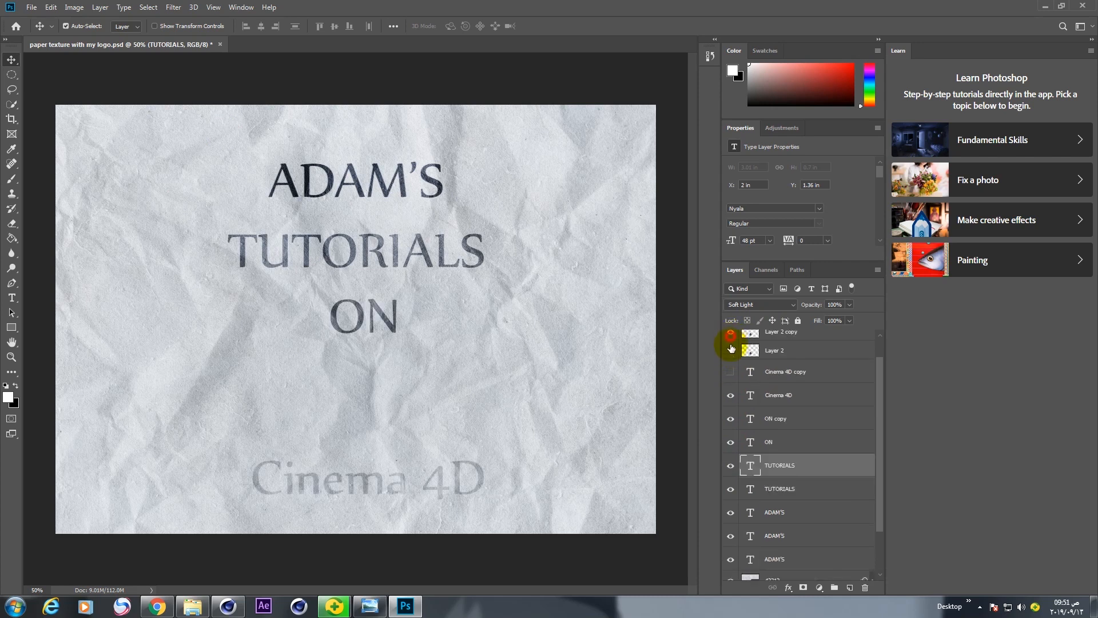
click(731, 349)
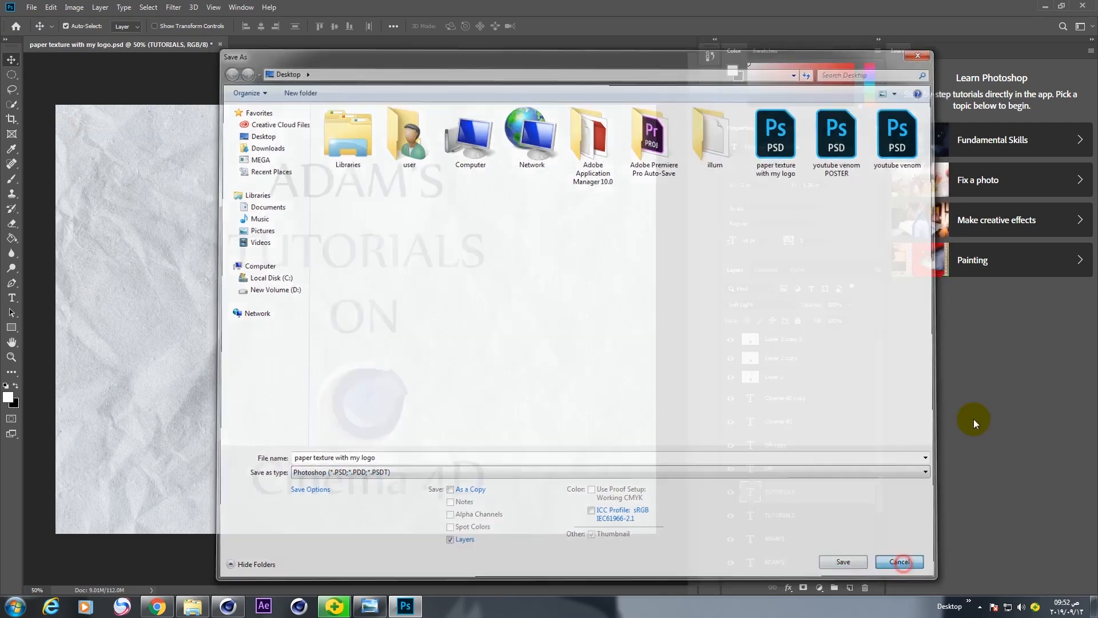
click(898, 561)
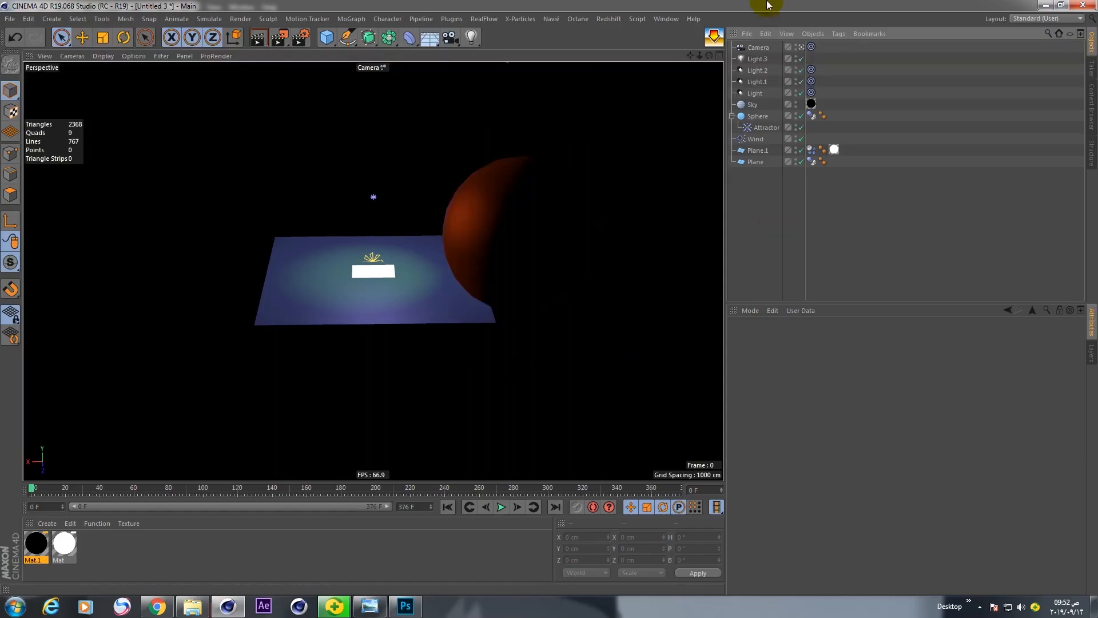
Preview the finished 1.c4d scene, then return to the Untitled 3 project
click(664, 19)
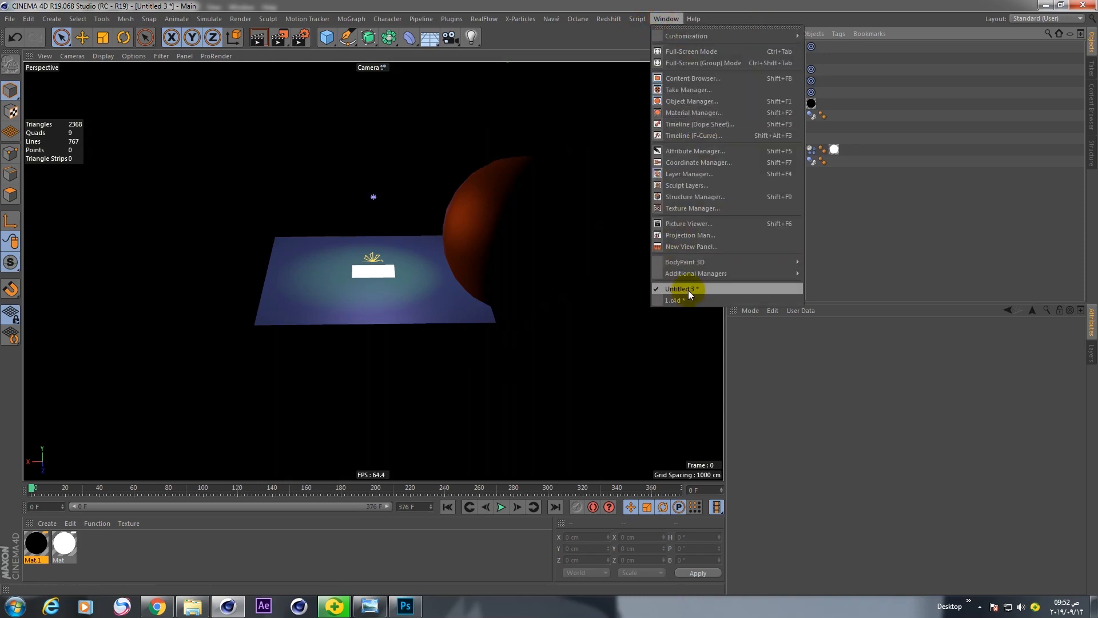
click(673, 300)
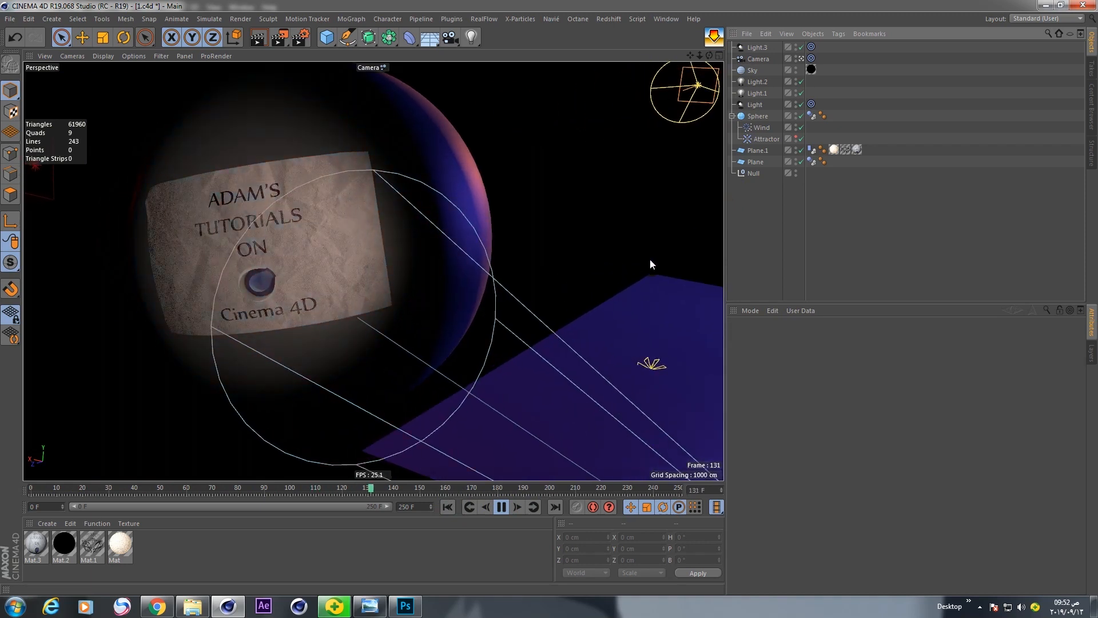
click(664, 18)
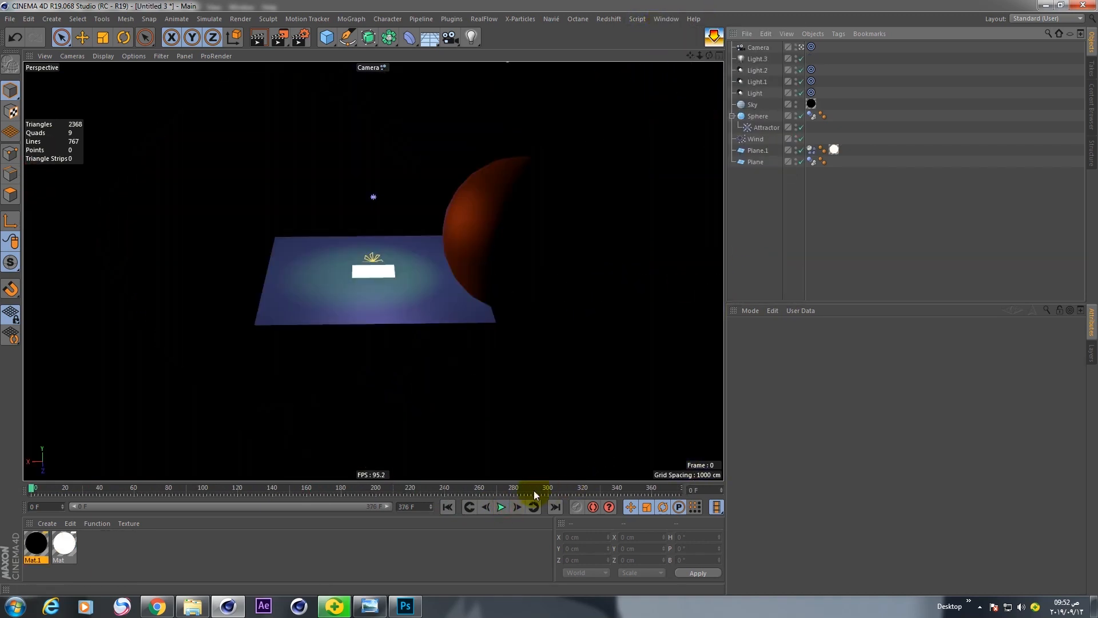
Play the simulation until the white sheet clings to the sphere, then pause
click(500, 506)
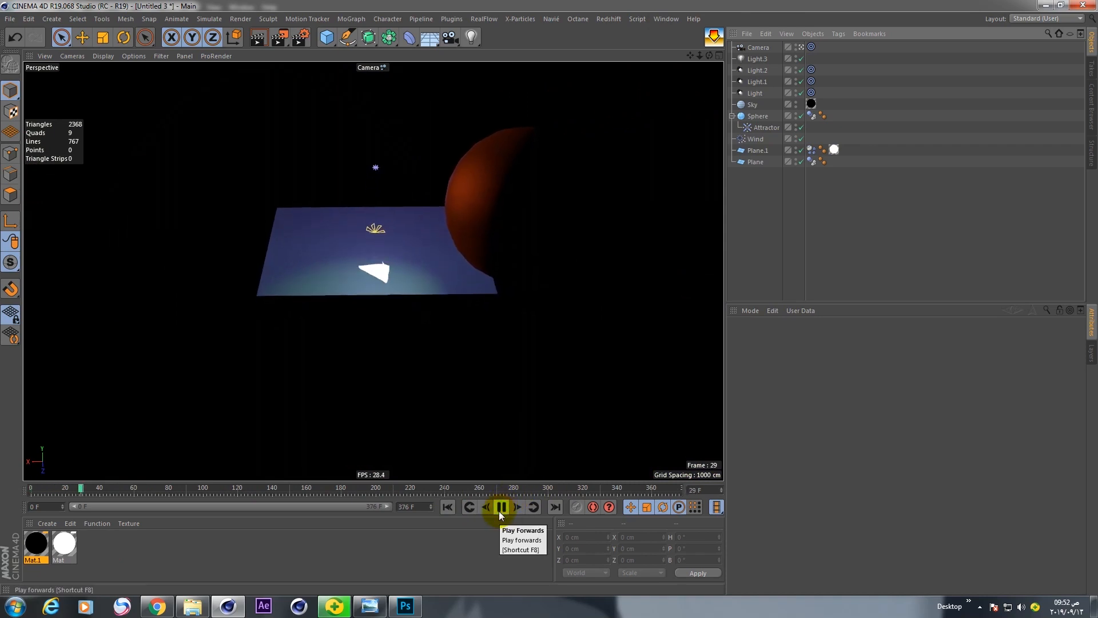
click(500, 506)
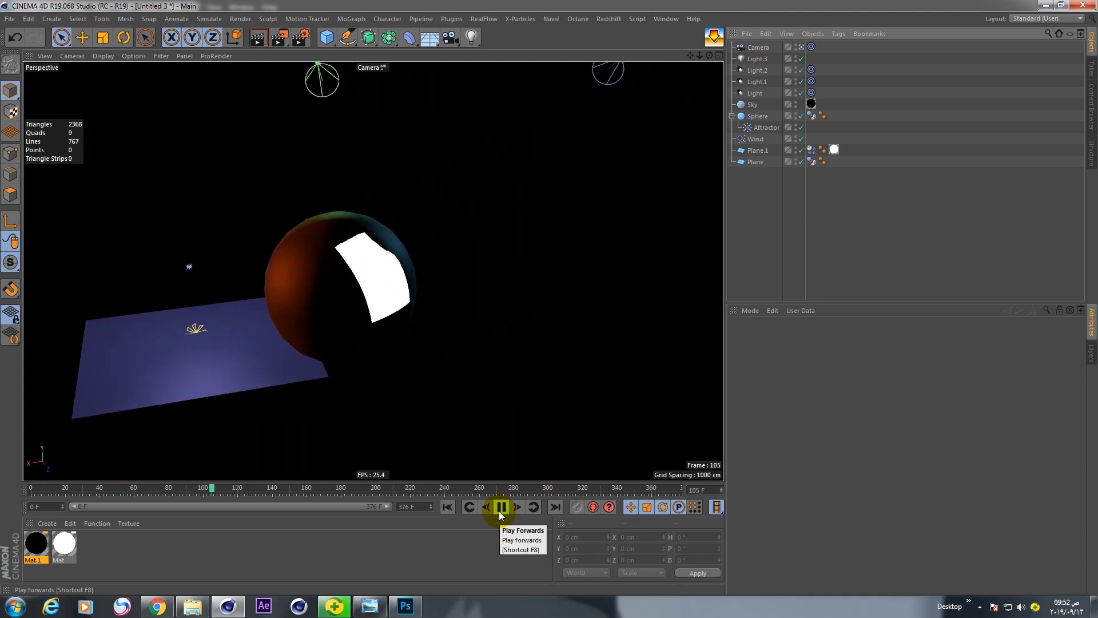
click(500, 506)
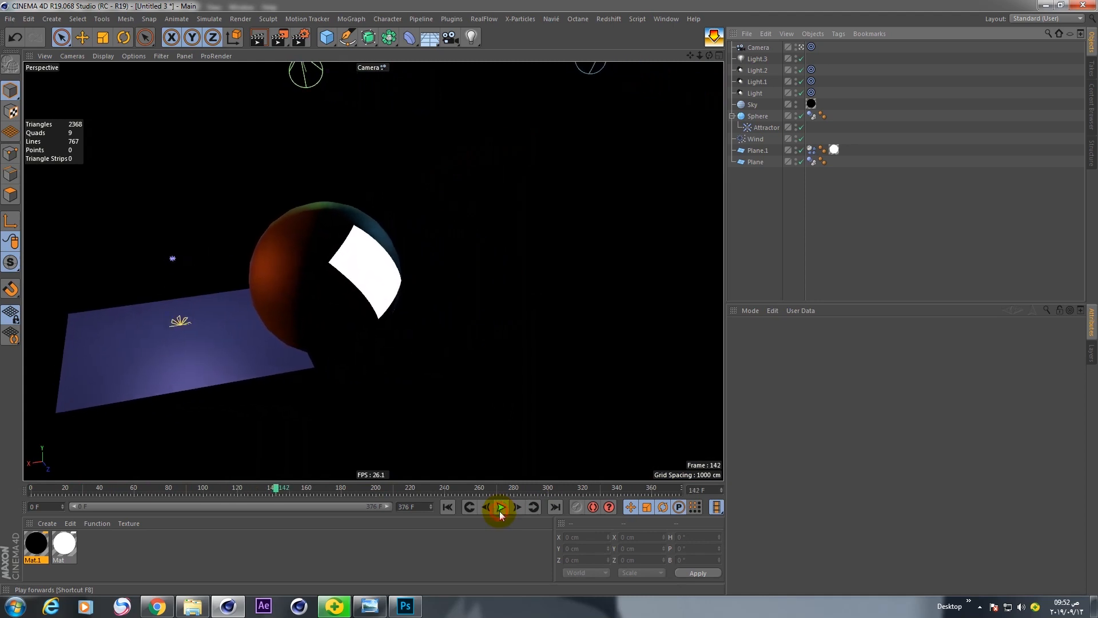
click(10, 19)
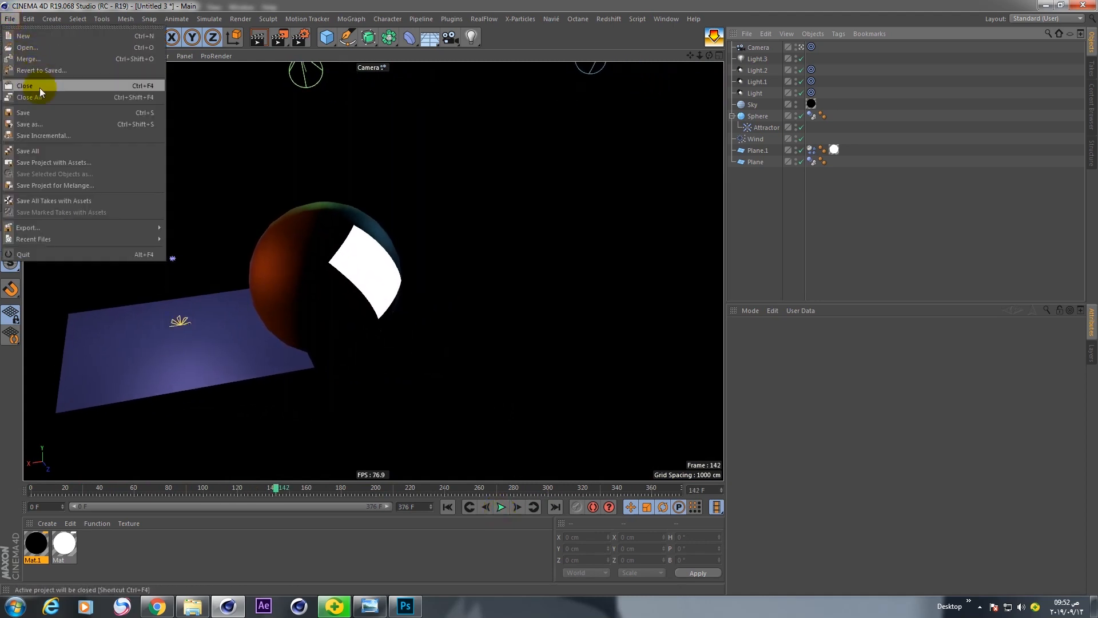
mouse_move(23, 36)
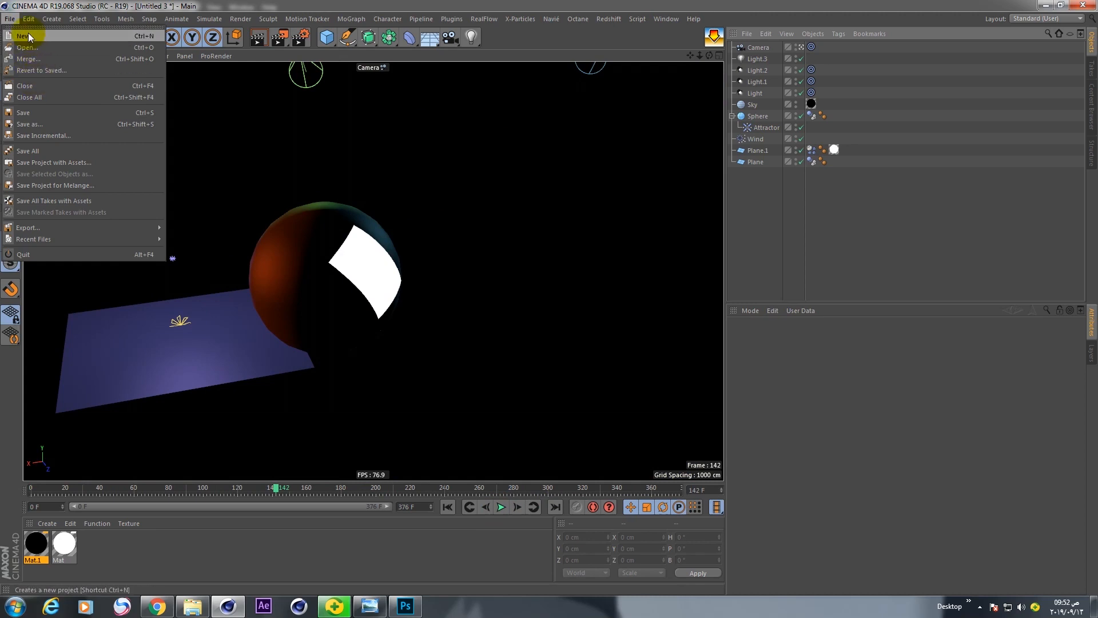
Start a new project, add planes, and size Plane.1 to 400 × 250 cm
click(22, 35)
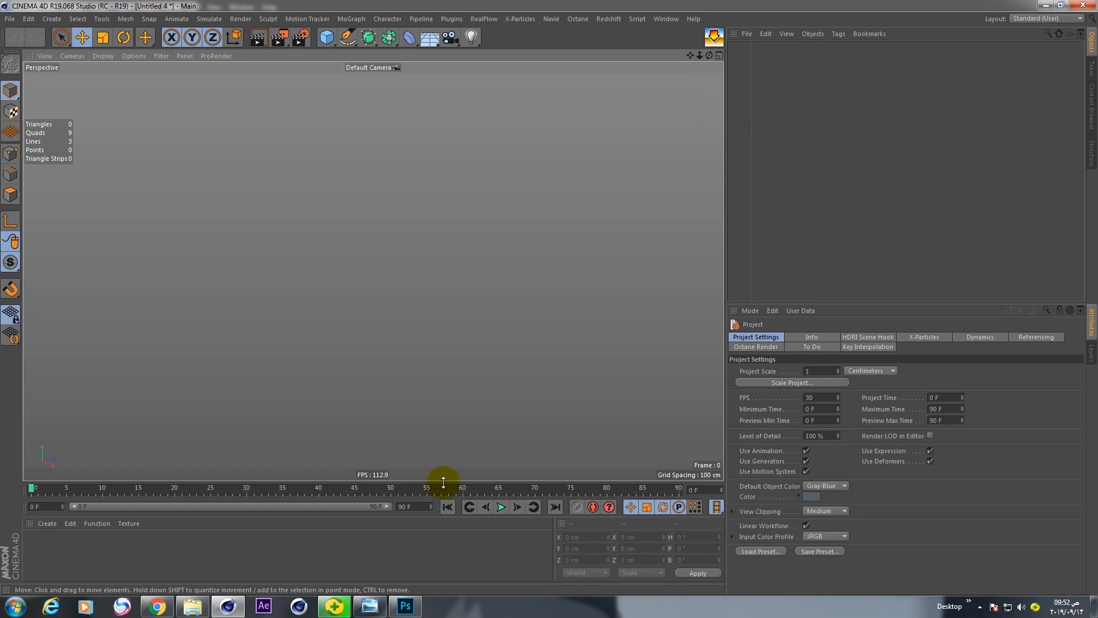
click(326, 37)
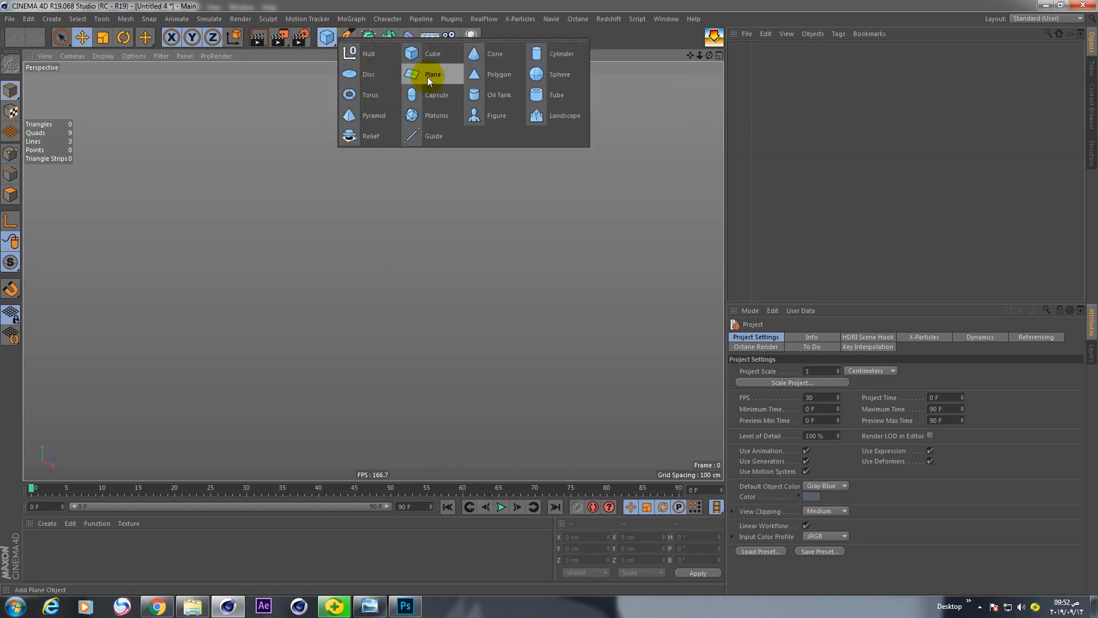
click(432, 75)
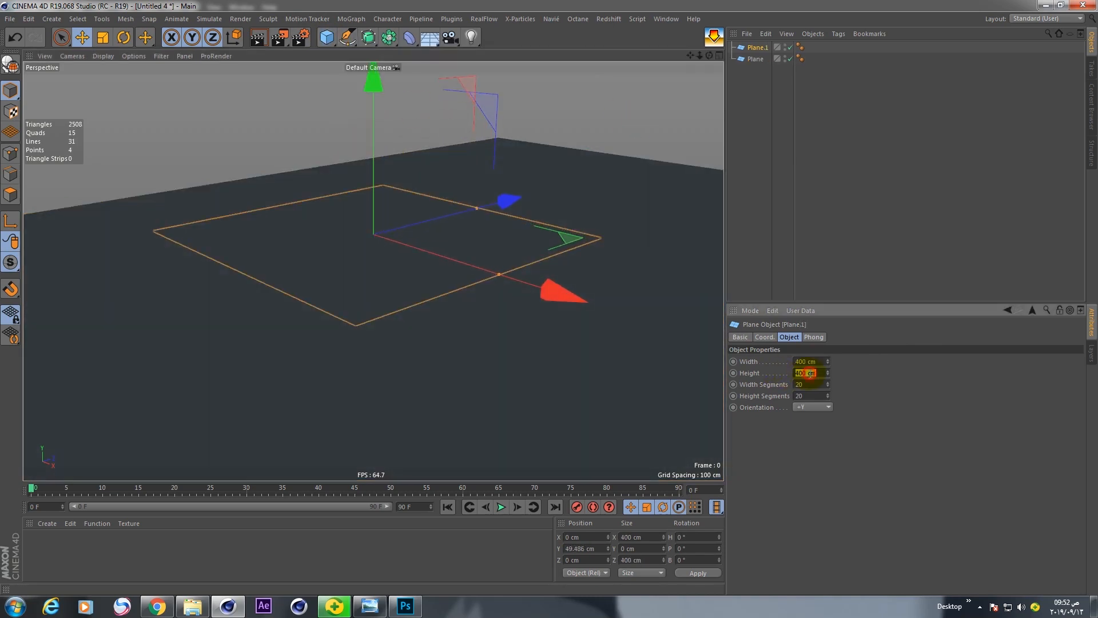
text(250)
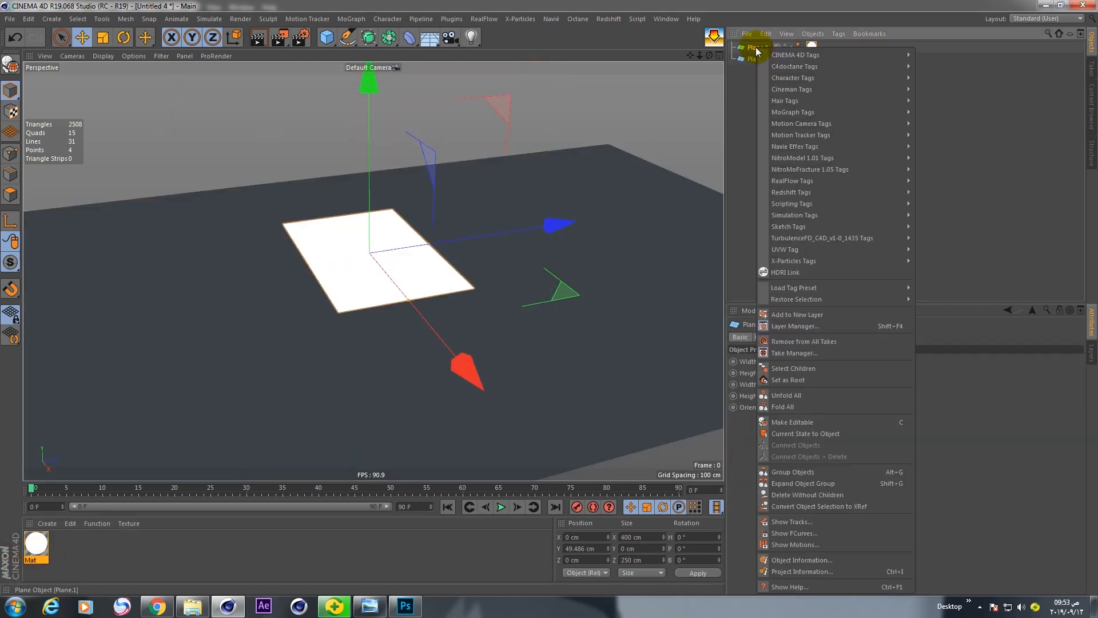
Add a dynamics body to Plane.1 with Drag 10% and Lift 100%
click(794, 55)
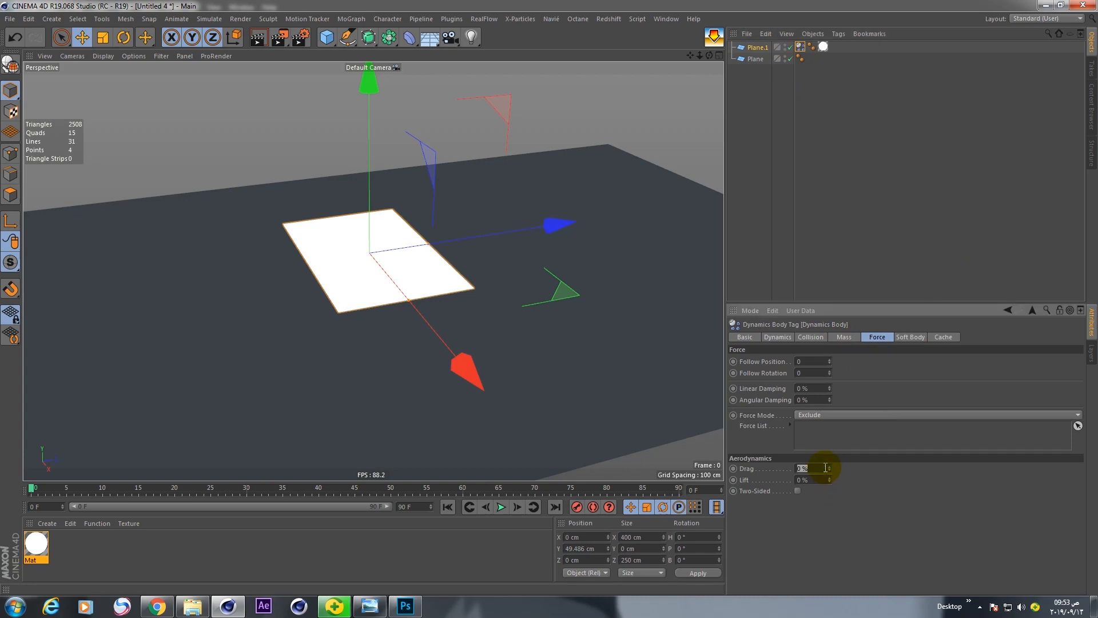
text(10)
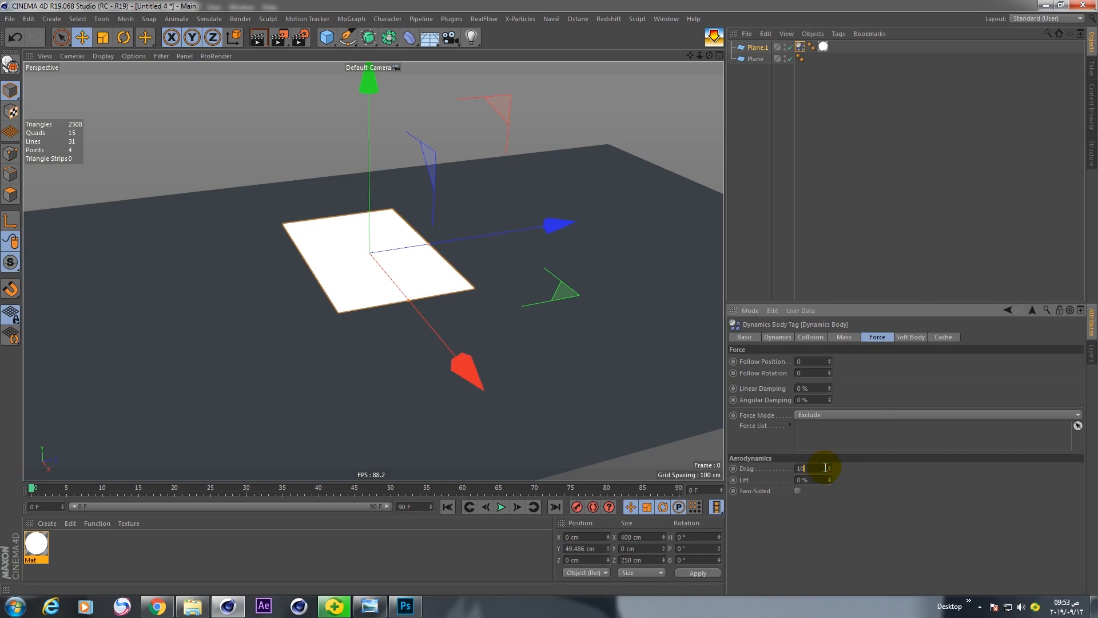
click(802, 480)
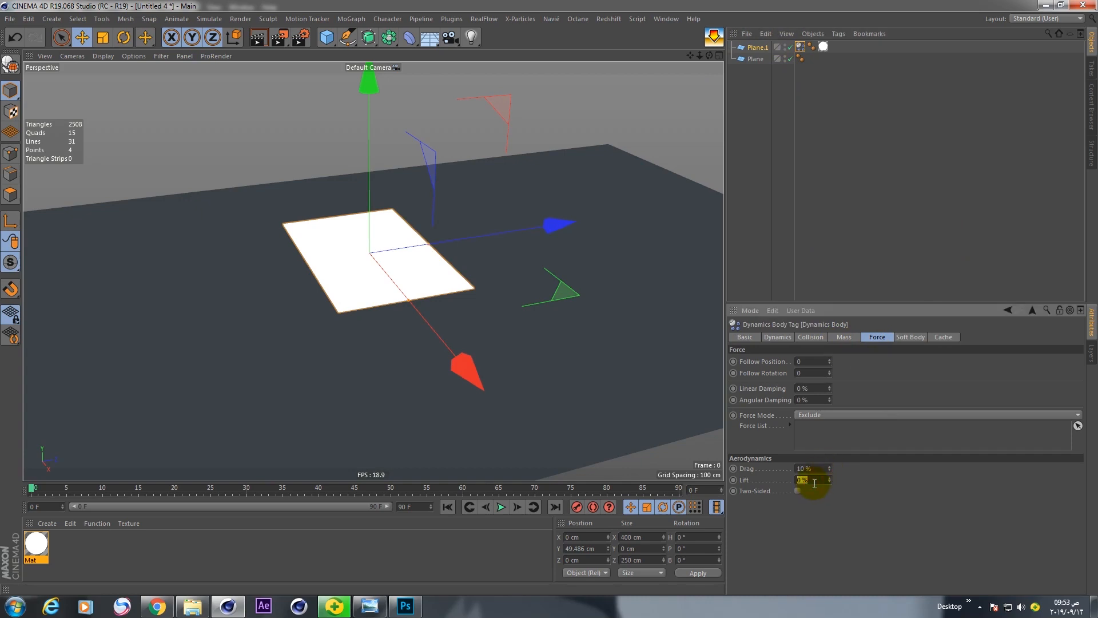
text(100)
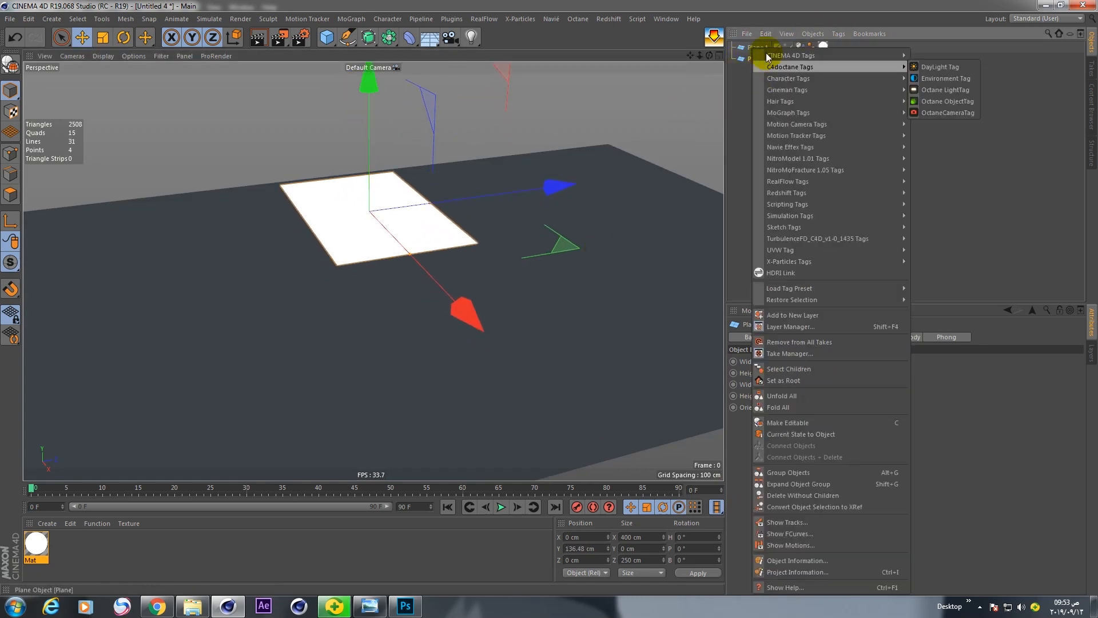
mouse_move(798, 215)
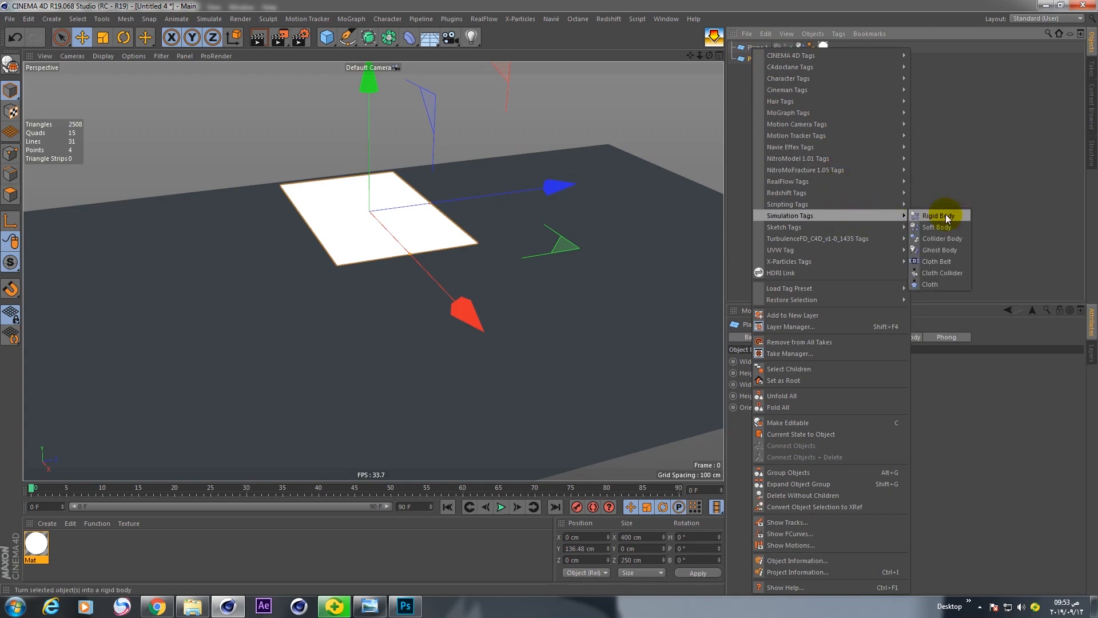
mouse_move(941, 238)
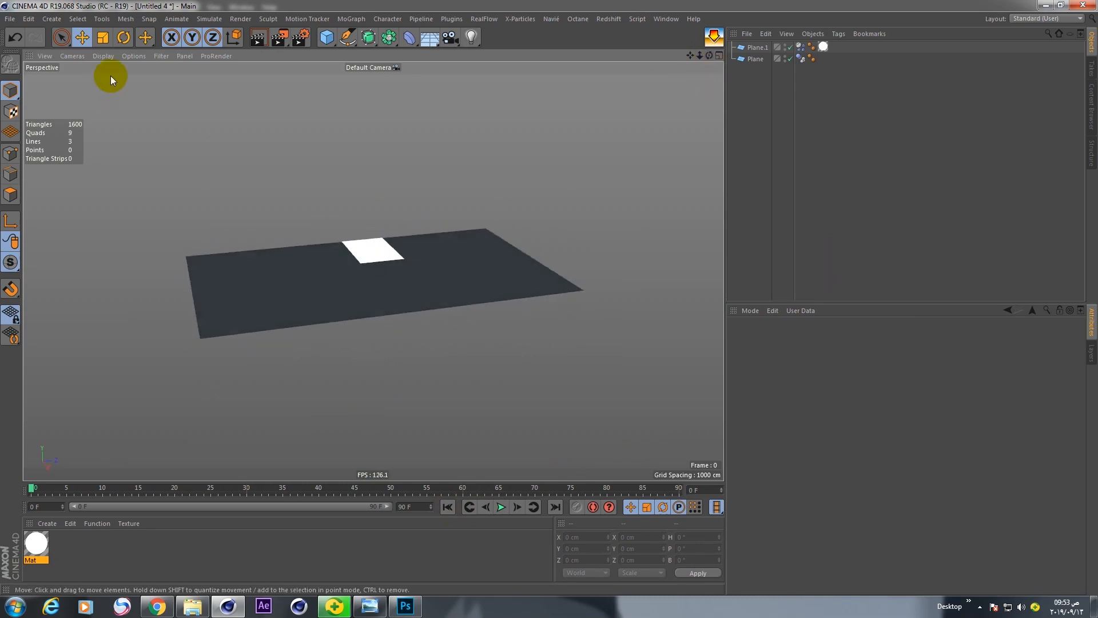
Add a Wind force from Simulate > Particles and adjust its wind speed setting
click(176, 18)
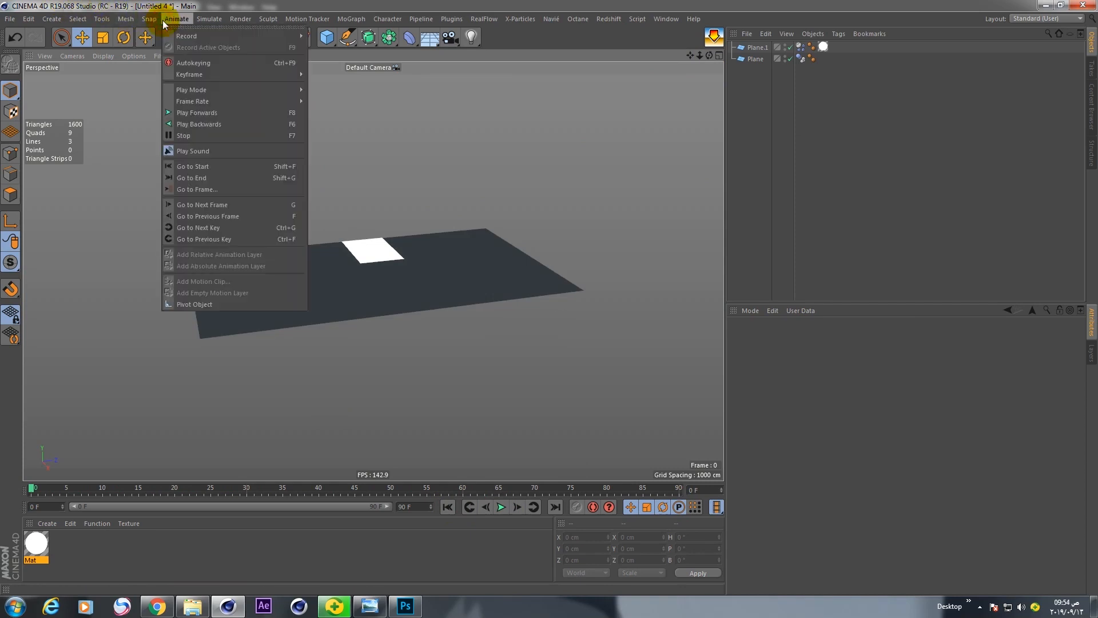
click(209, 19)
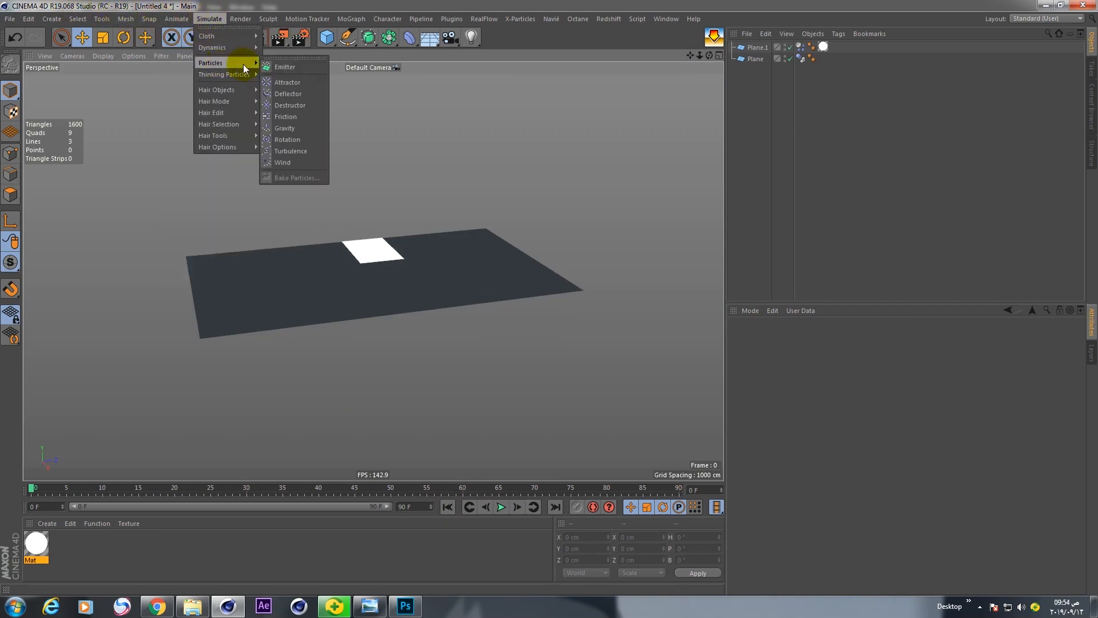
click(282, 162)
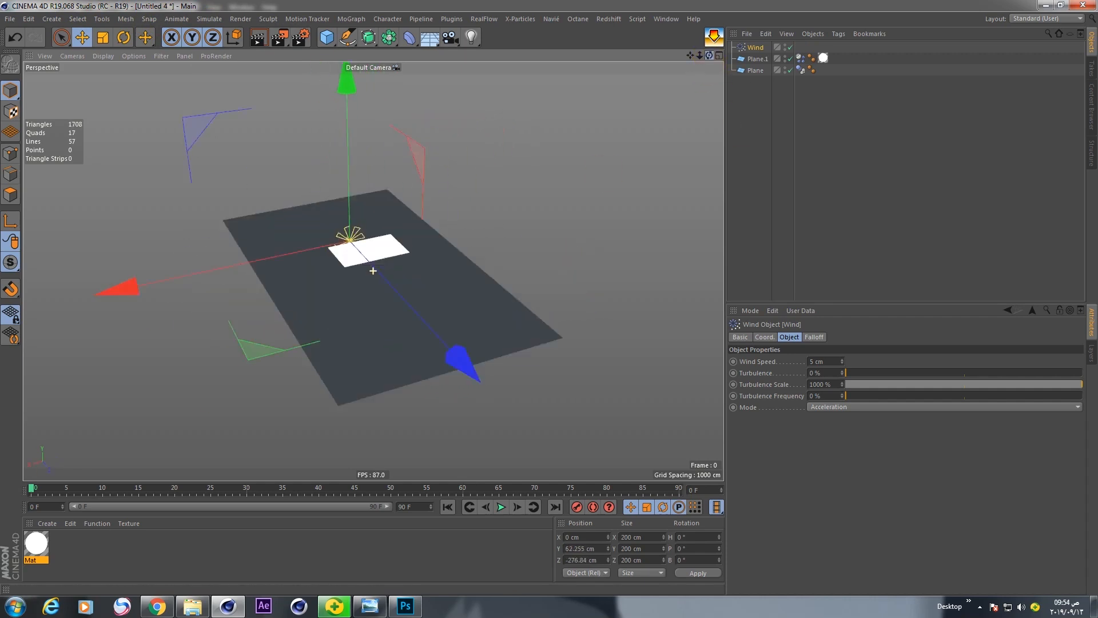
drag(371, 274, 420, 259)
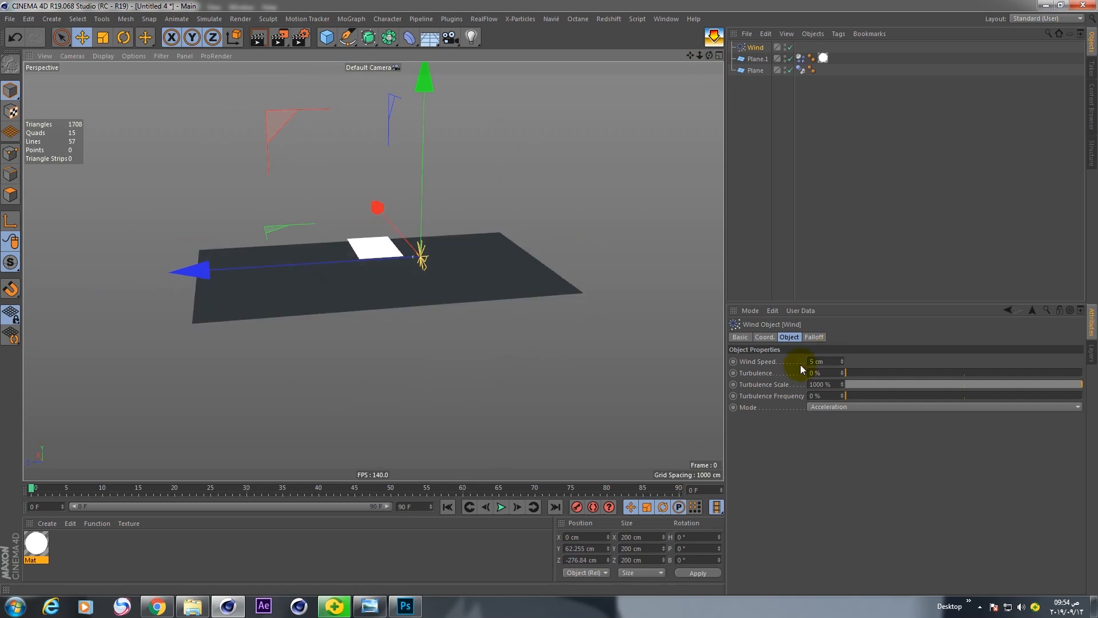
click(819, 361)
text(70)
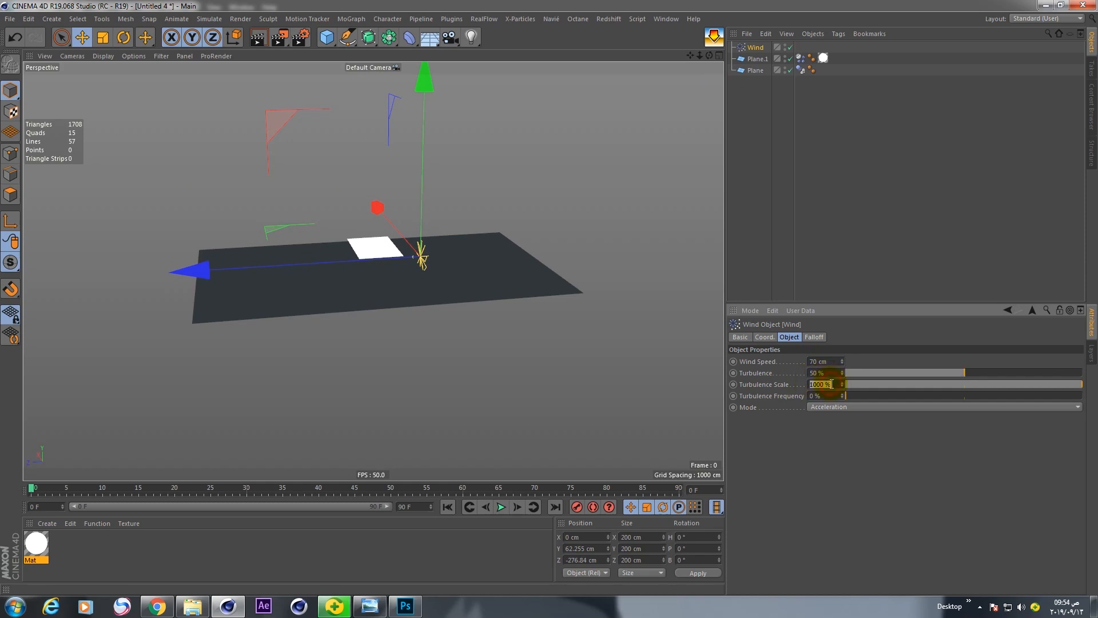
text(15)
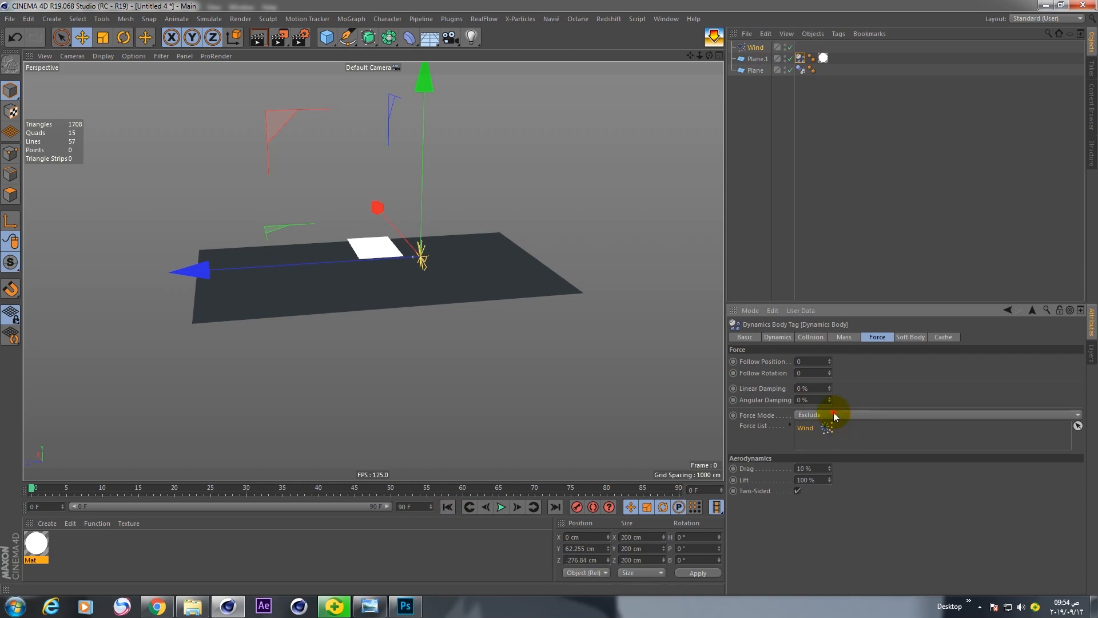
Run a test playback of the wind simulation and return to the start
click(809, 414)
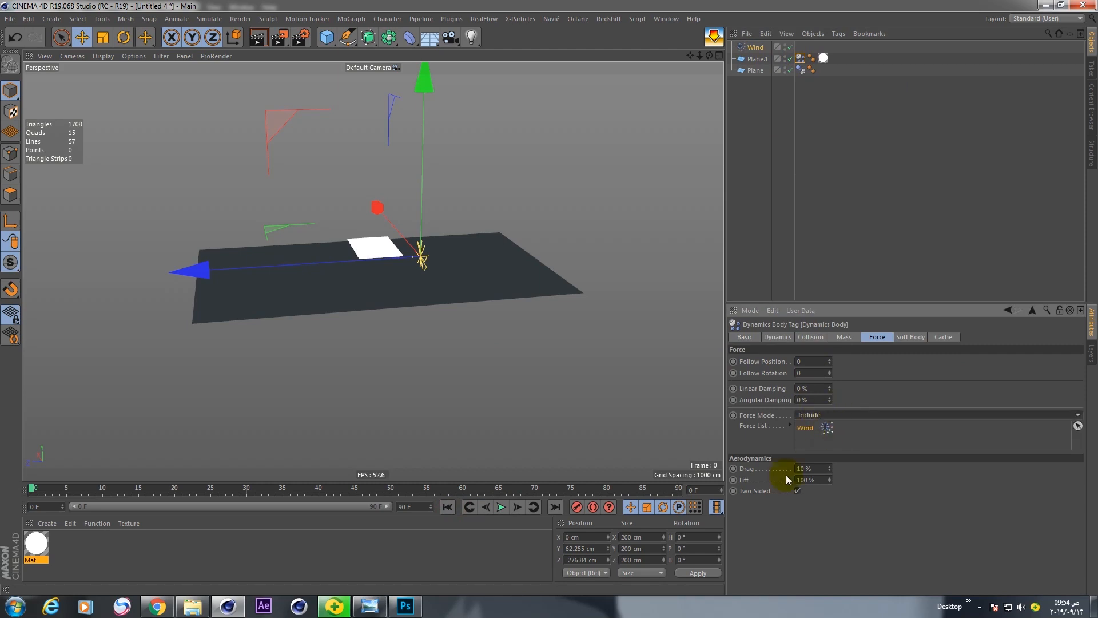
click(501, 506)
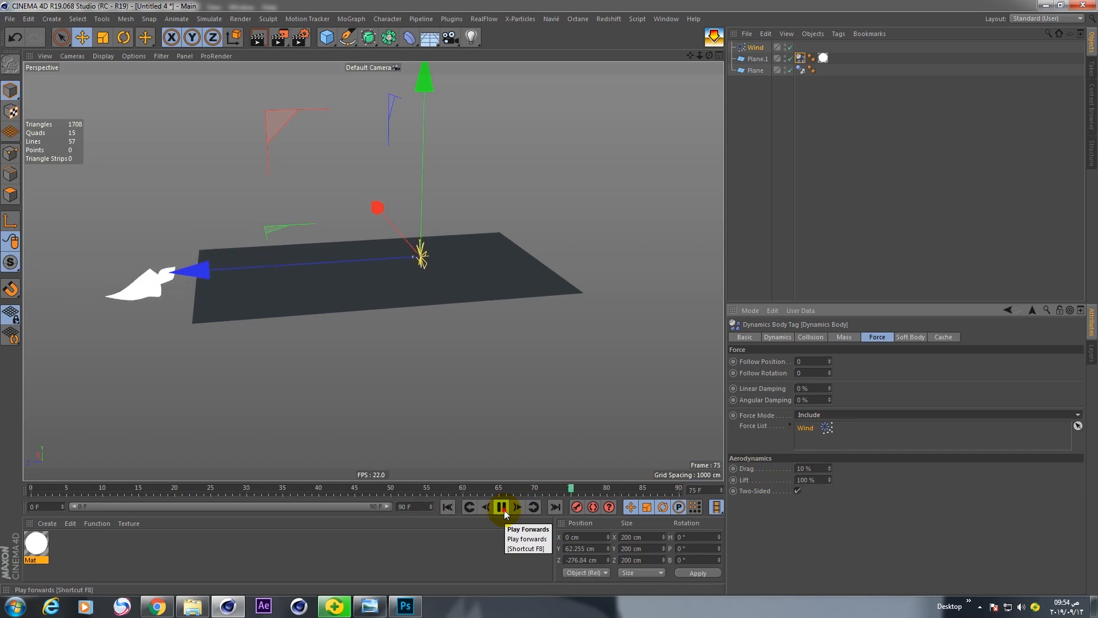
click(502, 506)
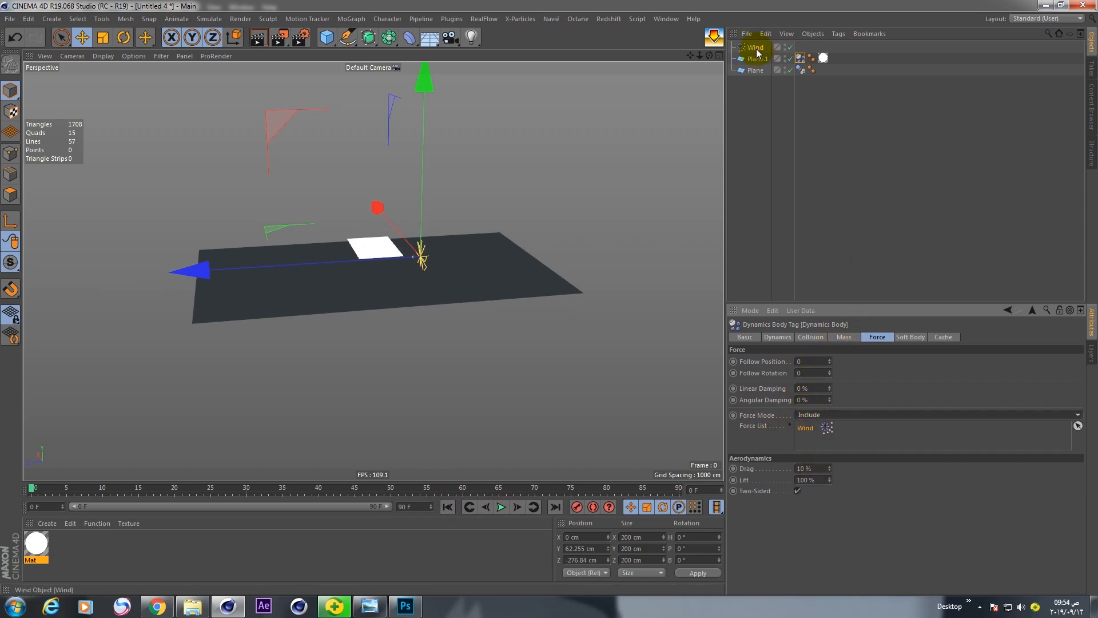
Set the Wind to Force mode and replay the simulation
click(755, 47)
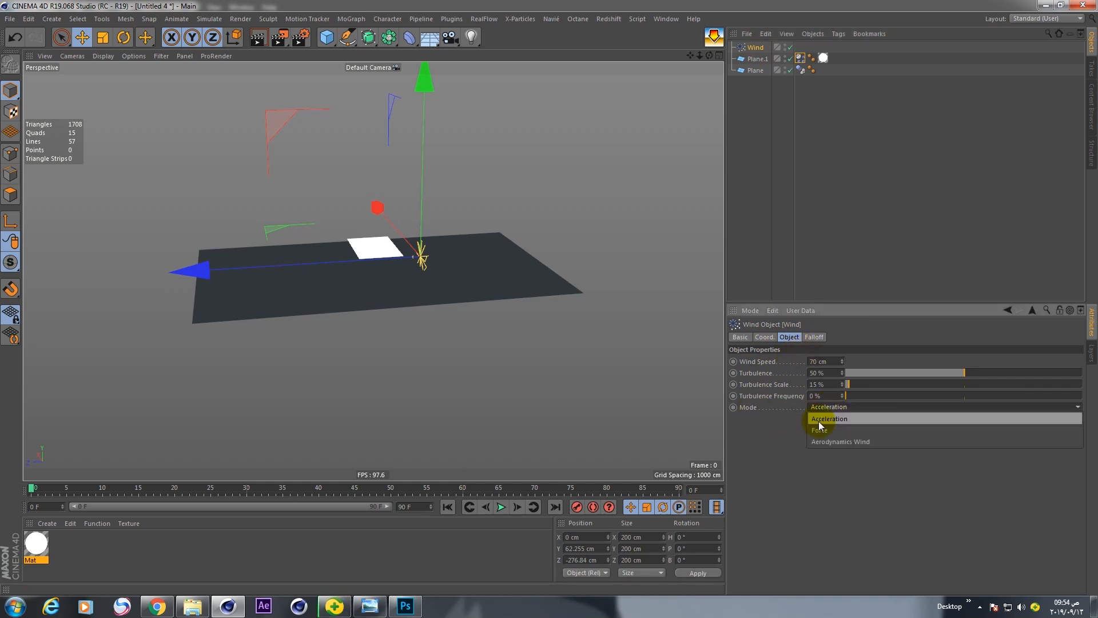
click(818, 430)
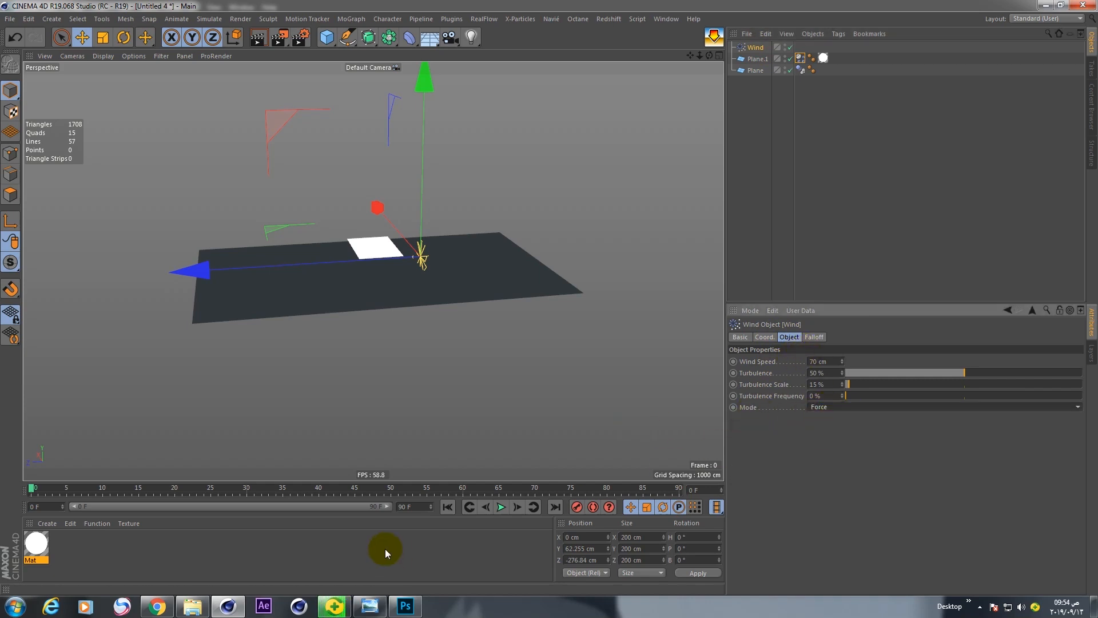
click(500, 506)
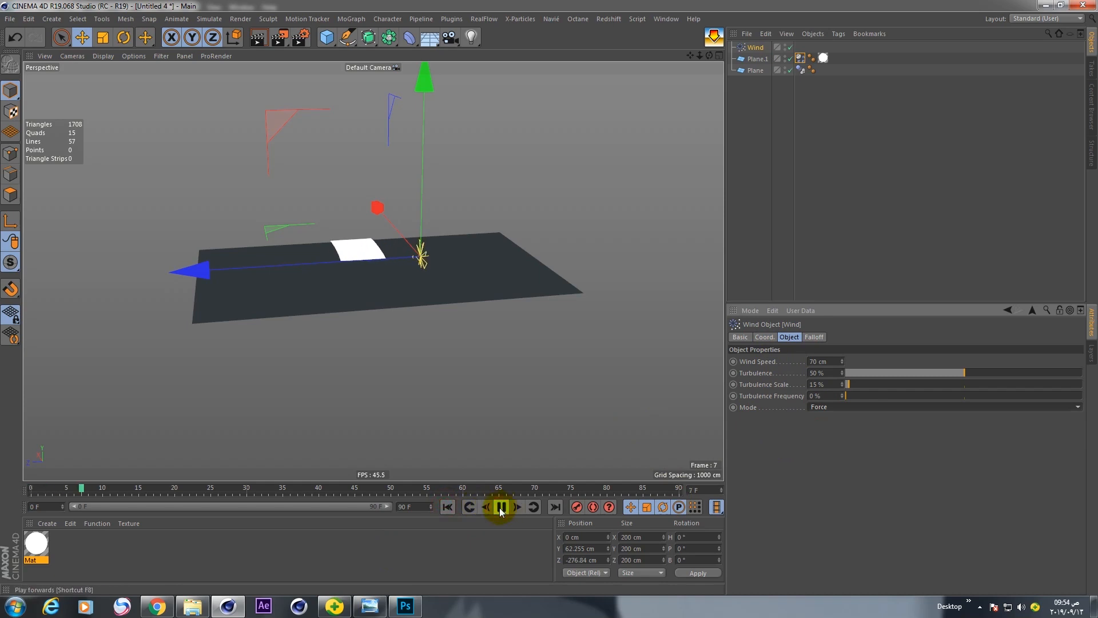
click(499, 506)
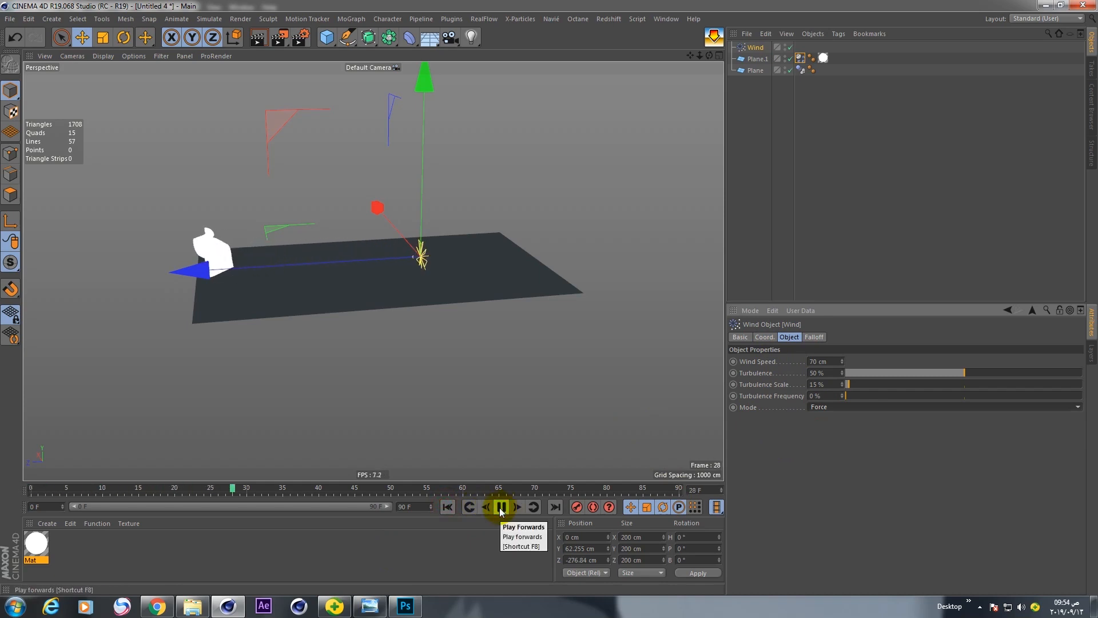
click(500, 506)
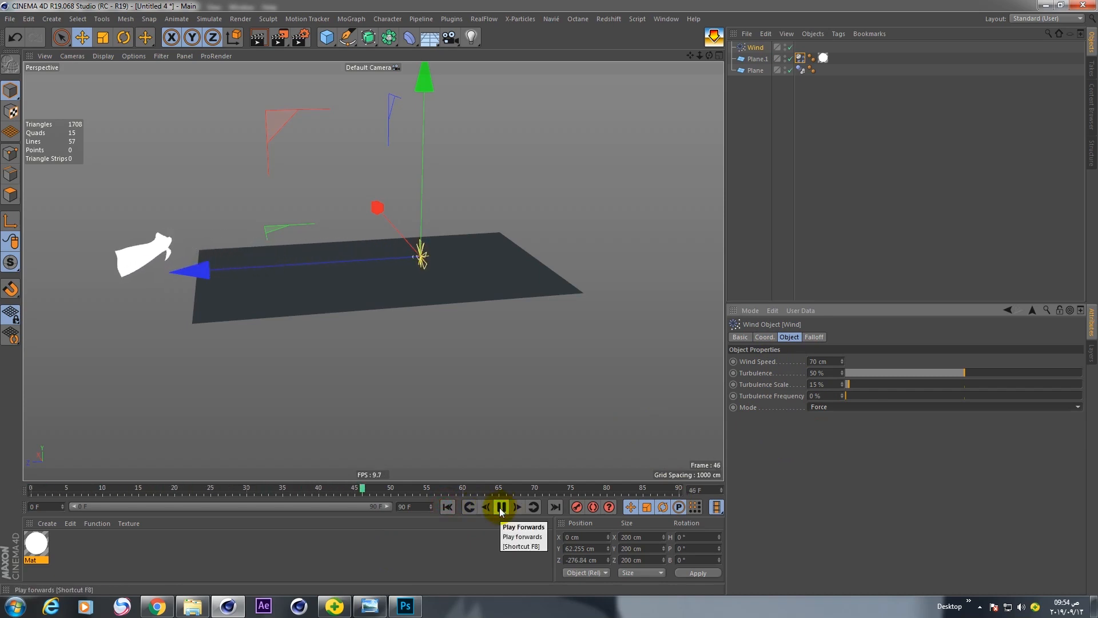
click(758, 59)
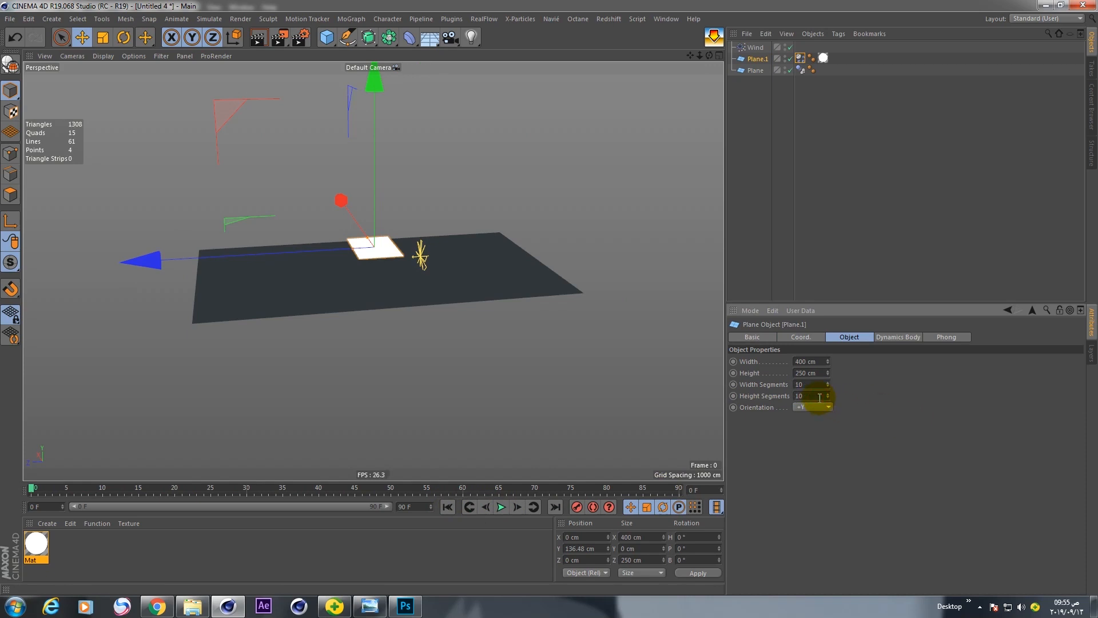
Replay the simulation with the 10 × 10 segmented paper
click(500, 506)
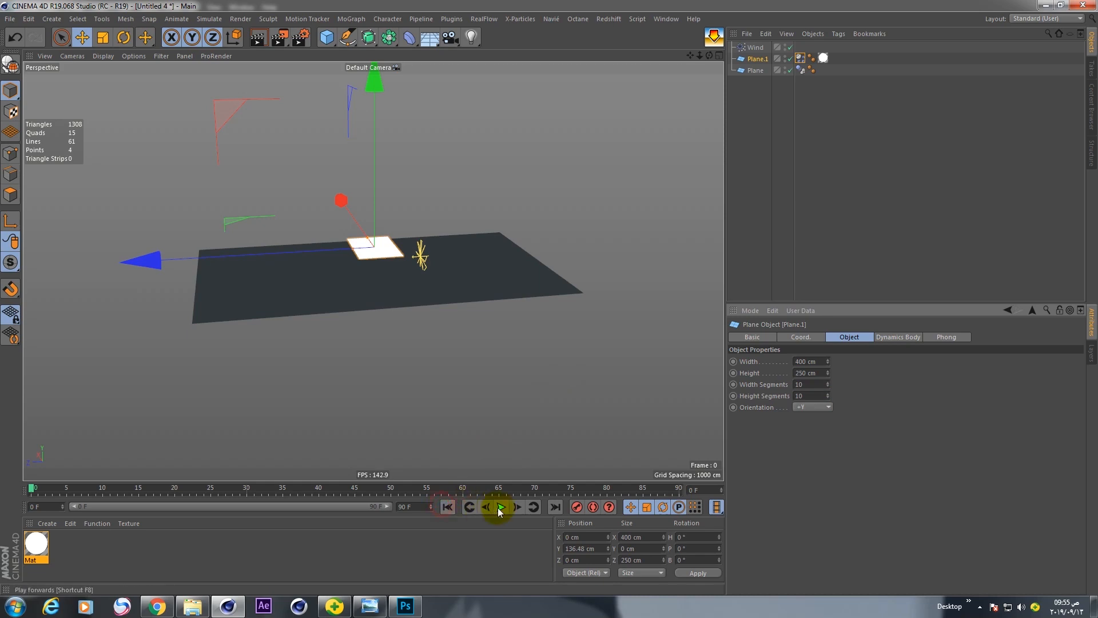
click(499, 506)
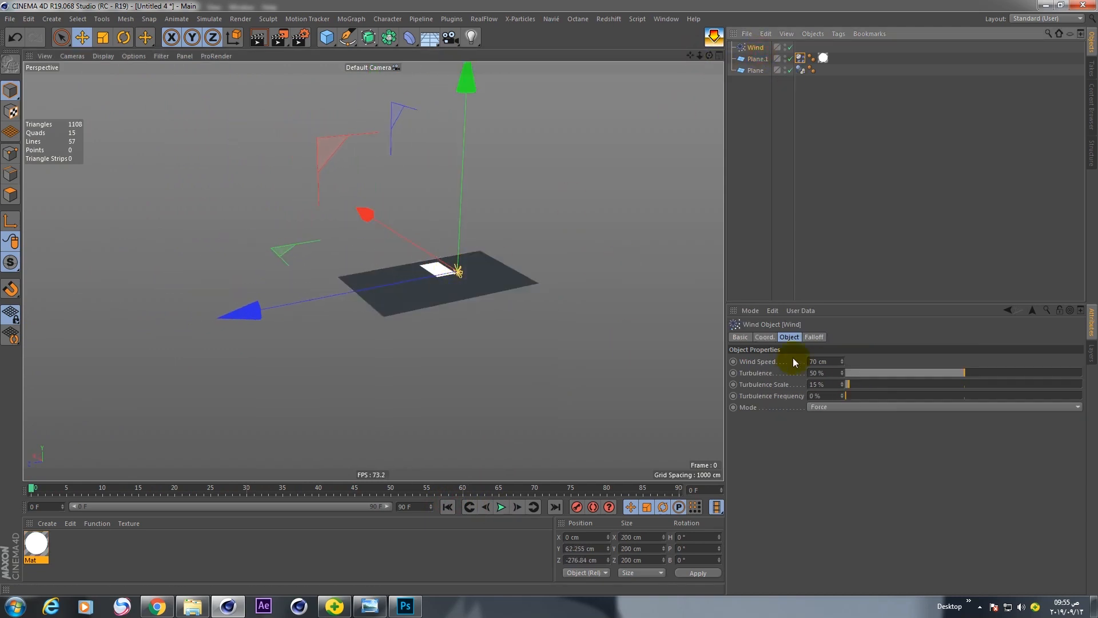
Pitch the Wind to 45° and play the simulation
click(764, 337)
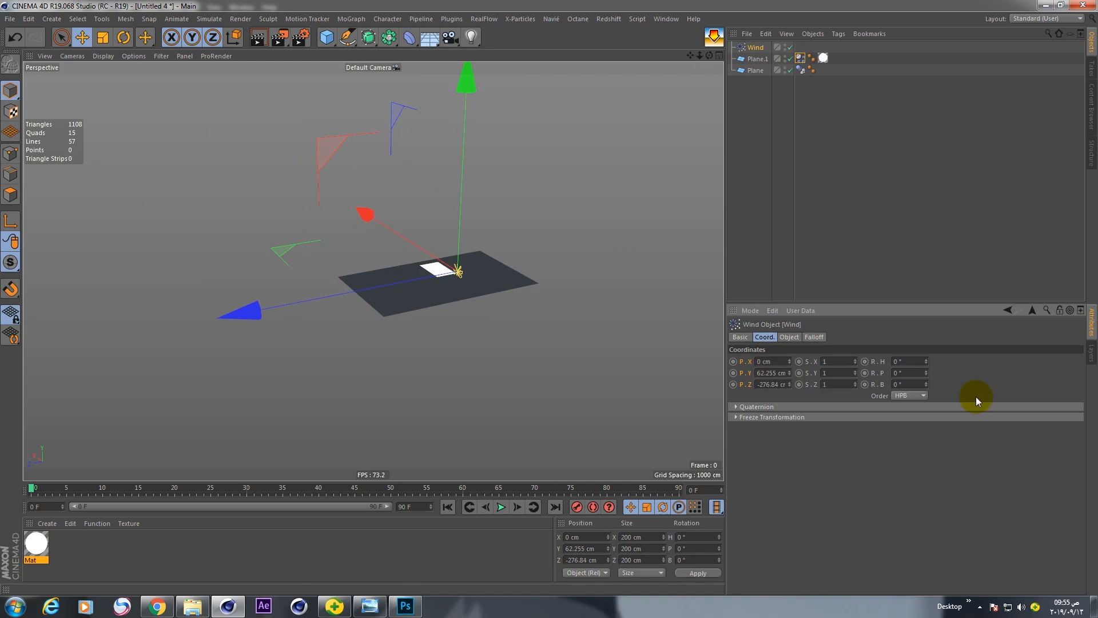
click(904, 372)
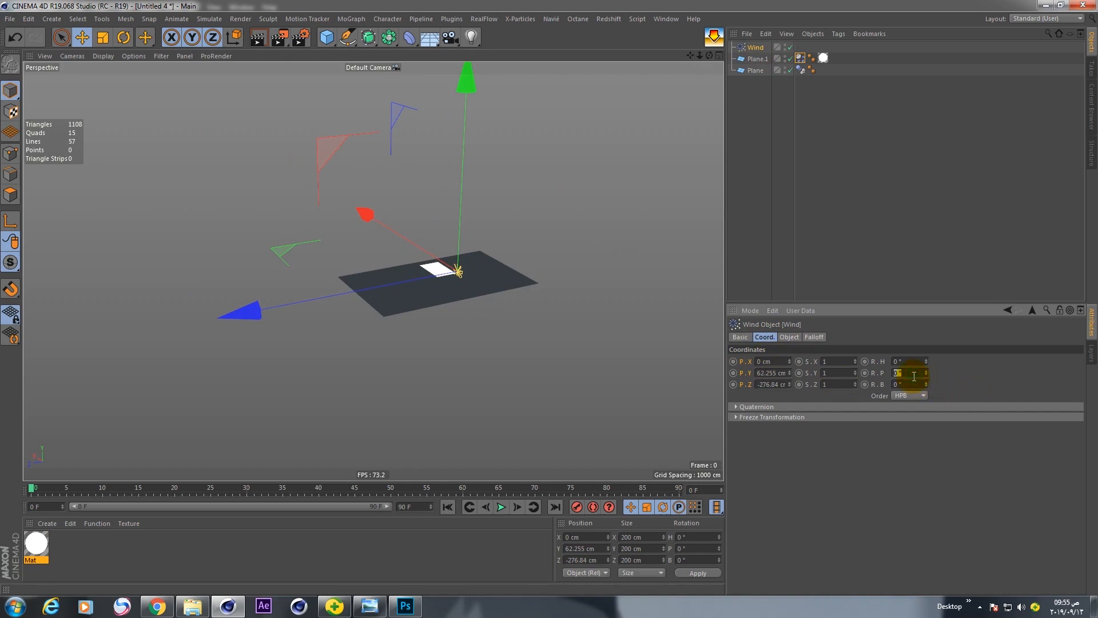
text(45)
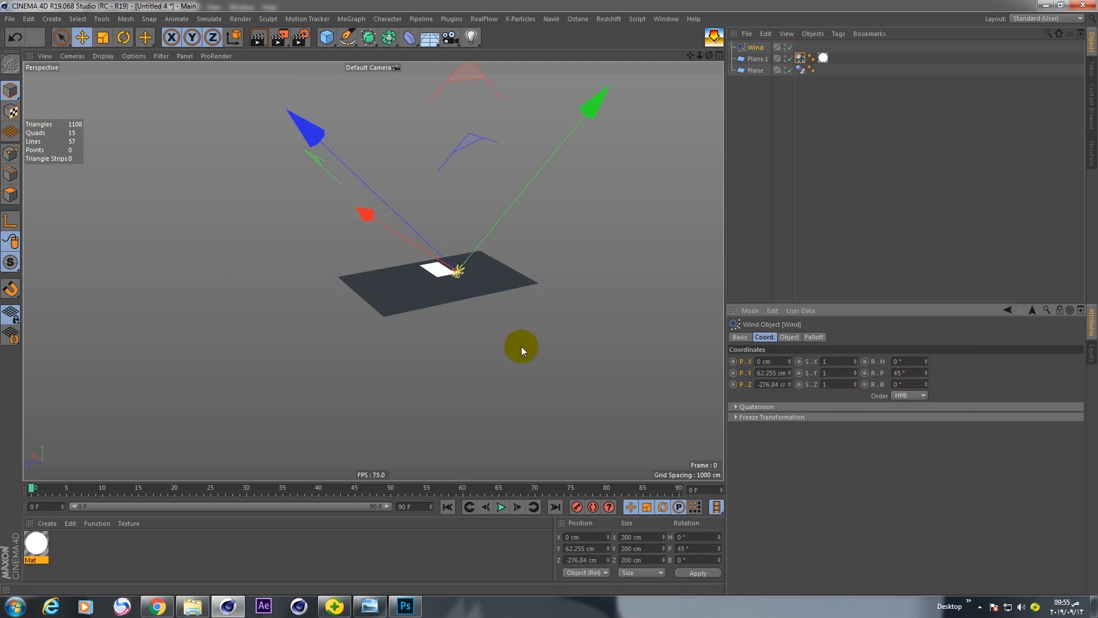
click(500, 506)
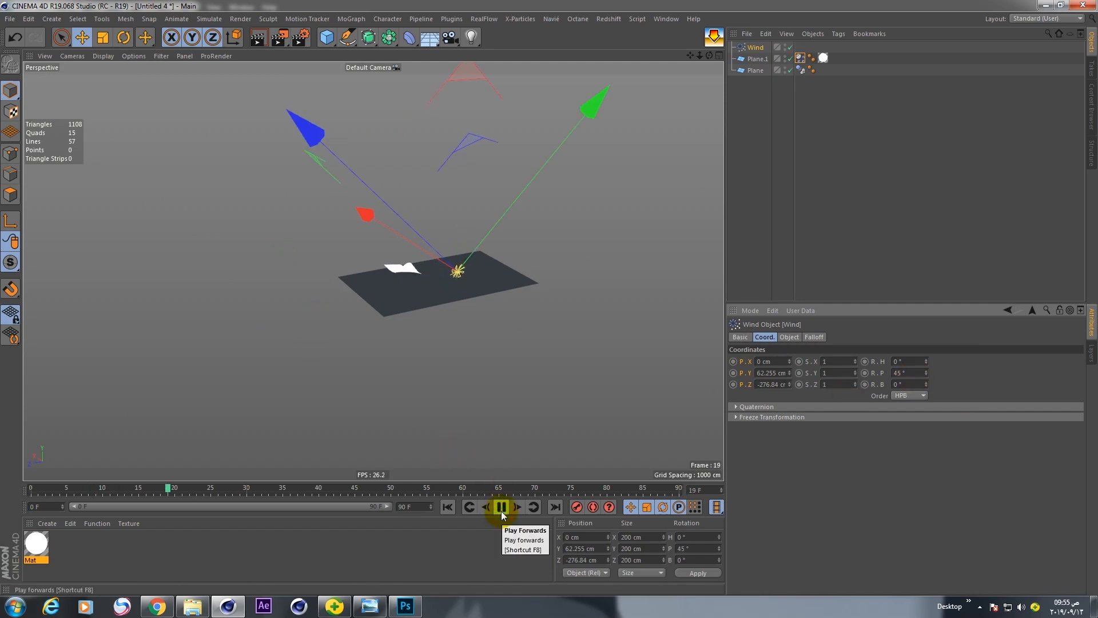
click(501, 506)
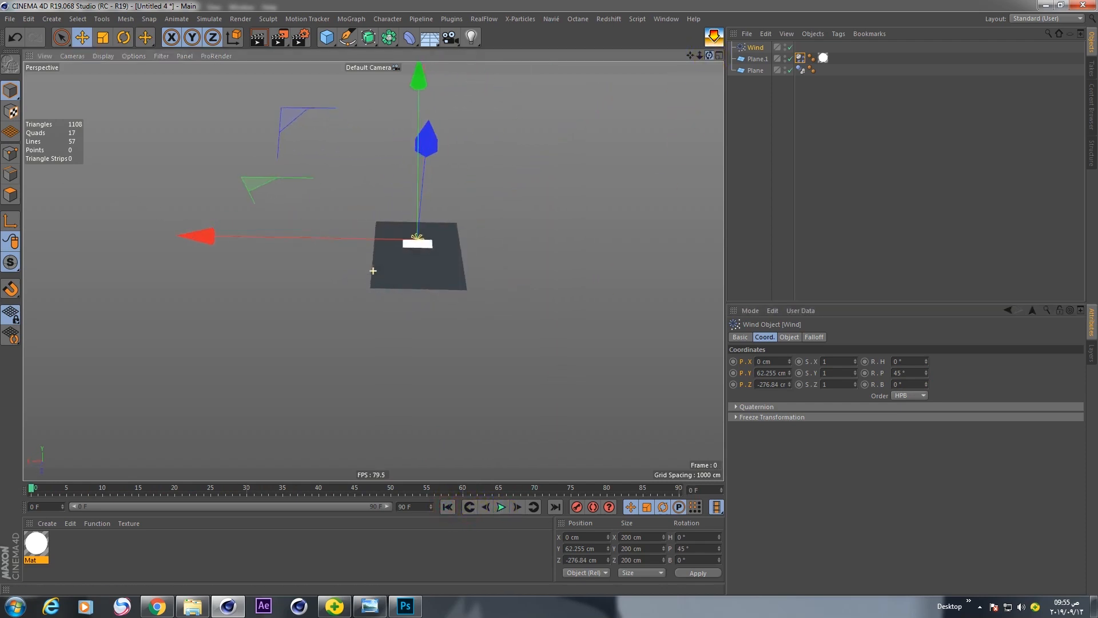
Replay the lifting paper, then extend the timeline to 250 frames
click(500, 507)
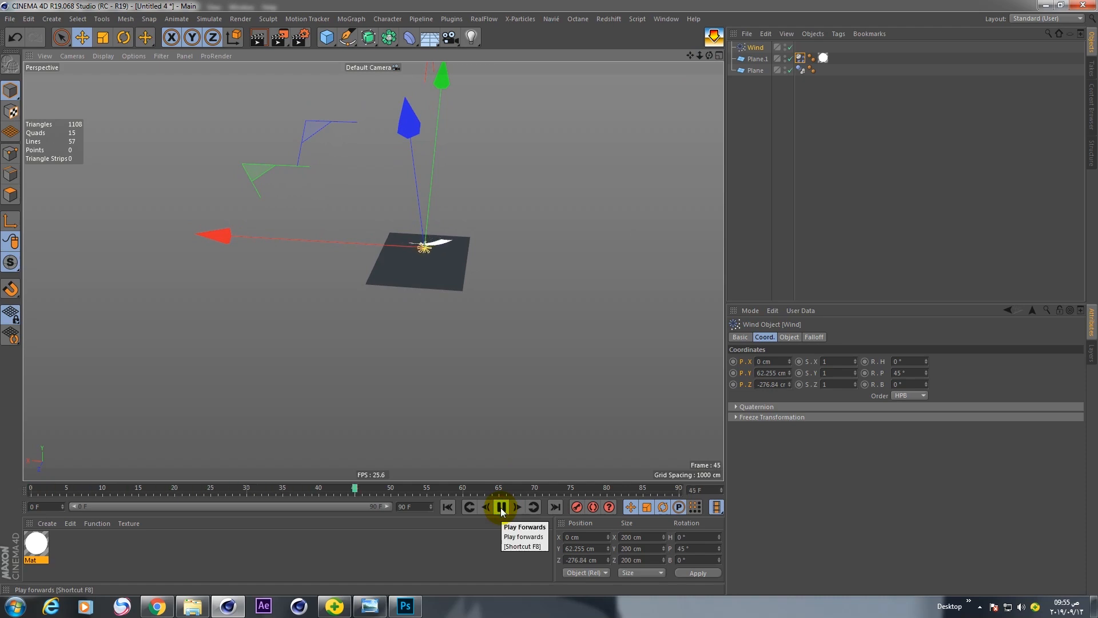
click(500, 506)
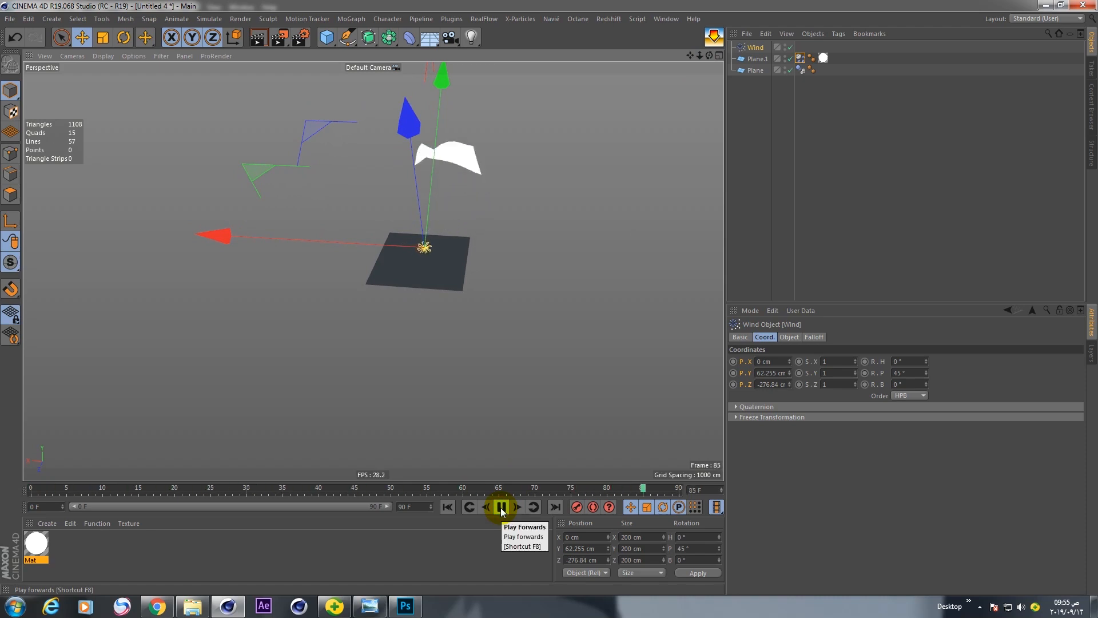
click(499, 506)
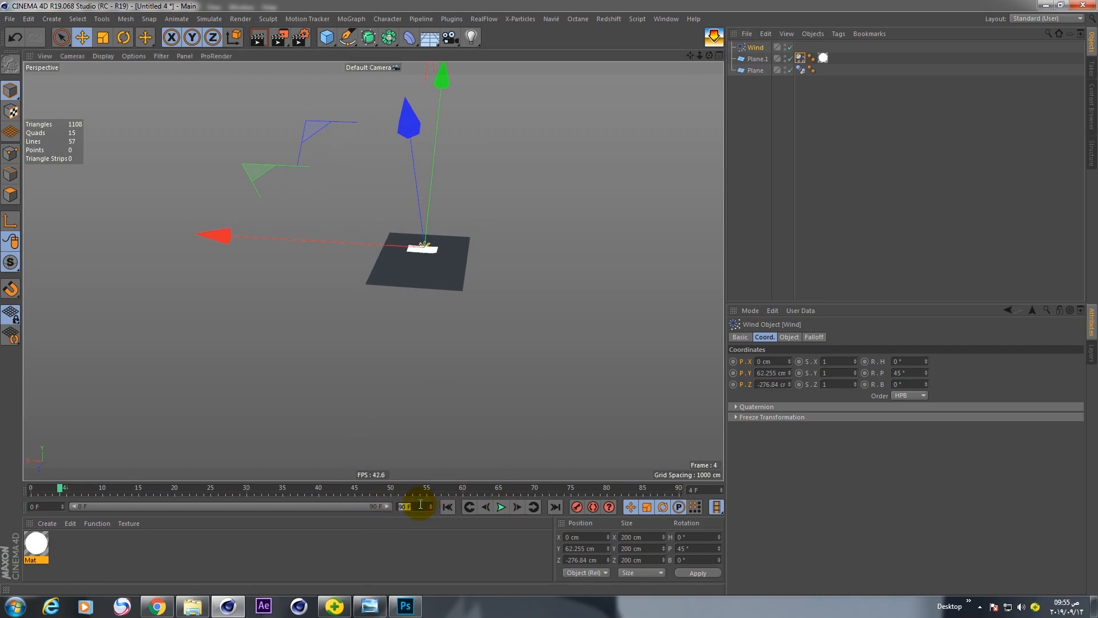
text(250)
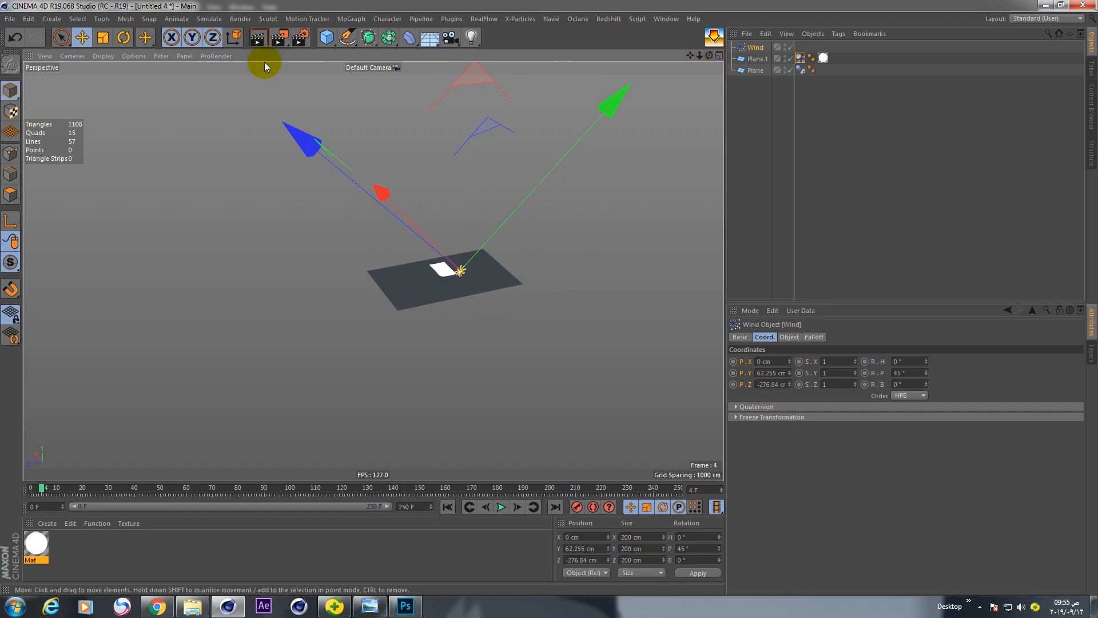
Add a sphere, push it back, enlarge it to about 857 cm, and raise it high
click(325, 37)
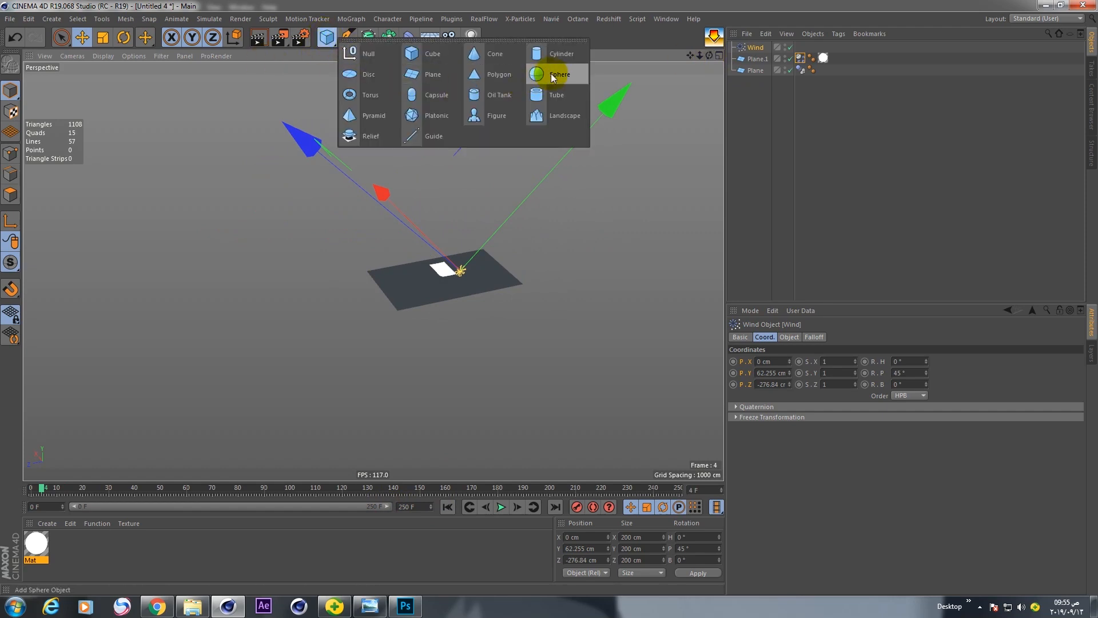
click(559, 75)
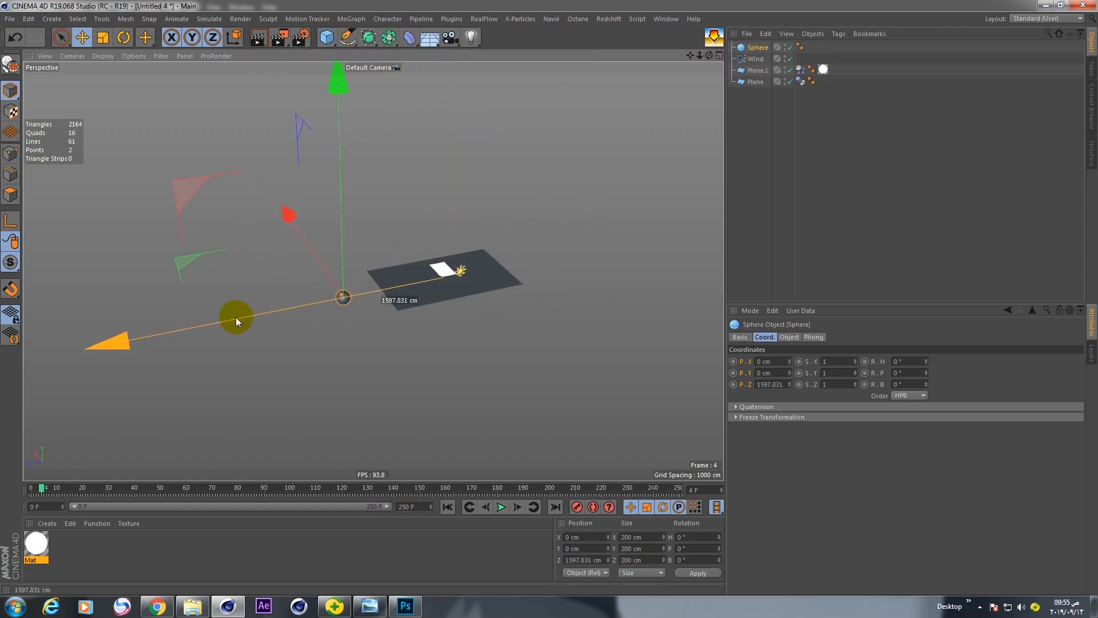
drag(236, 318, 339, 298)
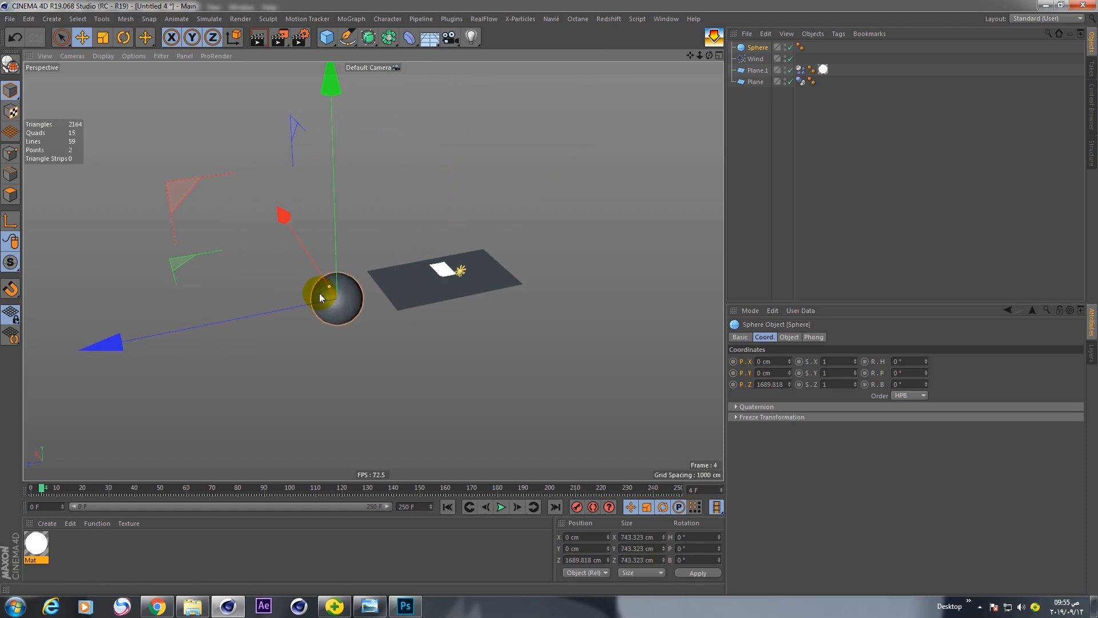
drag(320, 297, 326, 187)
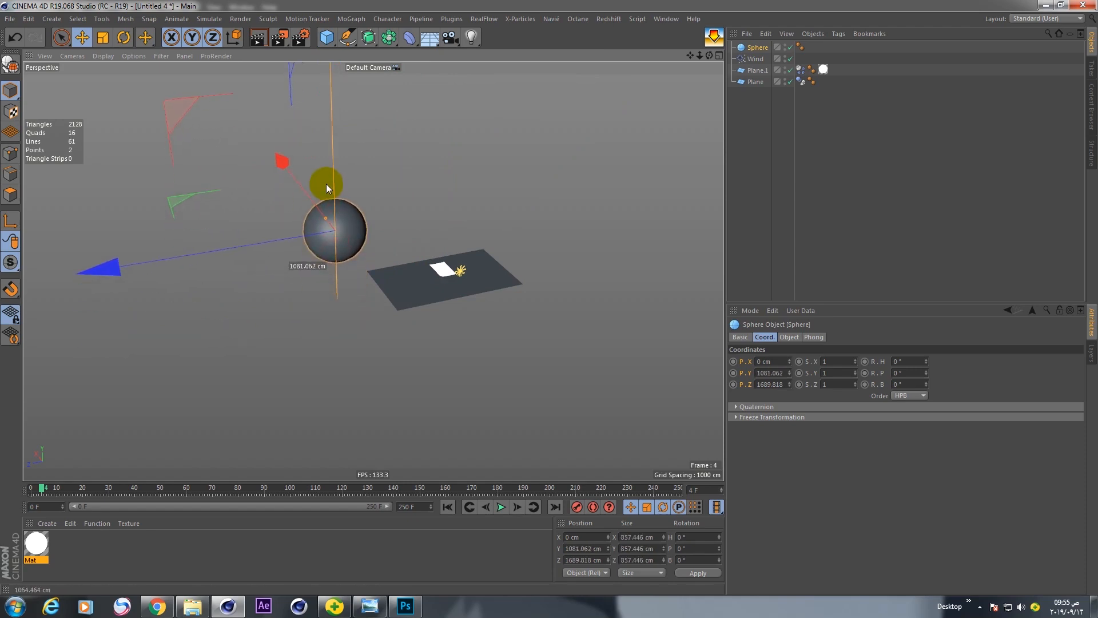
drag(327, 181, 612, 71)
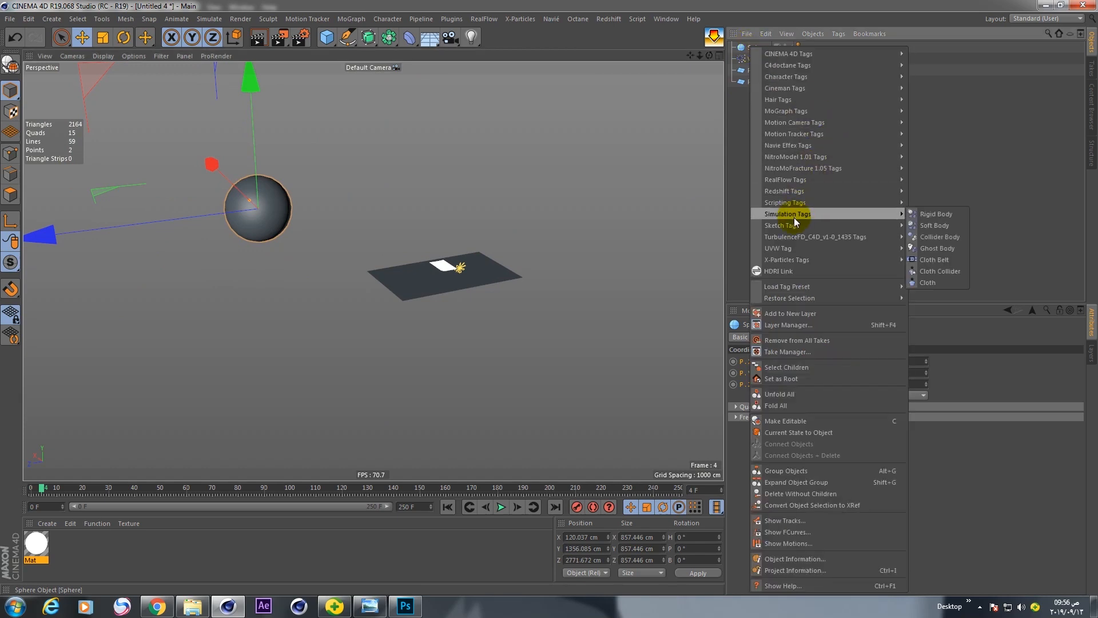
mouse_move(812, 222)
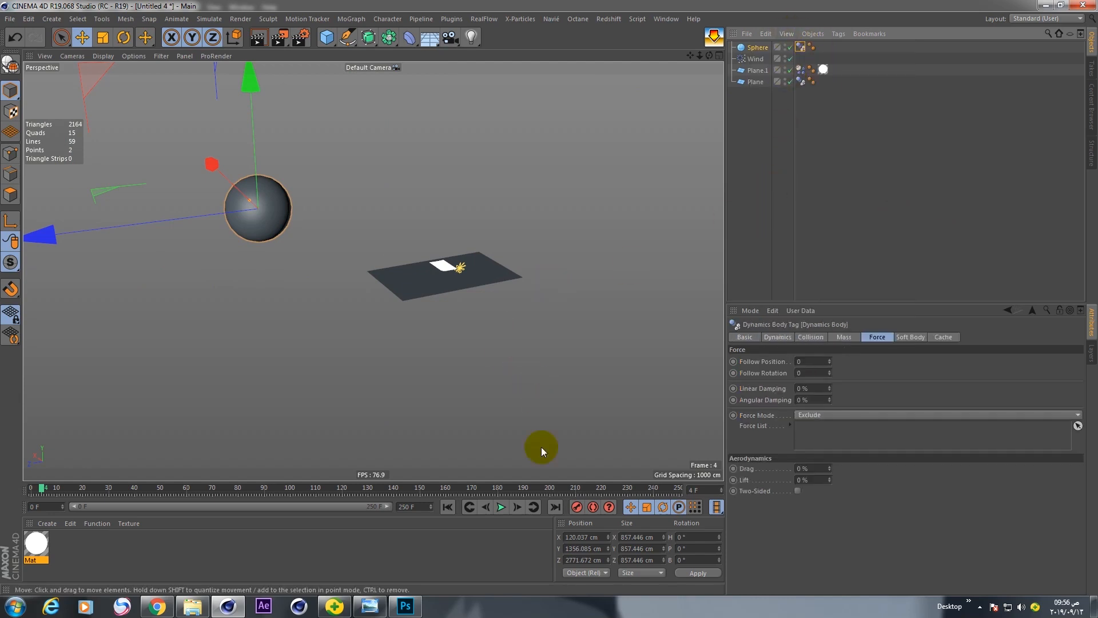
Replay the simulation so the blowing paper hits the collider sphere
click(499, 506)
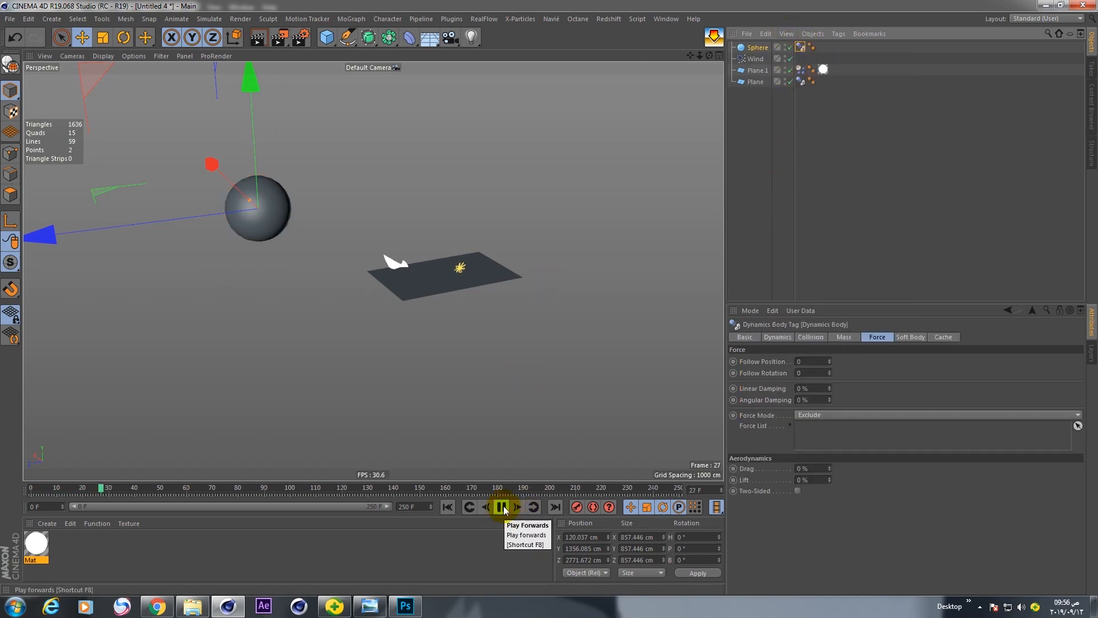
click(502, 506)
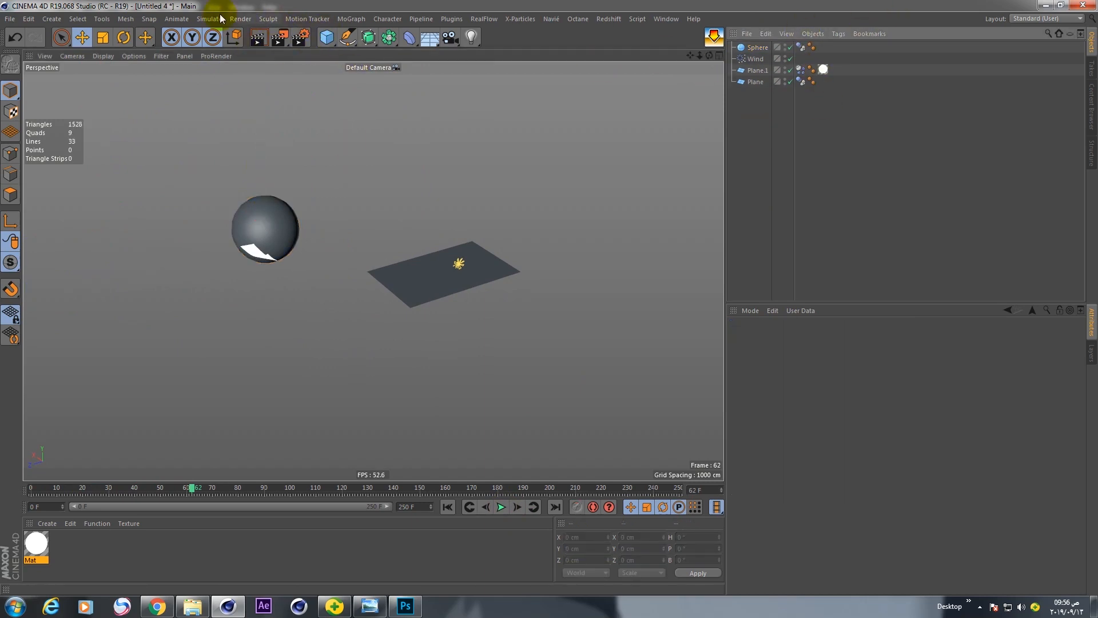
click(208, 18)
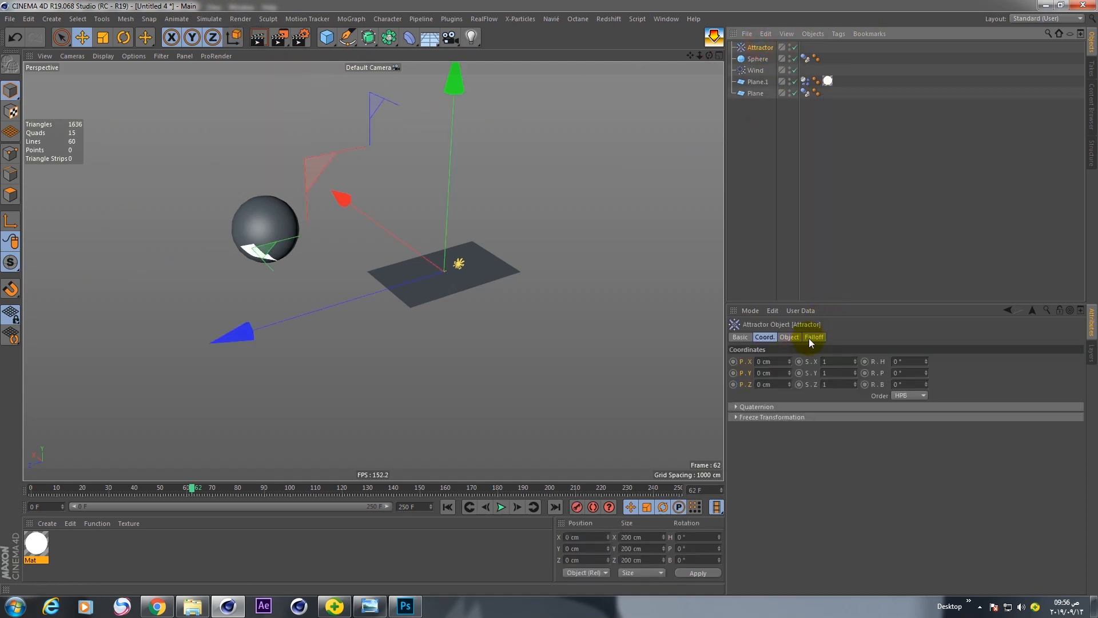
Give the Attractor a spherical falloff scaled to 300%
click(813, 337)
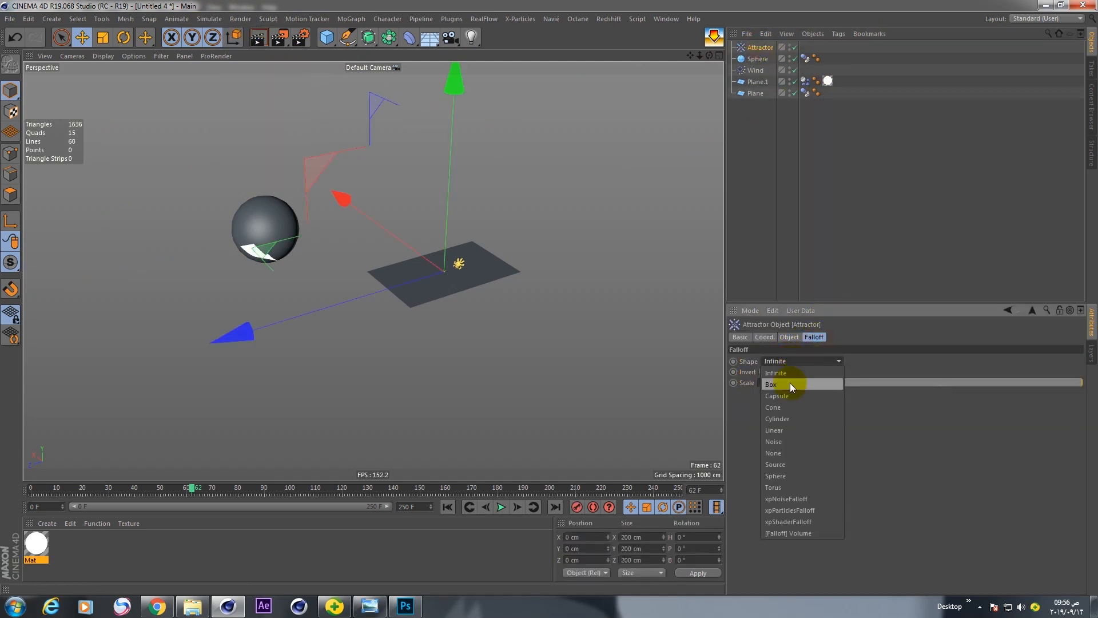
click(775, 475)
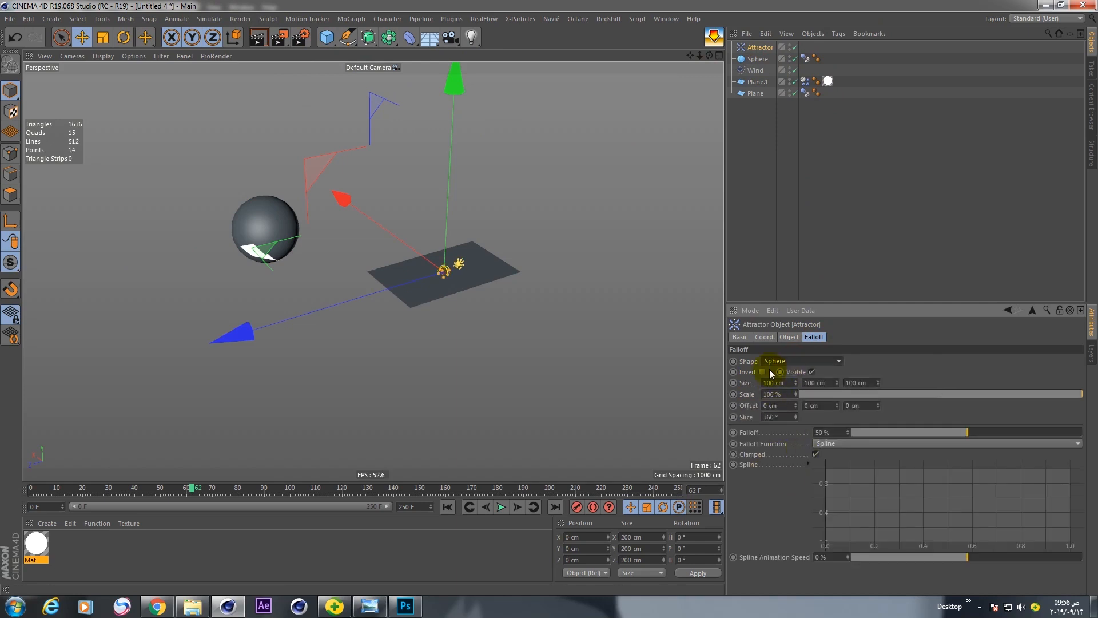
click(773, 394)
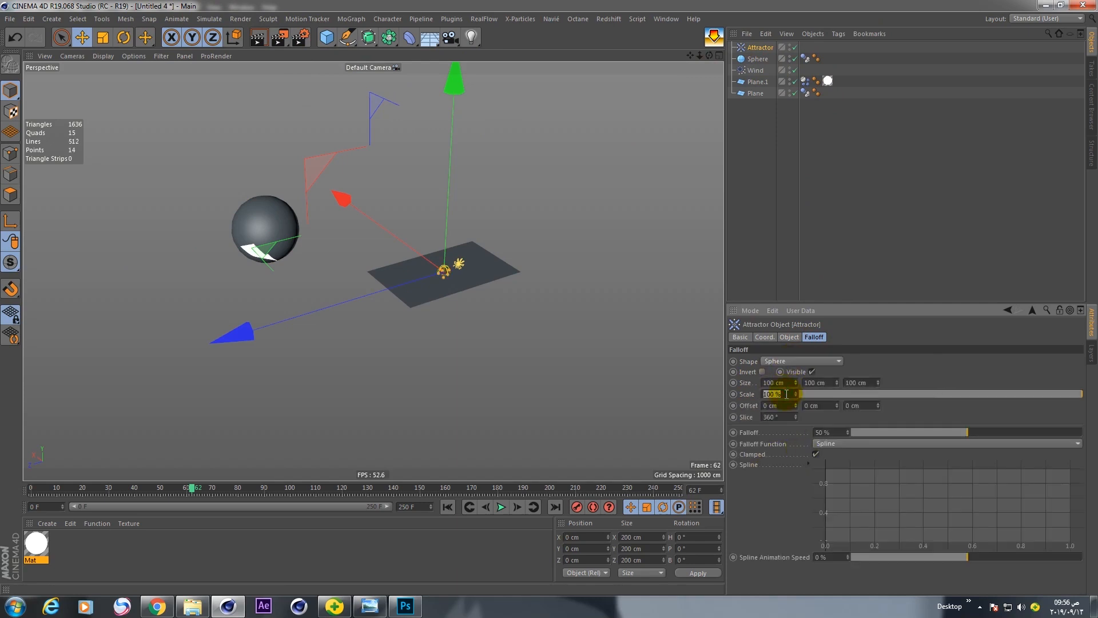
text(30)
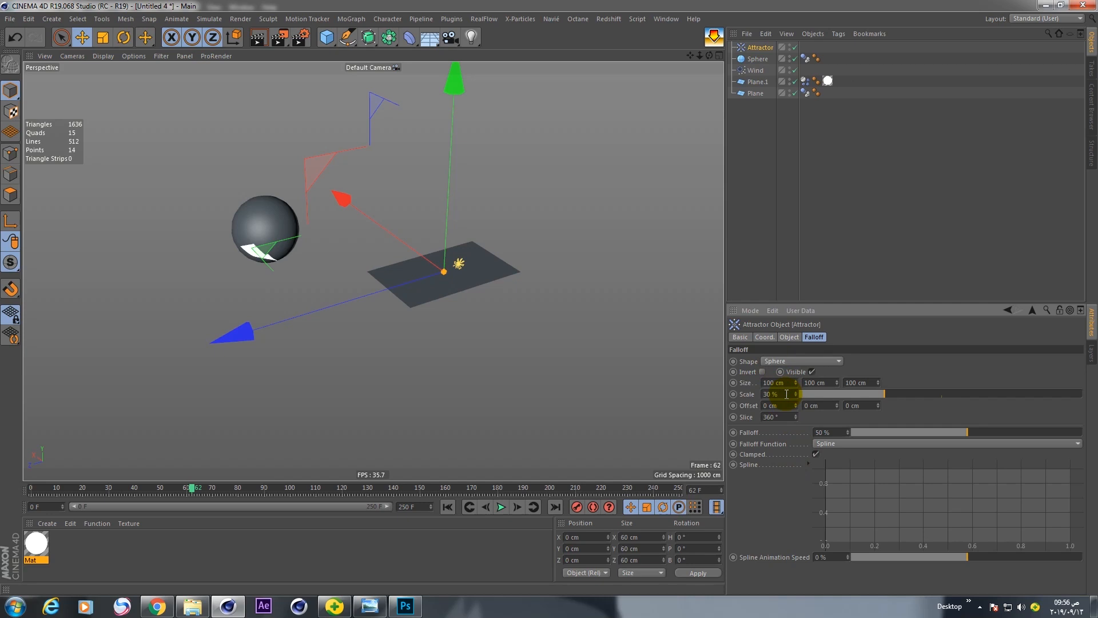
text(300)
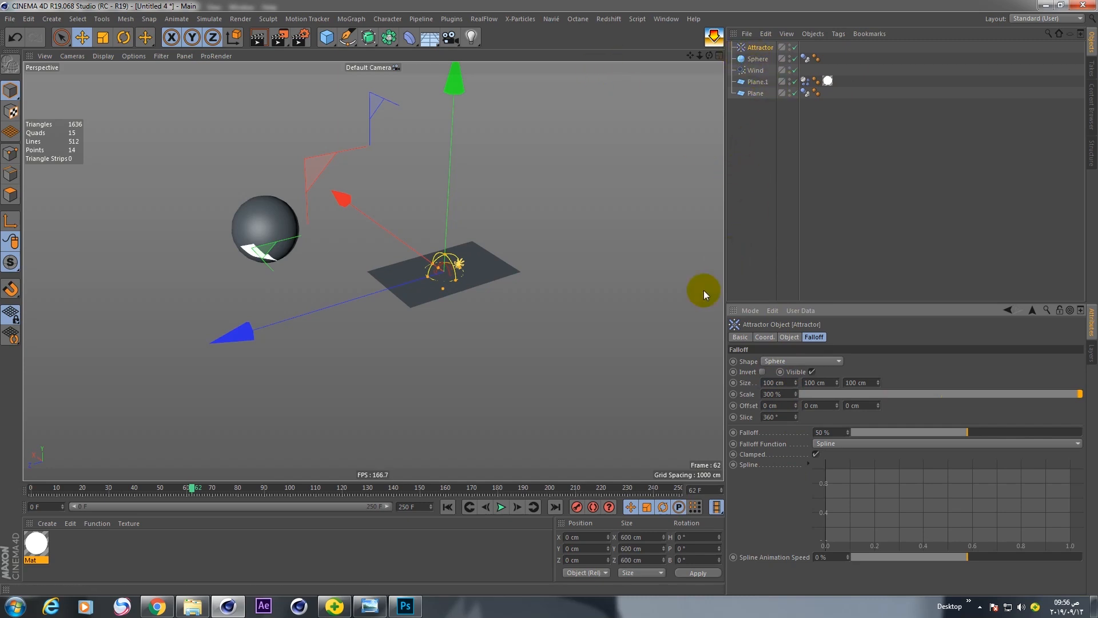
mouse_move(101, 19)
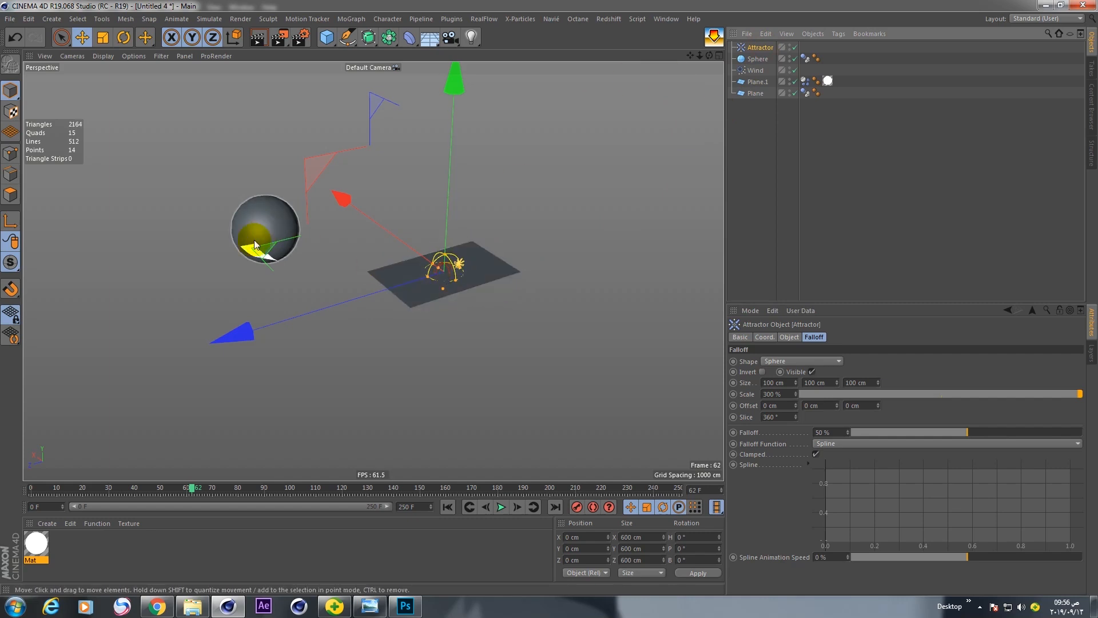
mouse_move(759, 47)
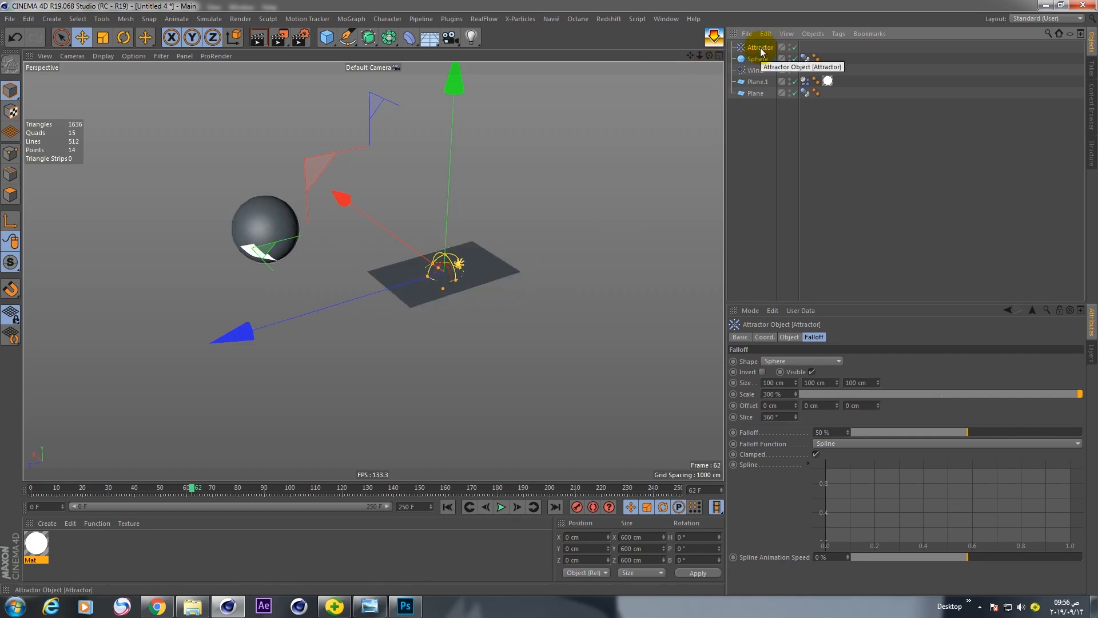
Transfer the Attractor onto the Sphere's position with the Transfer tool
click(102, 19)
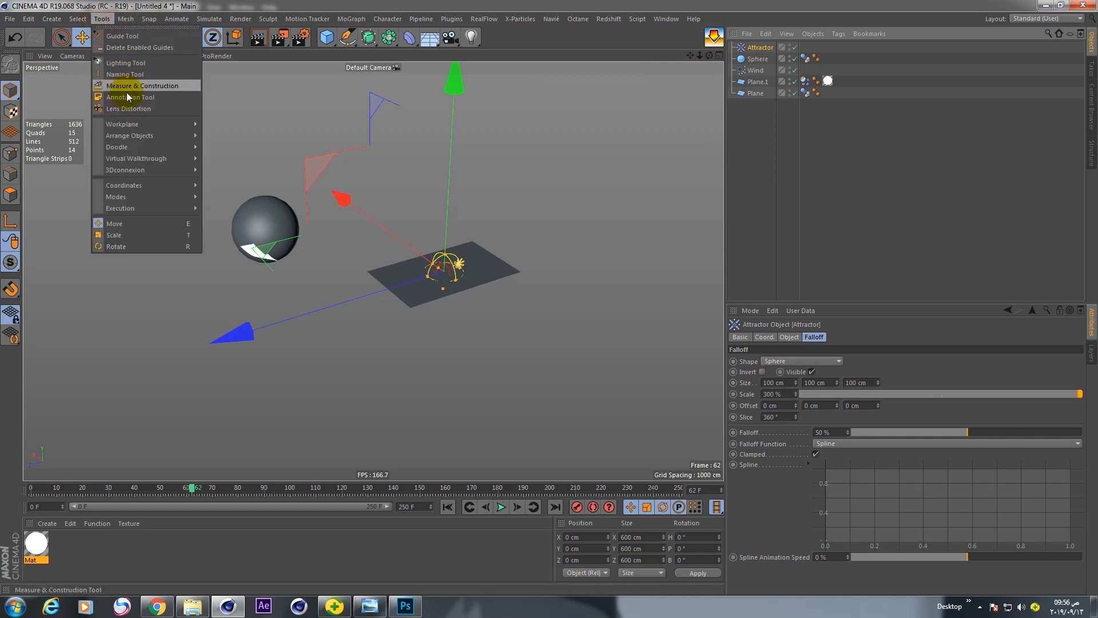
mouse_move(129, 135)
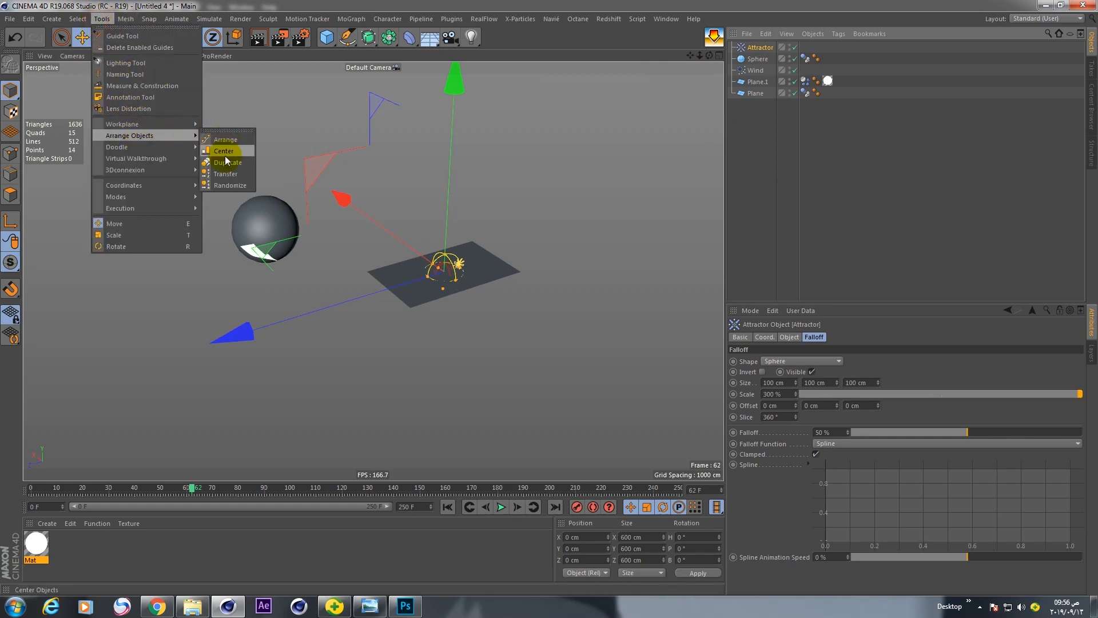
click(225, 174)
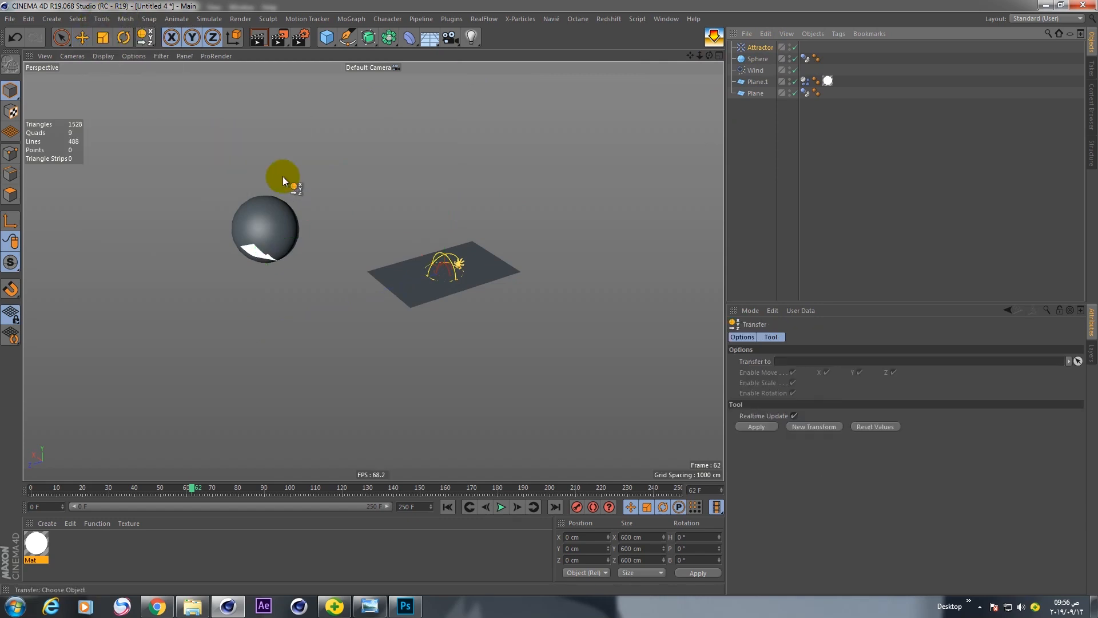
drag(283, 174, 424, 287)
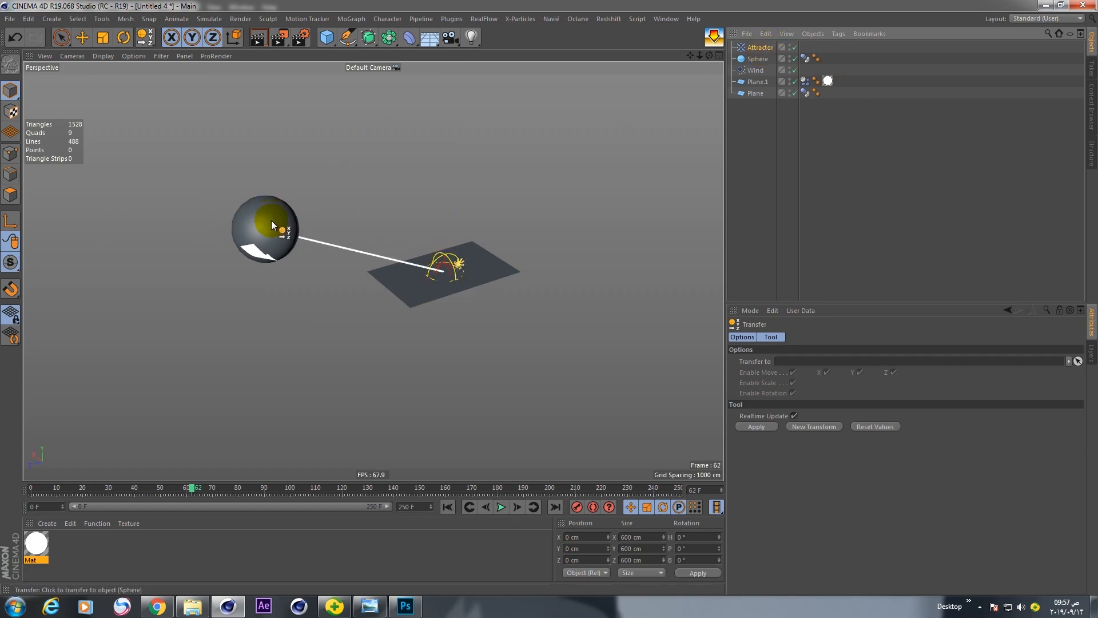
click(272, 225)
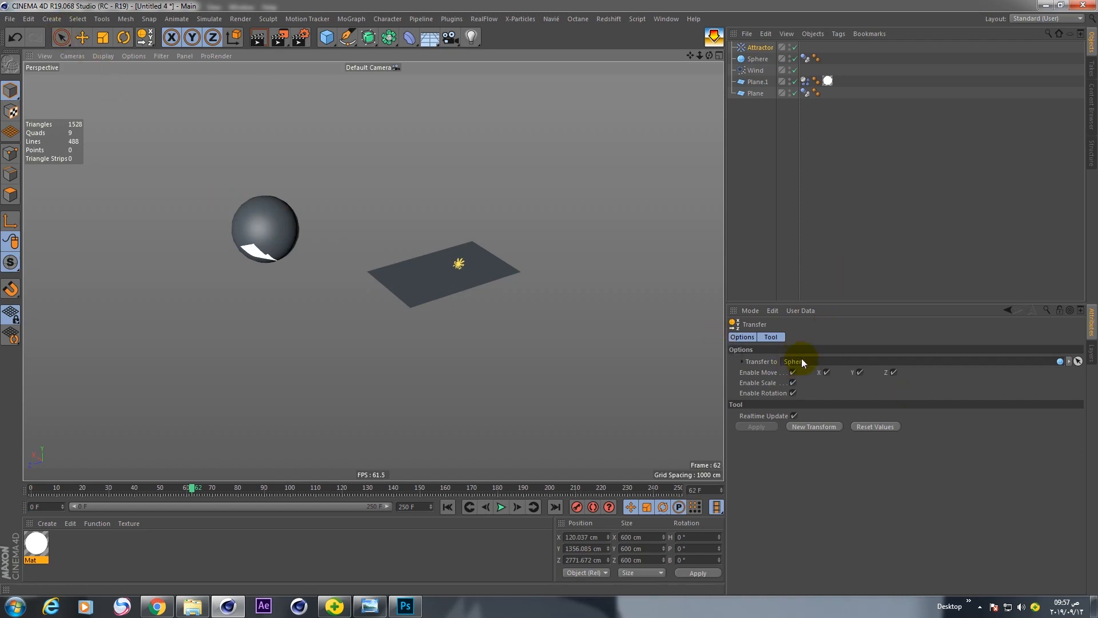
mouse_move(805, 361)
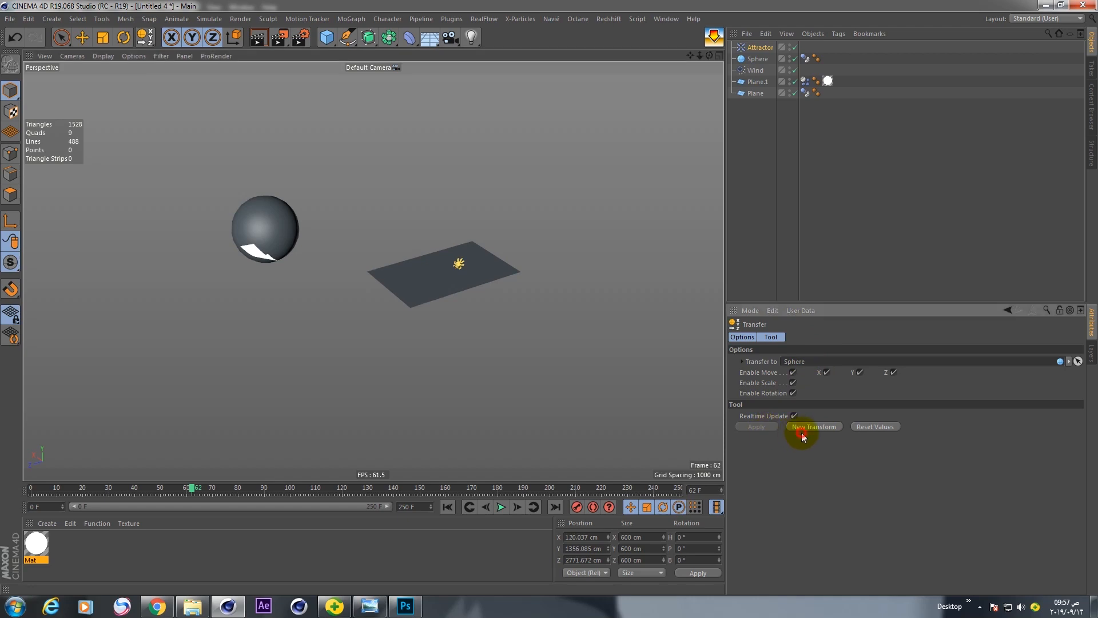
click(813, 426)
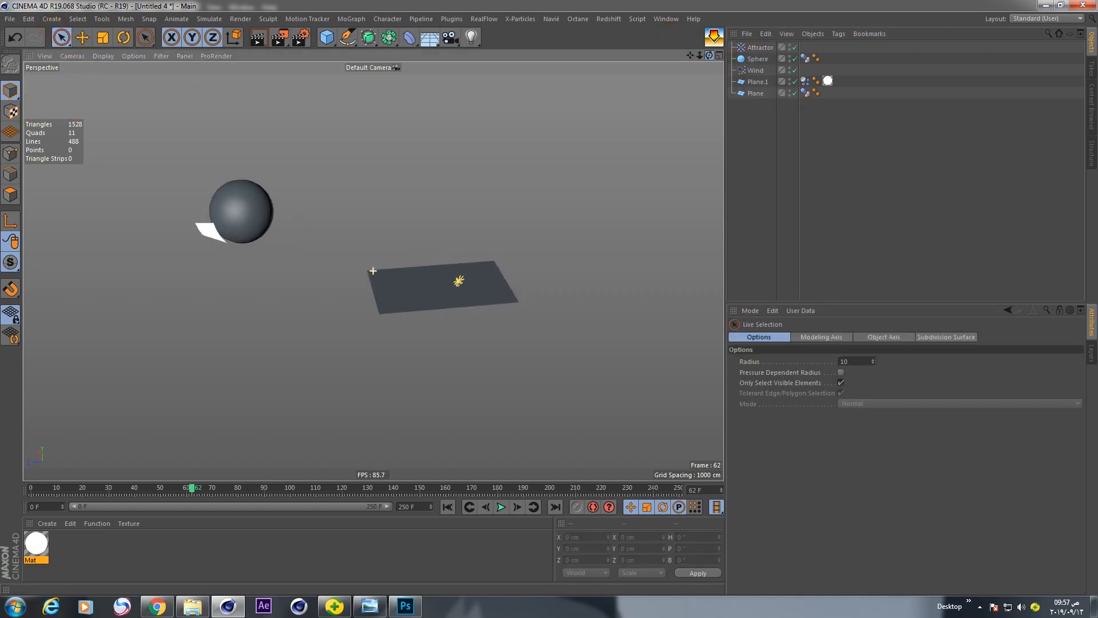
Select the Attractor, rewind and test-play the simulation
click(758, 47)
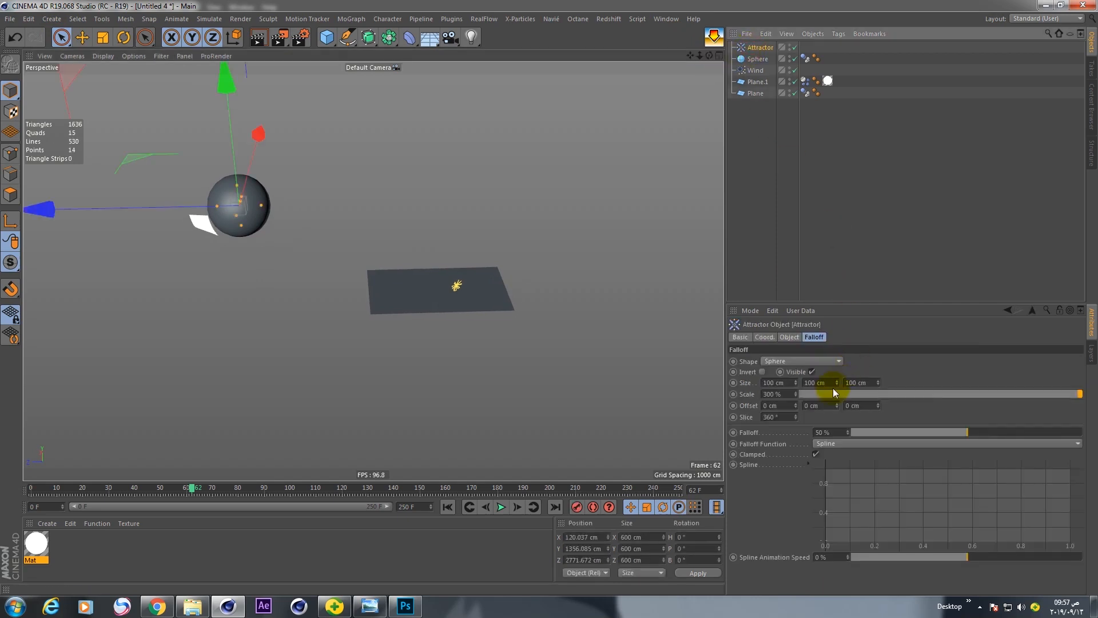
click(469, 506)
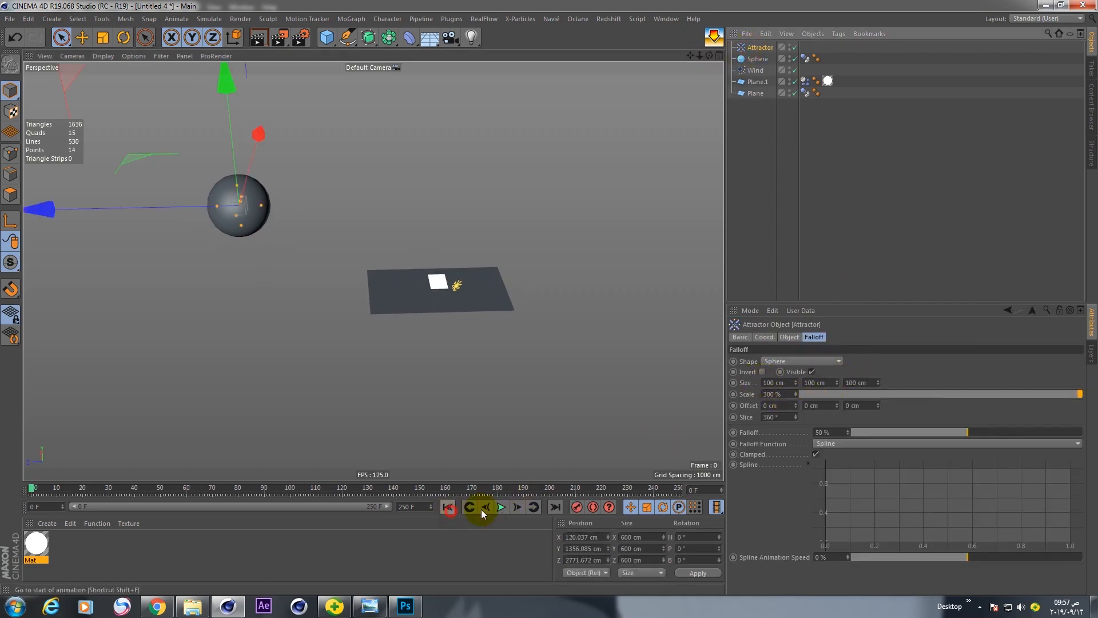
click(499, 506)
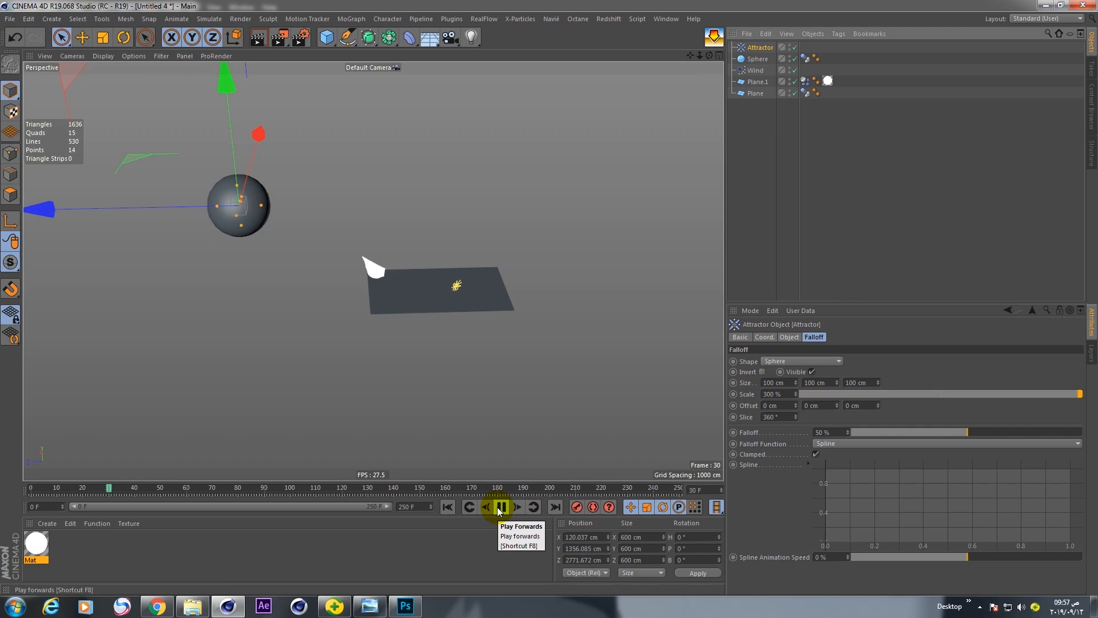
click(498, 506)
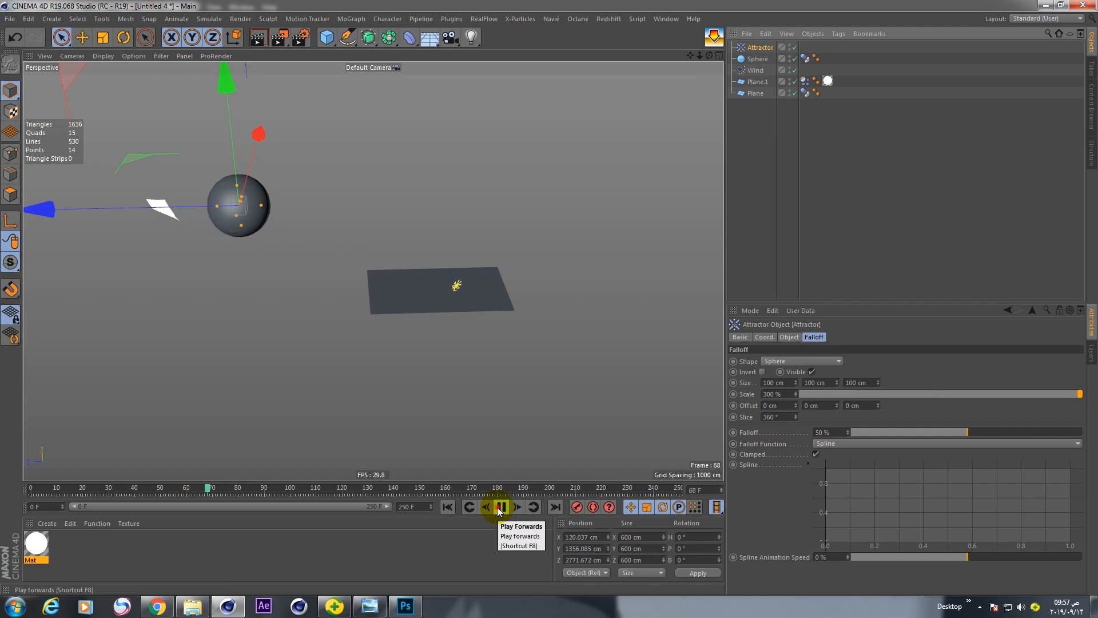
click(500, 506)
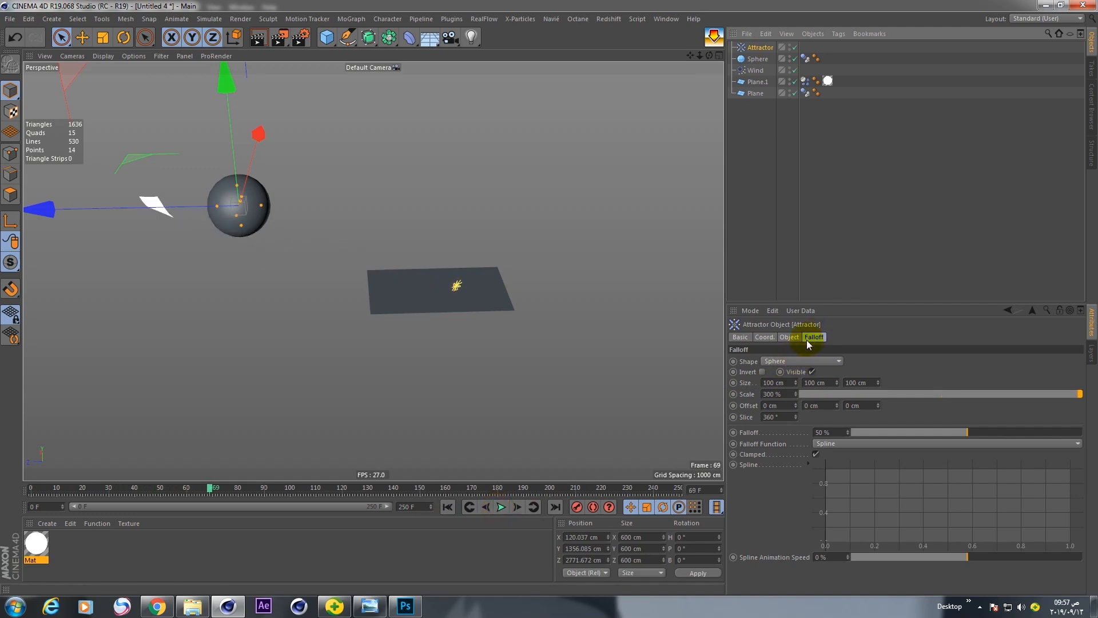
Raise the Attractor strength to 50000 and replay the simulation
click(788, 337)
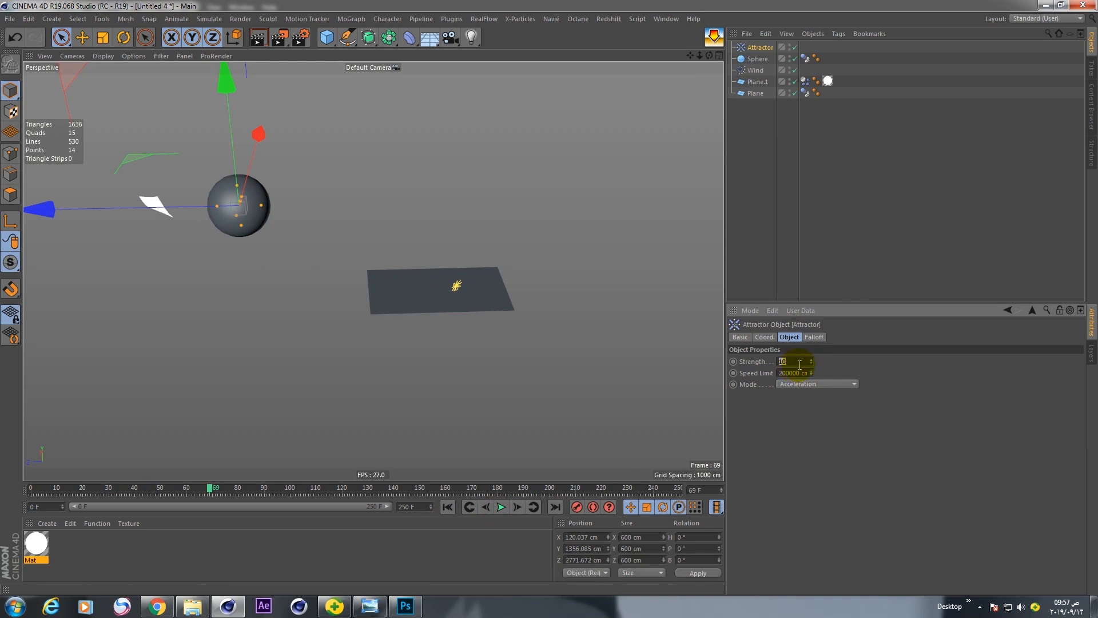
text(50)
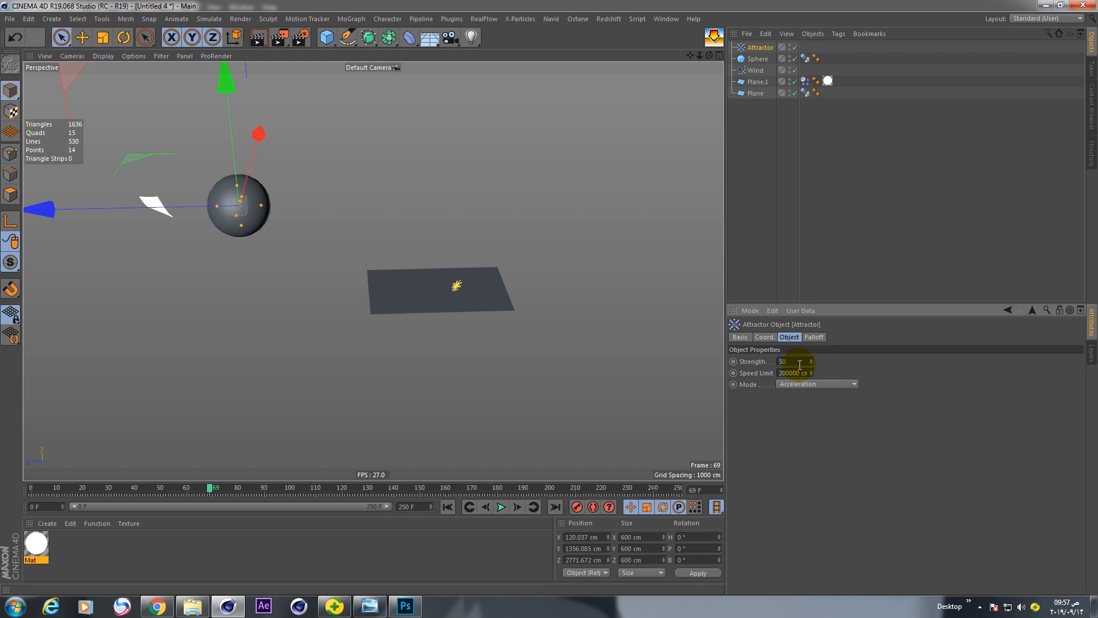
text(50000)
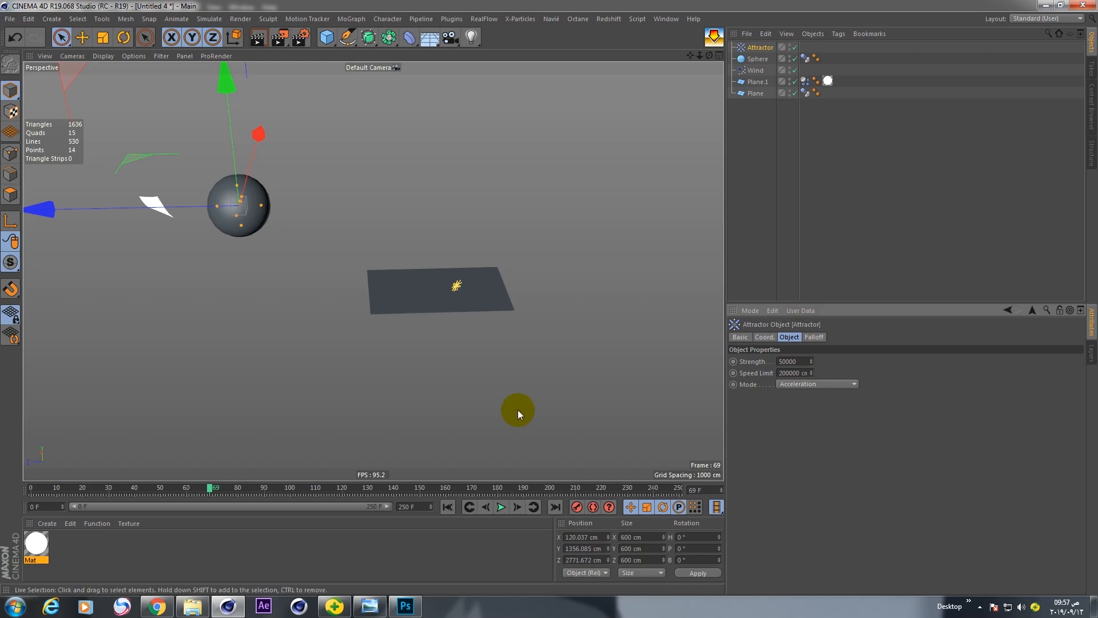
click(500, 506)
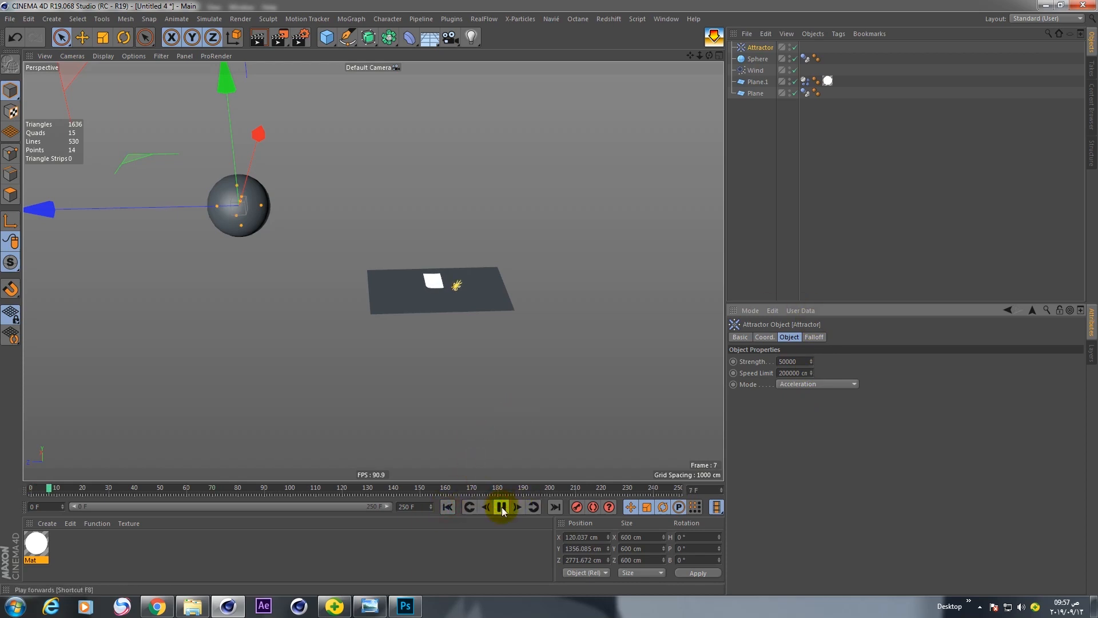
click(502, 507)
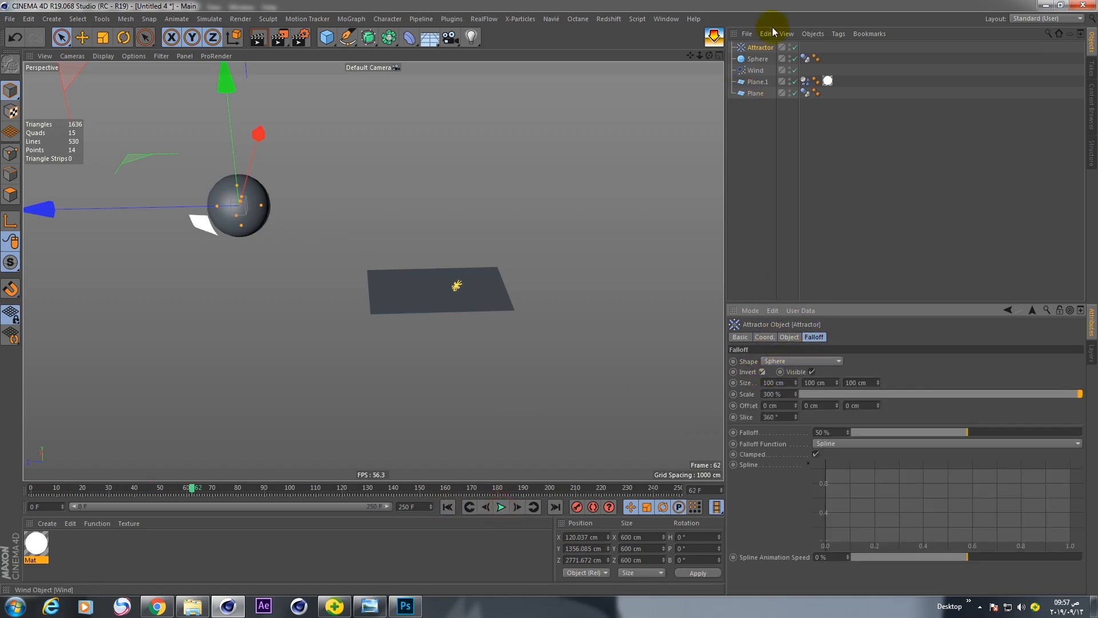
click(500, 506)
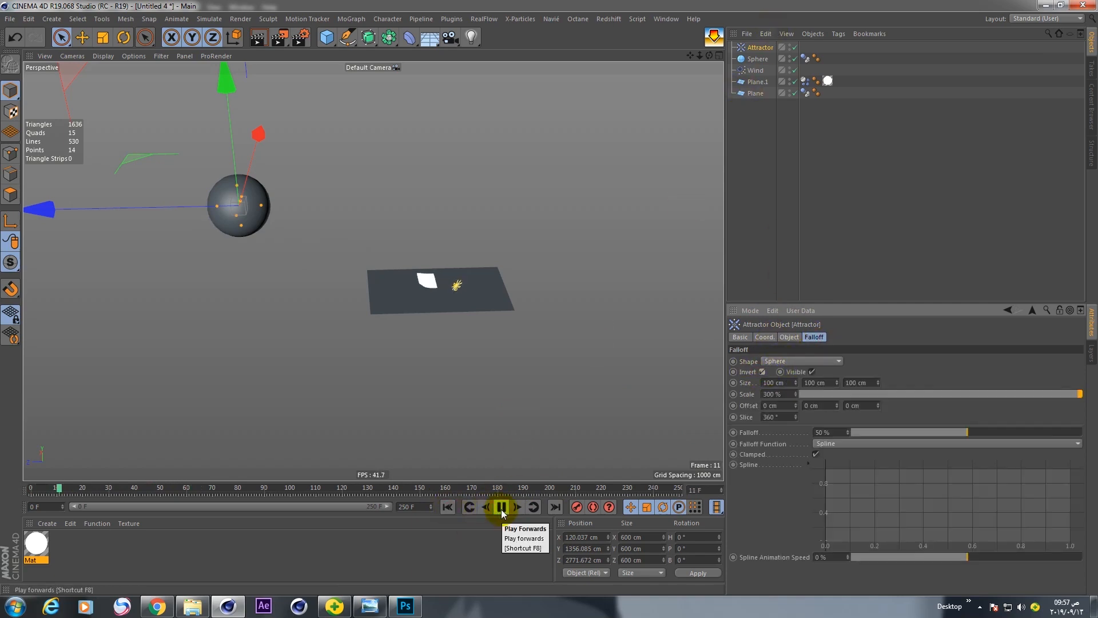
click(495, 506)
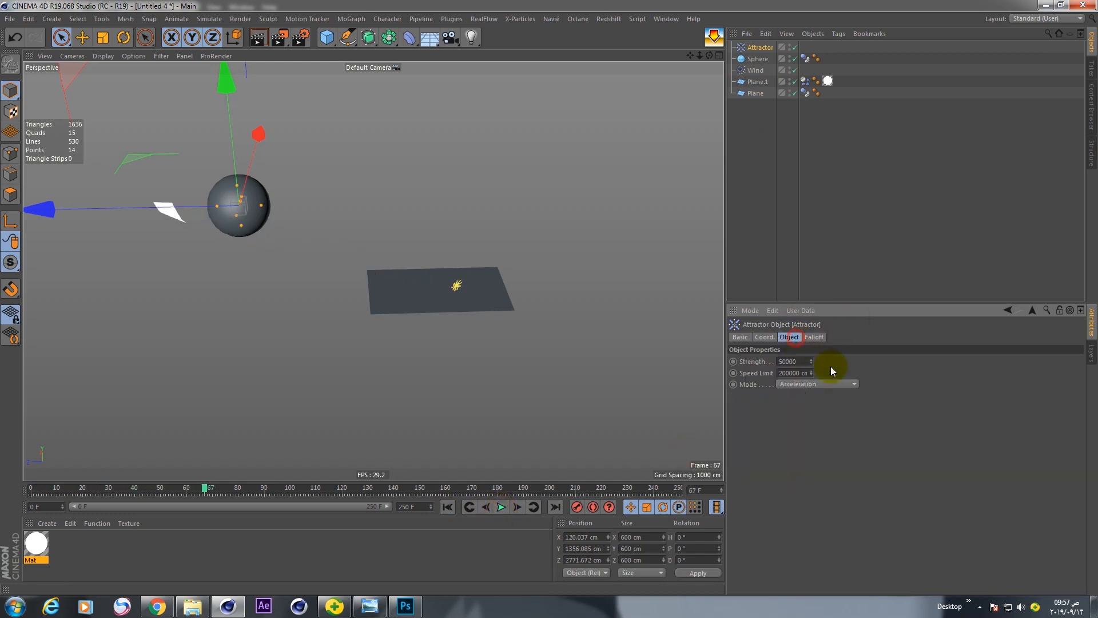
Switch the Attractor mode from Acceleration to Force and stop playback
click(816, 384)
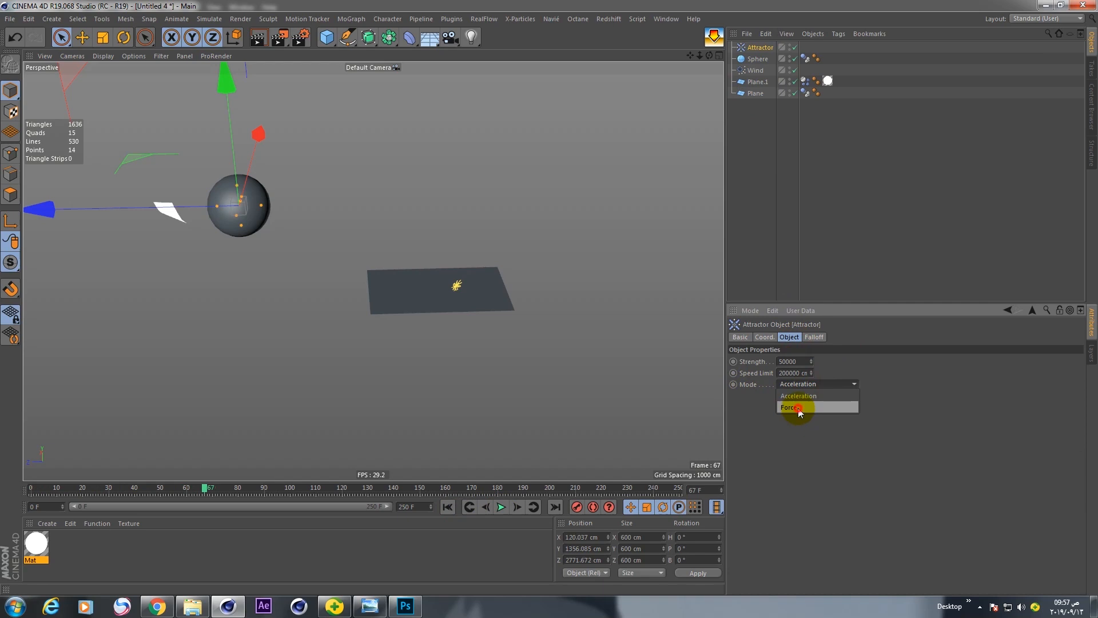
click(792, 407)
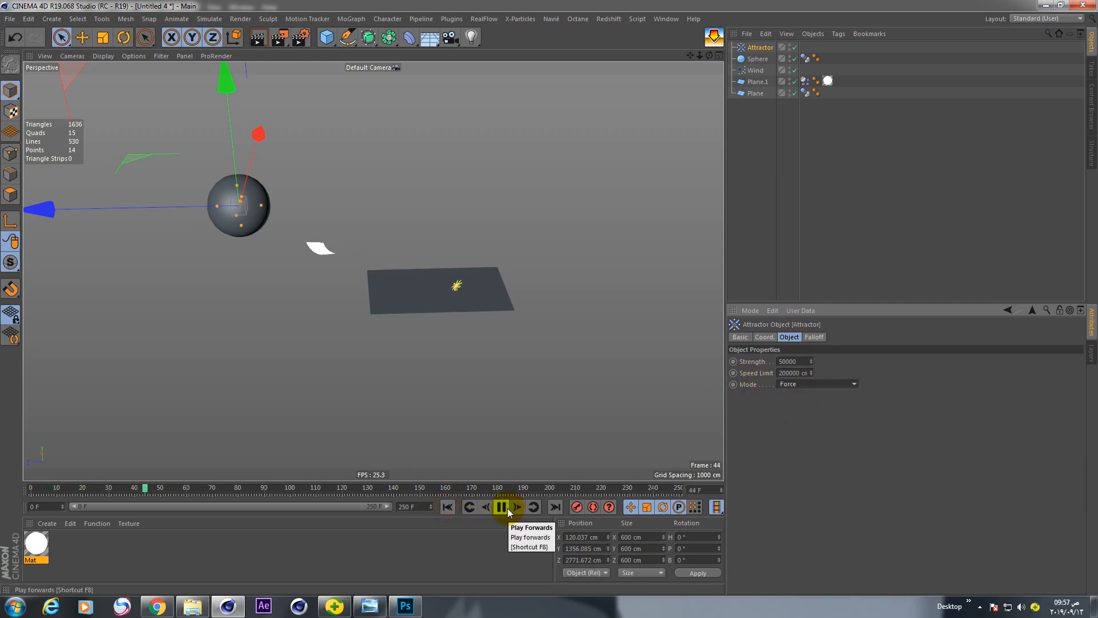
click(499, 506)
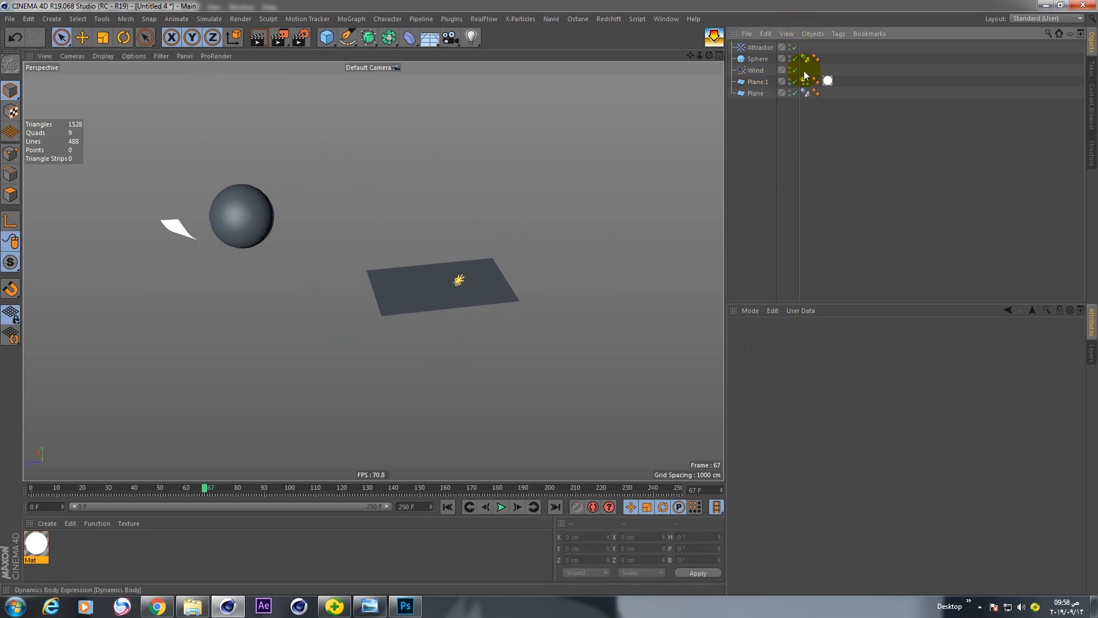
Add the Attractor to Plane.1's dynamics Force List, then rewind and play
click(804, 81)
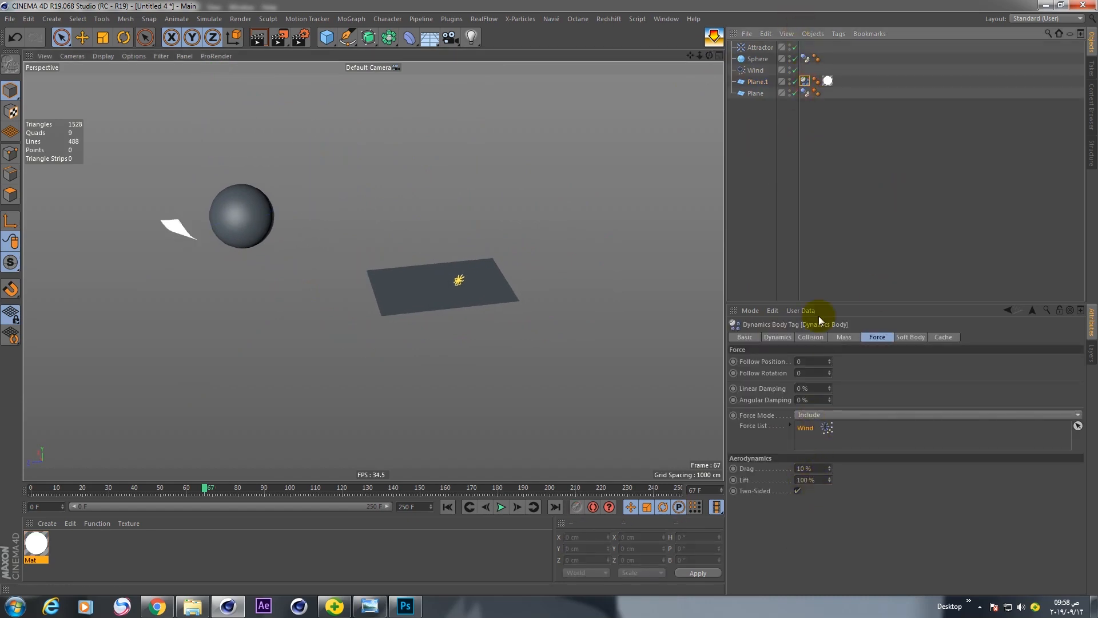
click(758, 46)
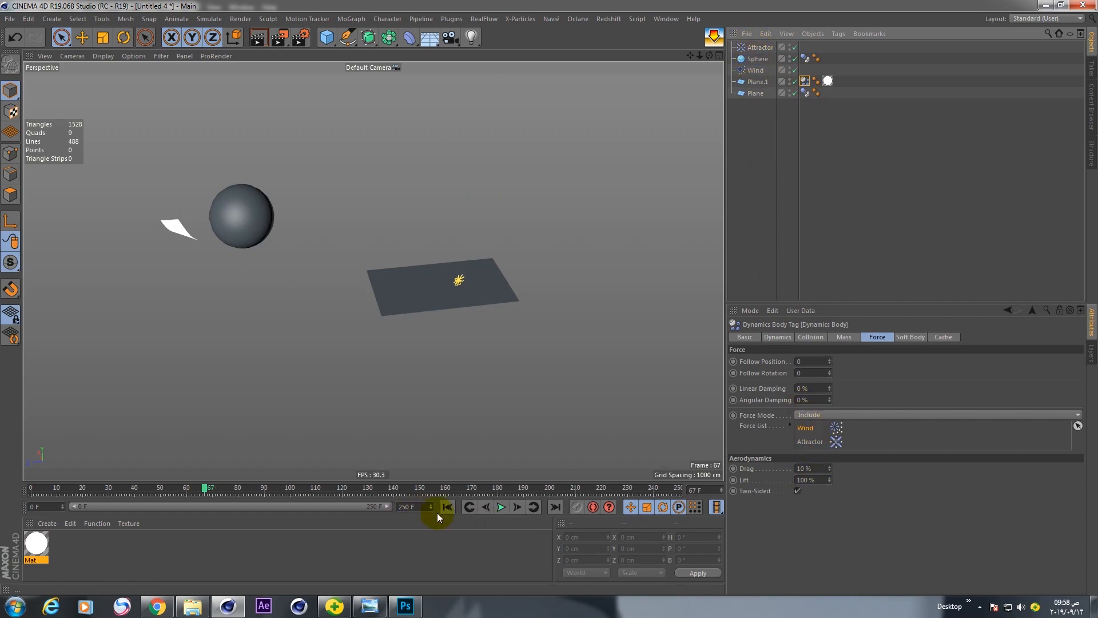
click(499, 506)
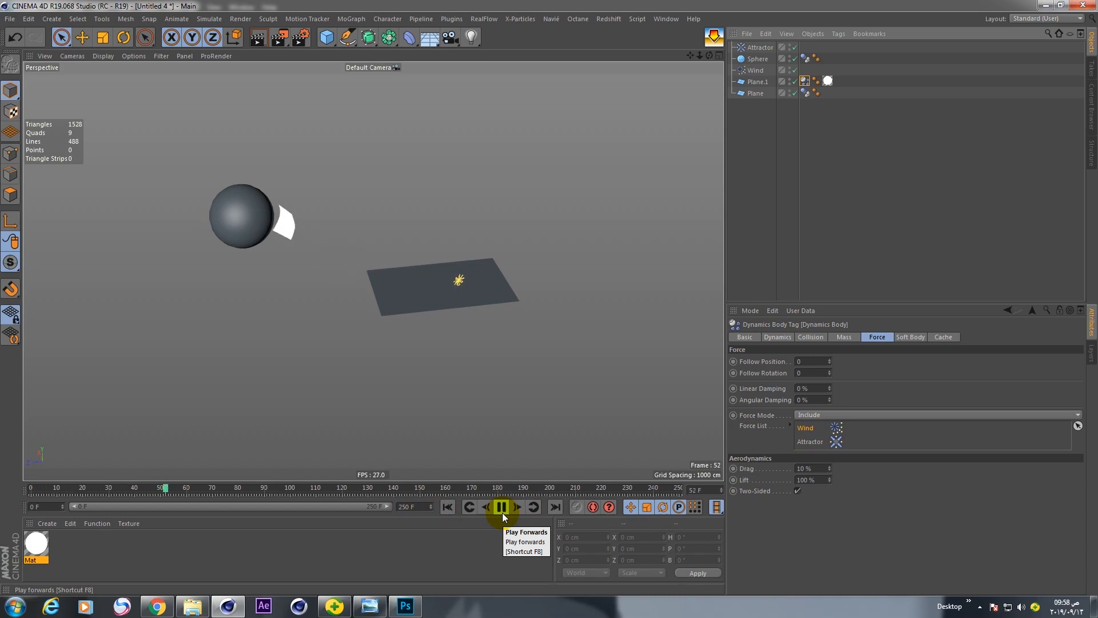
click(502, 506)
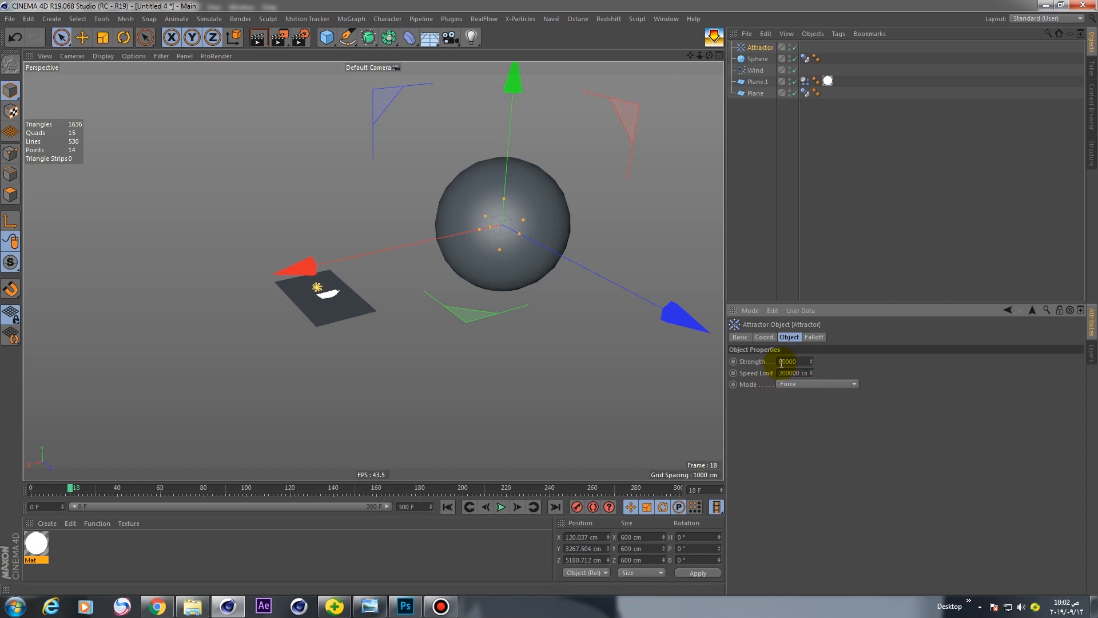
Check the Attractor's falloff and strength, then set Wind speed to 70
click(814, 337)
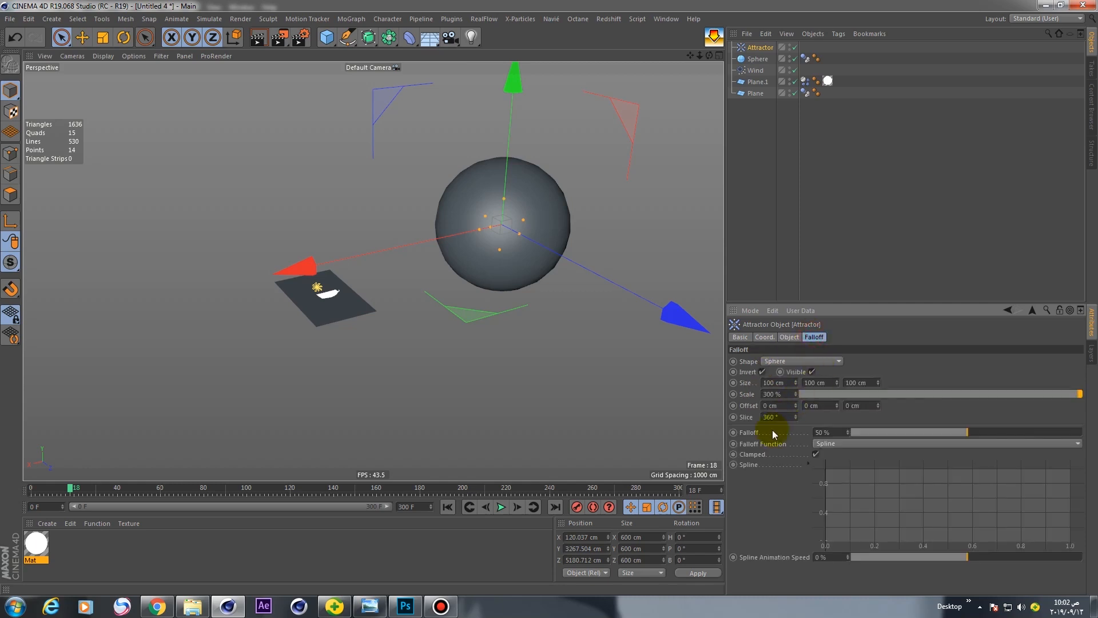
click(789, 337)
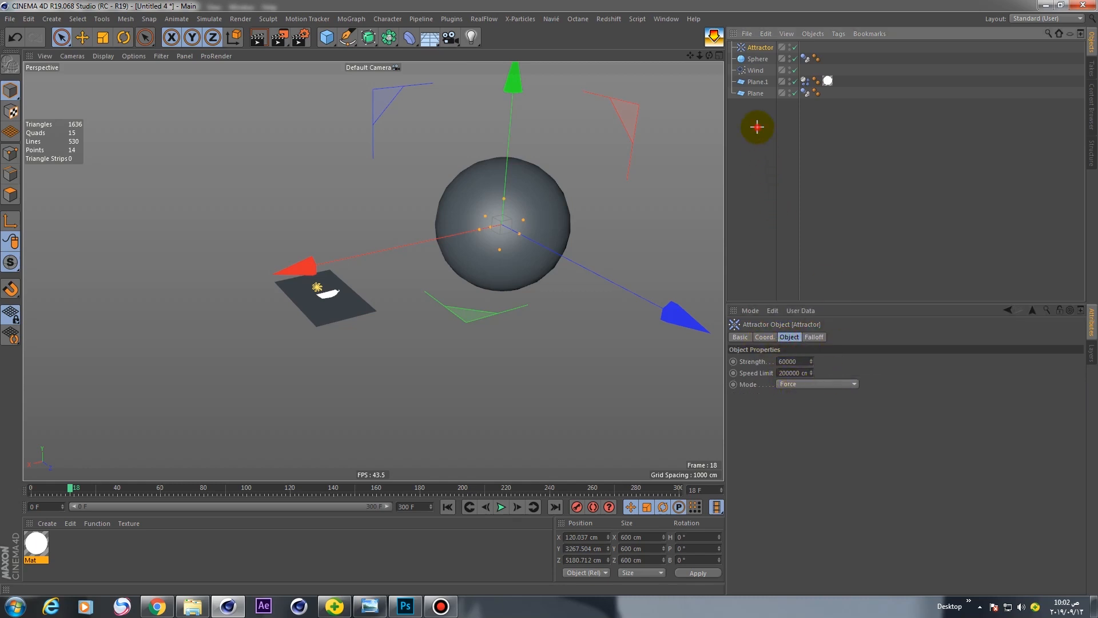
click(755, 70)
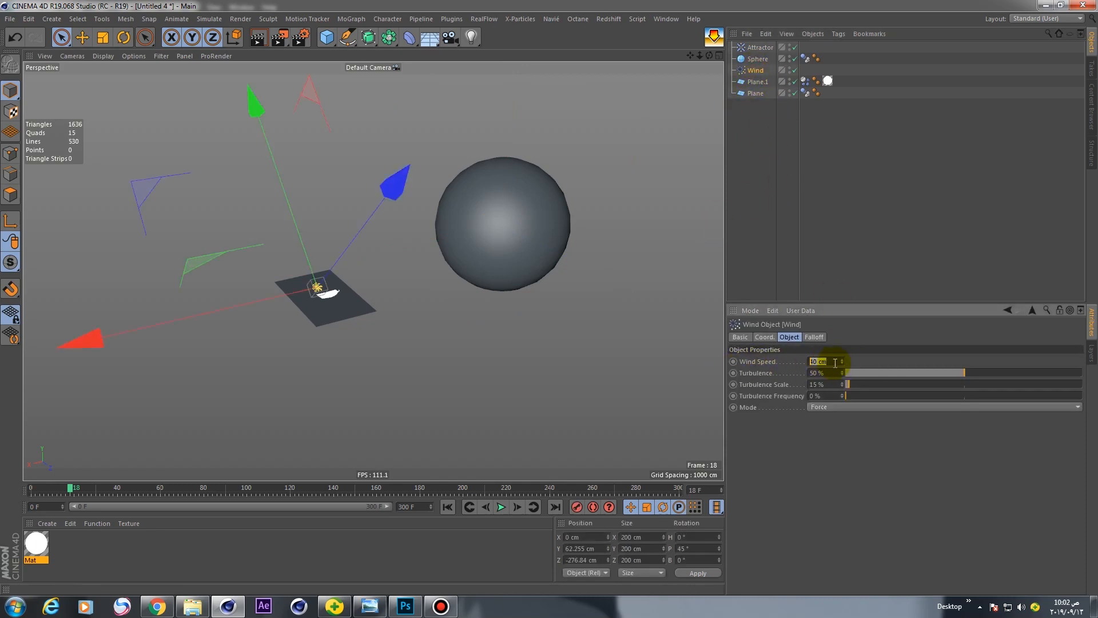
text(70)
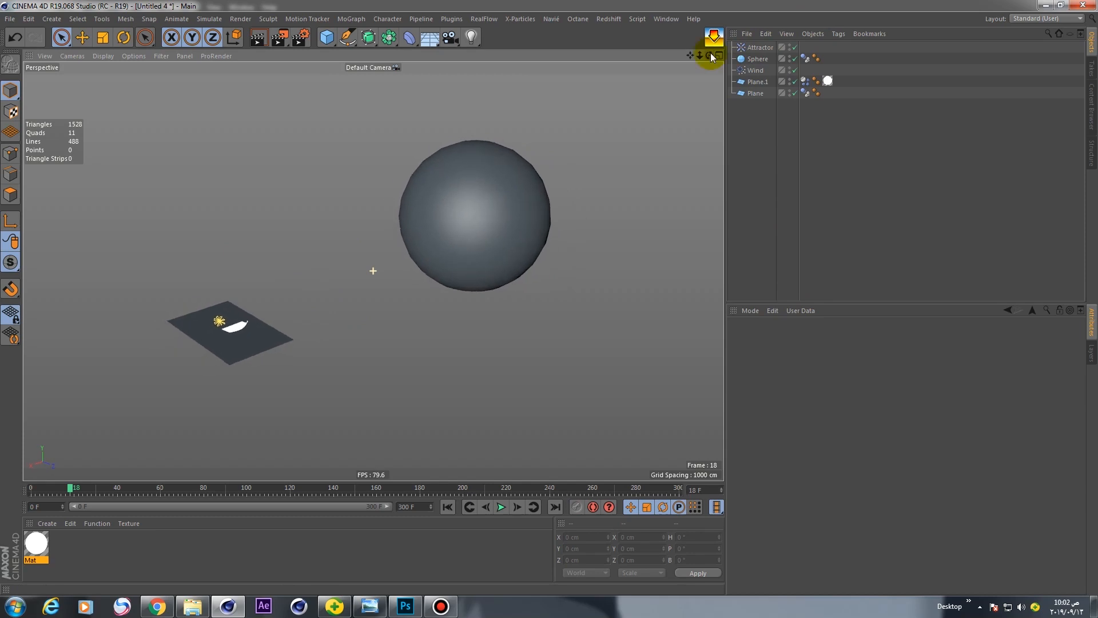
Play, pause and resume the simulation as the paper lands on the sphere
click(499, 506)
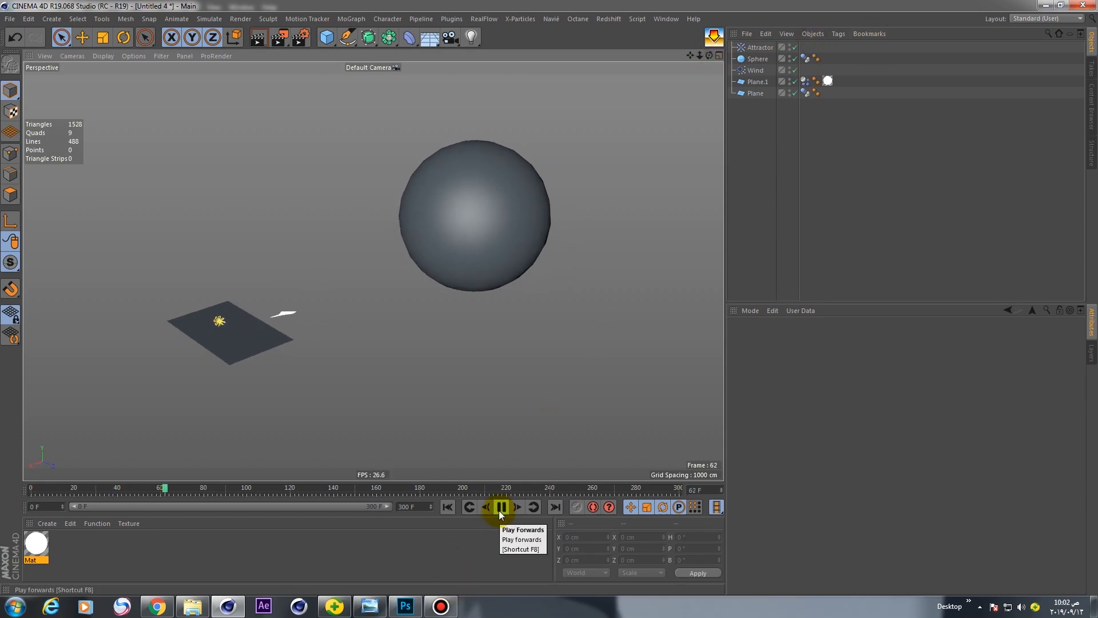
click(502, 506)
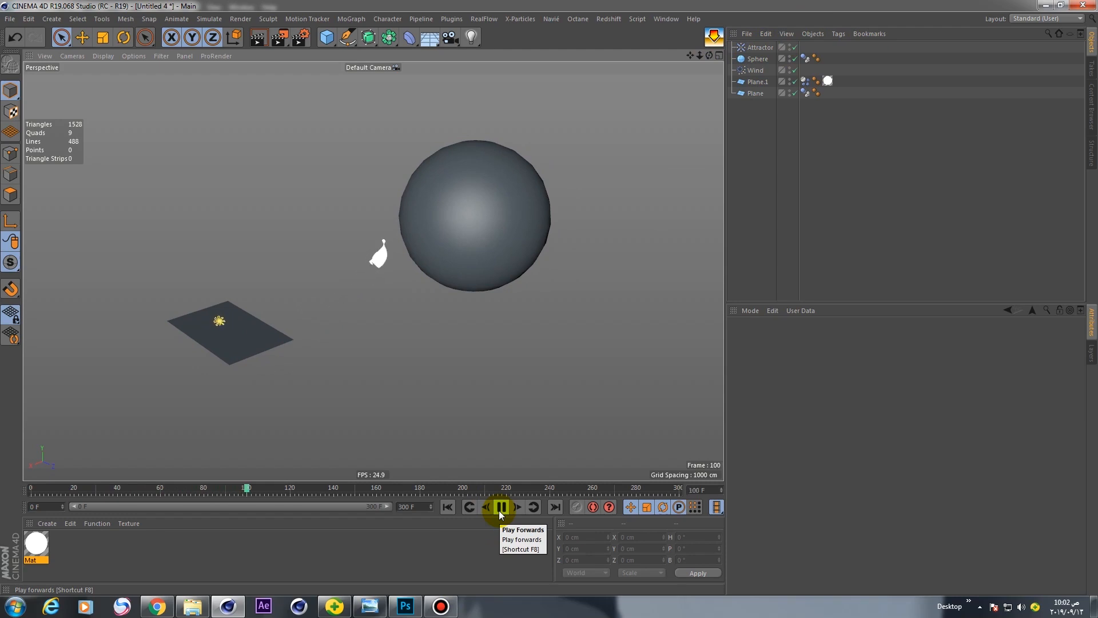
click(502, 506)
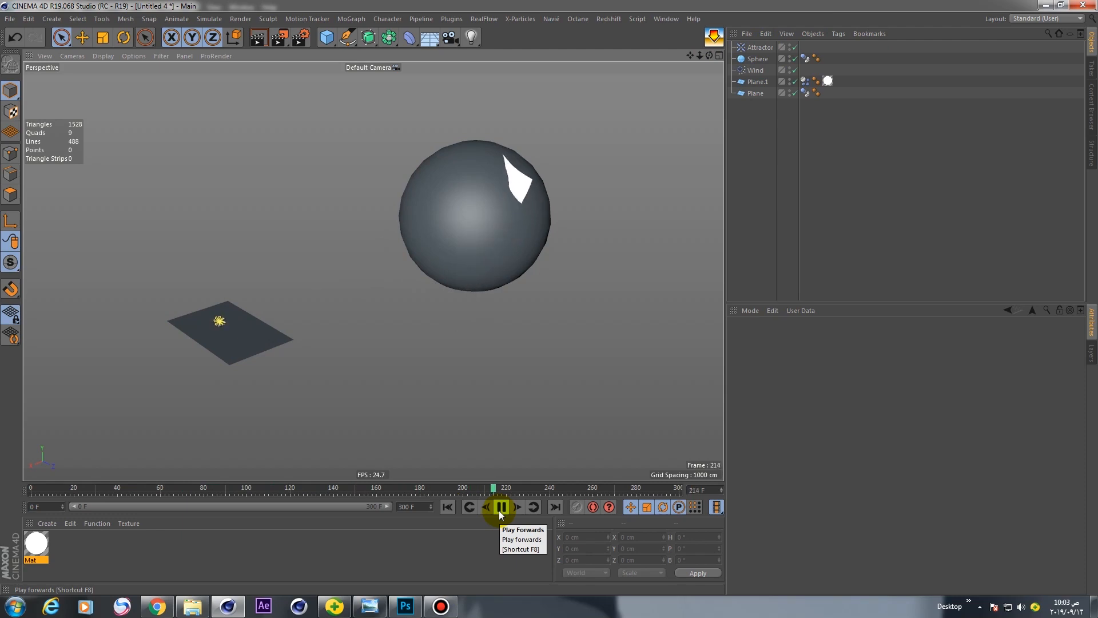
click(502, 506)
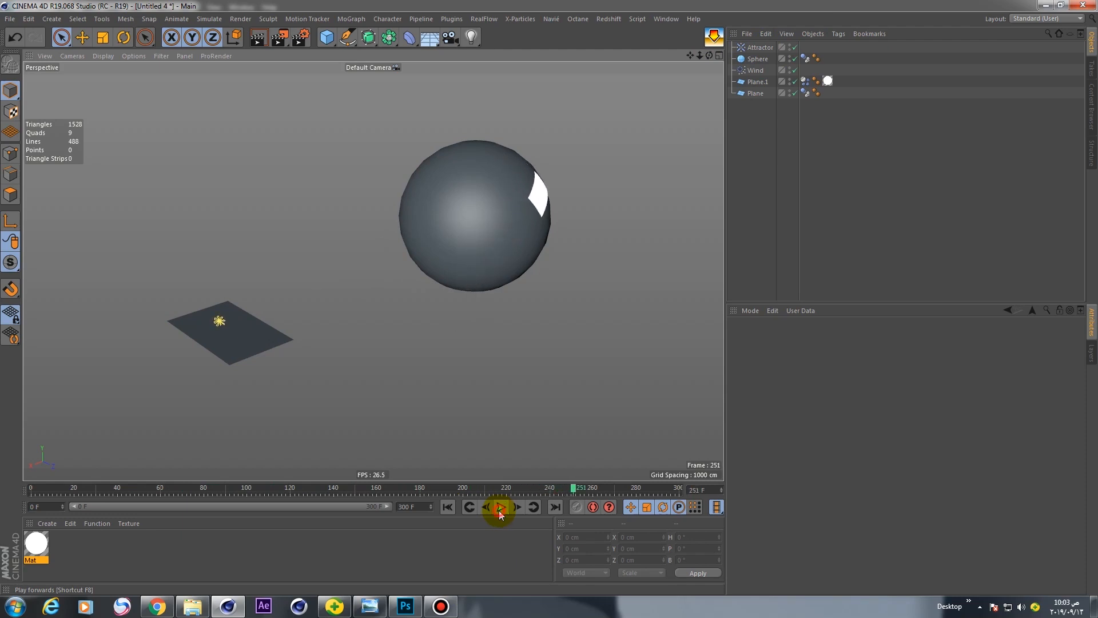
click(499, 507)
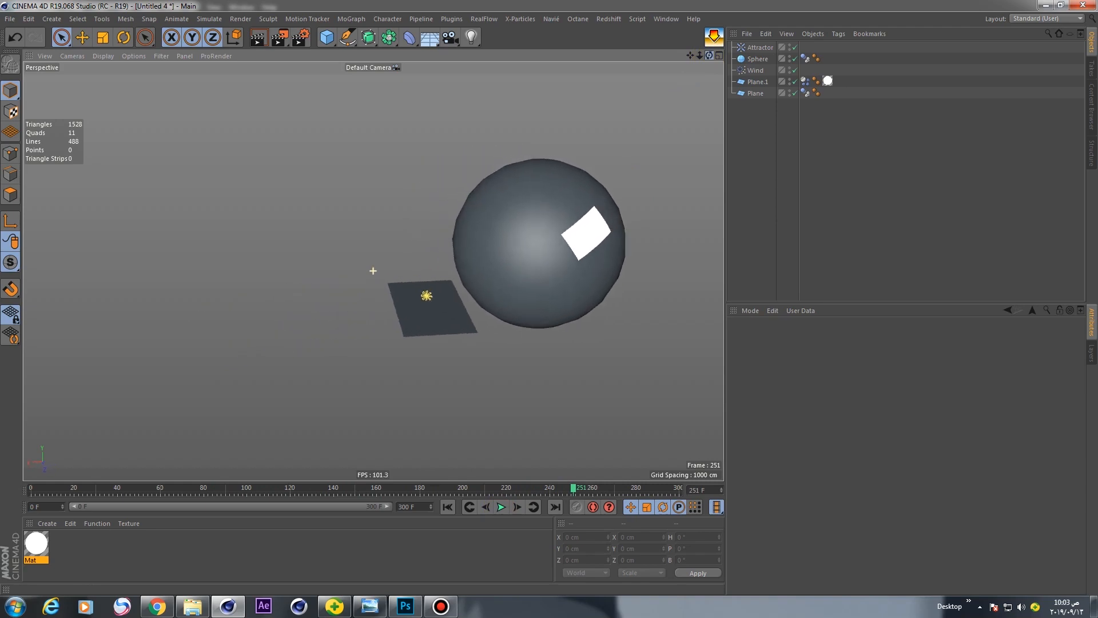
click(501, 506)
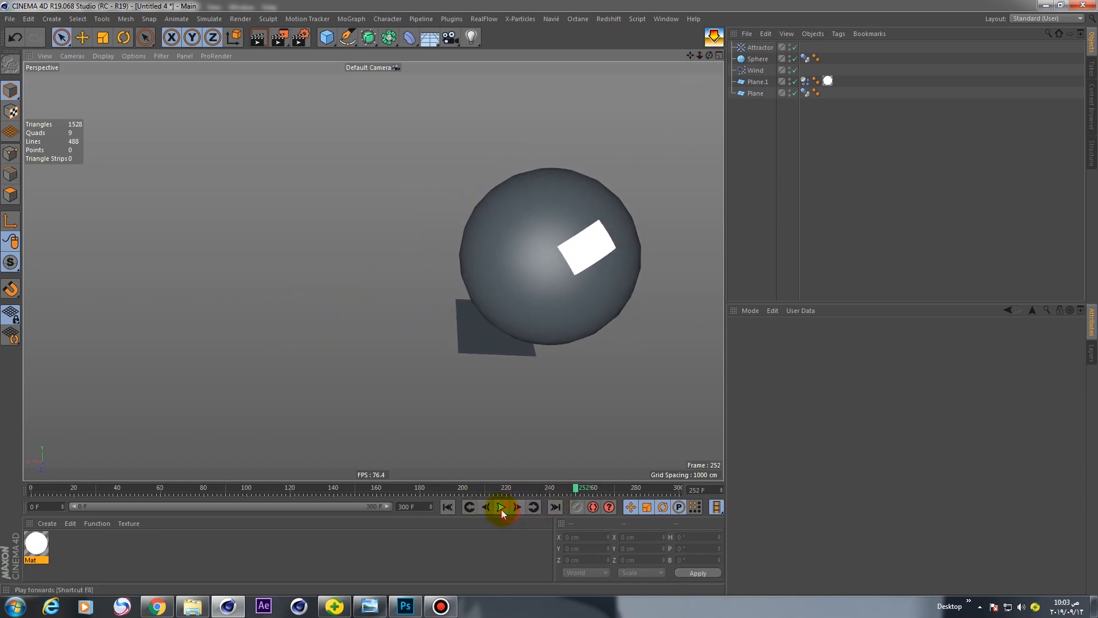
click(501, 506)
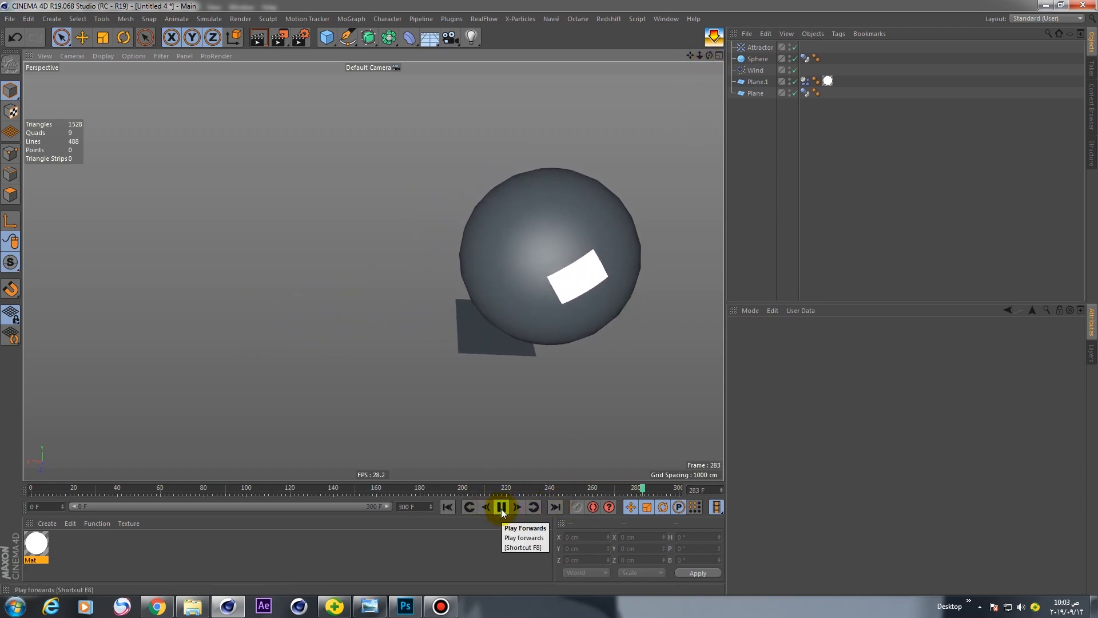
click(501, 506)
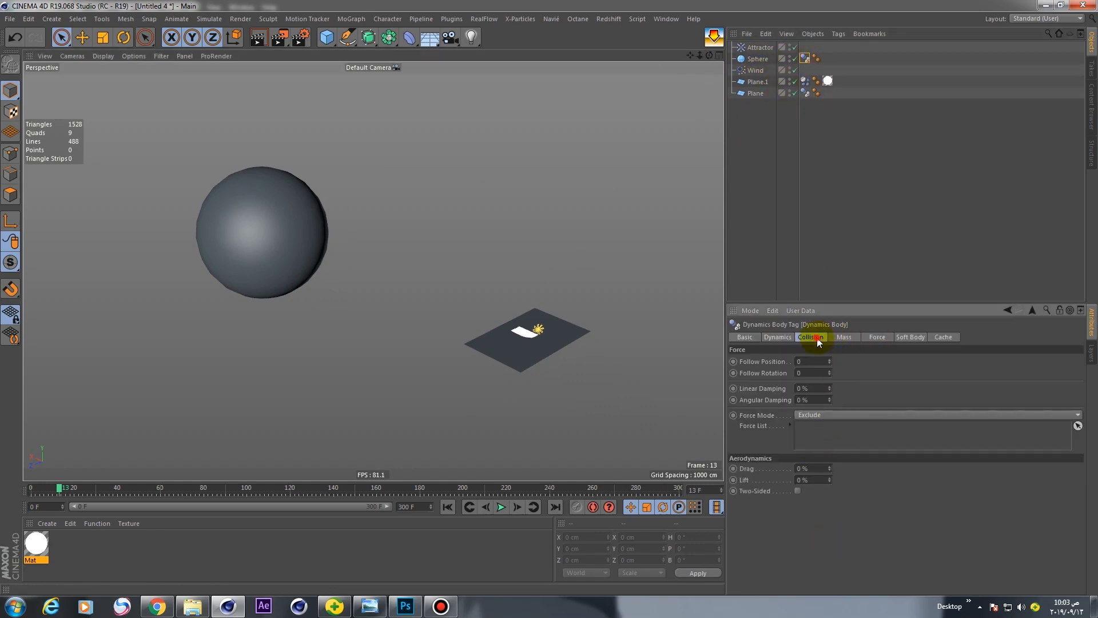
Inspect the paper's Dynamics Body settings and play the simulation
click(810, 337)
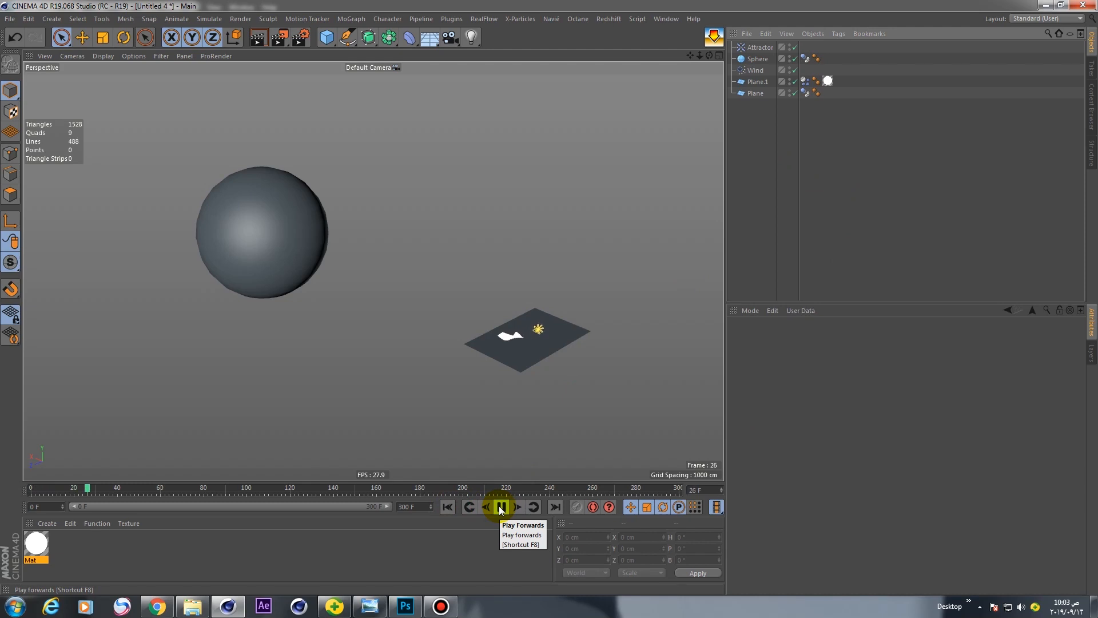
click(500, 506)
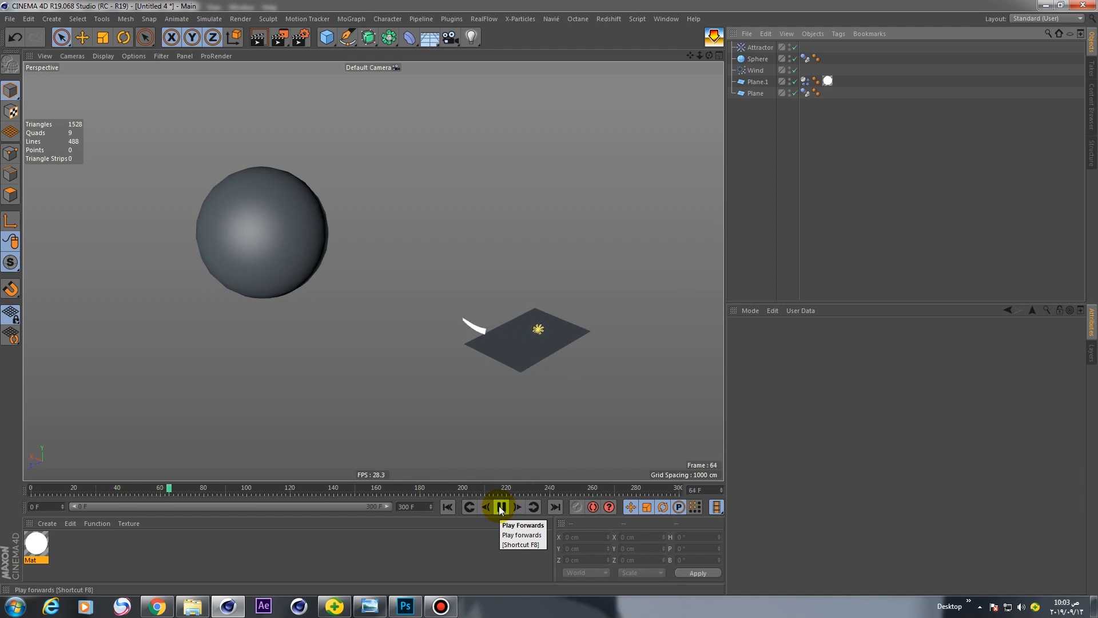
click(500, 506)
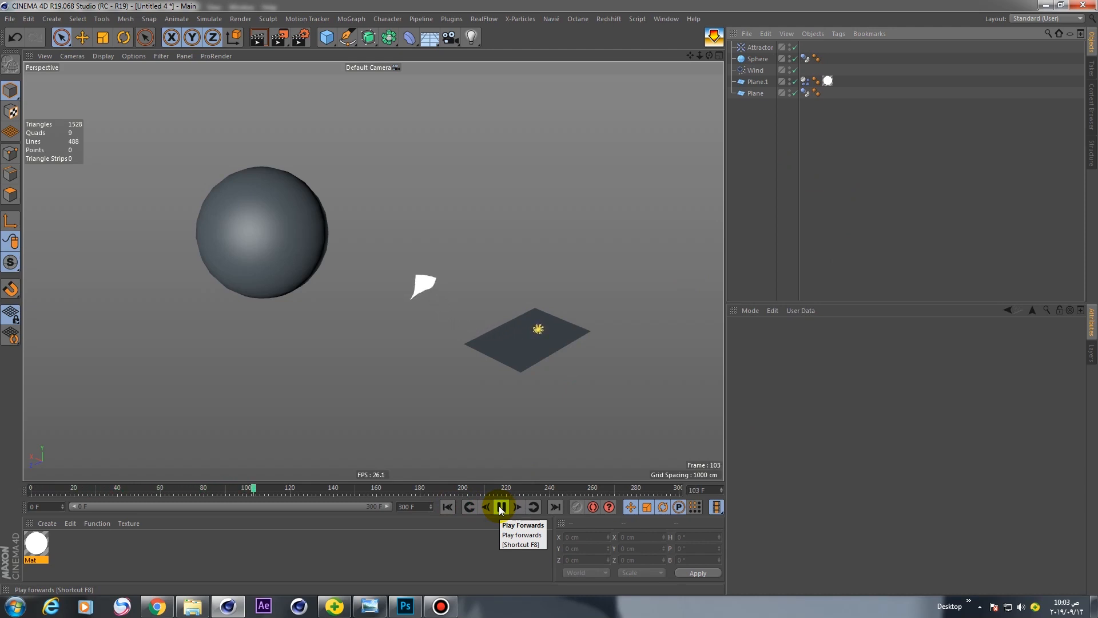
click(500, 507)
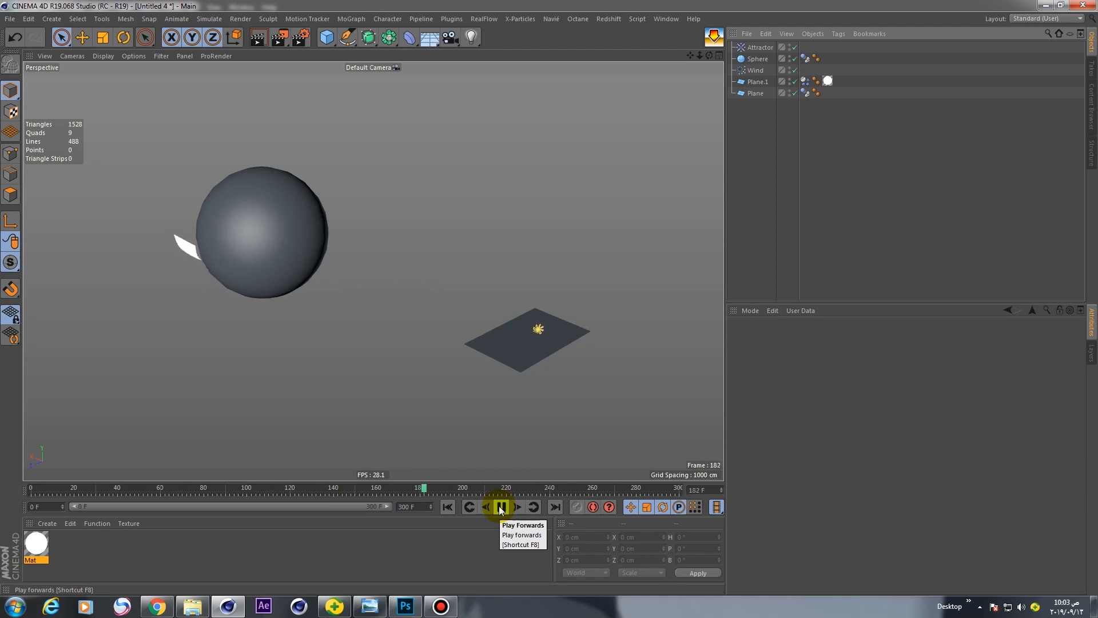
click(500, 506)
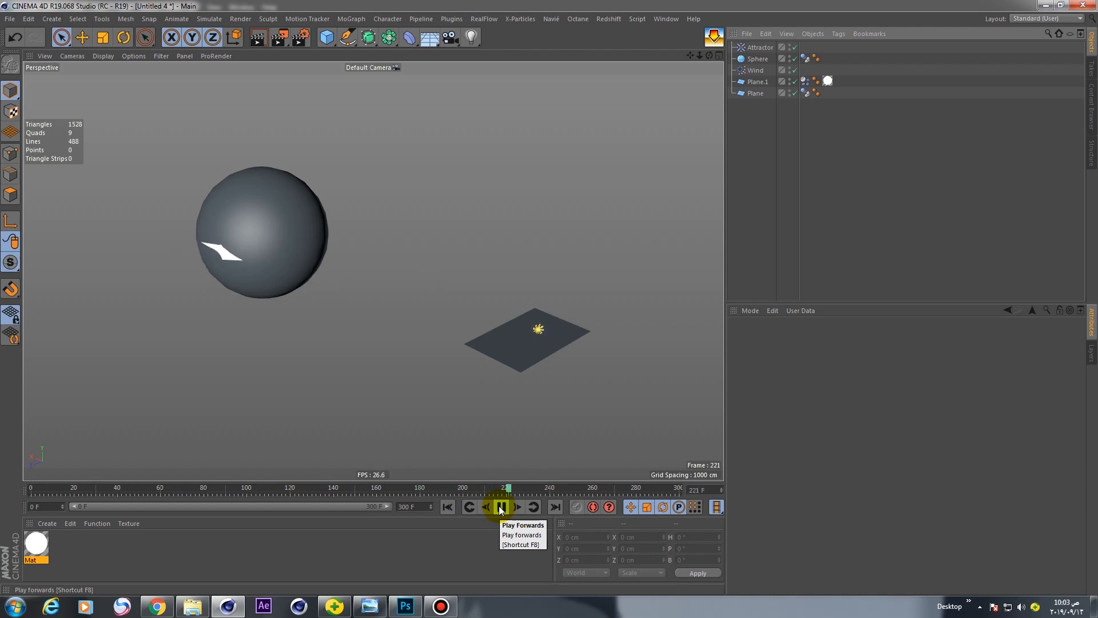
click(500, 506)
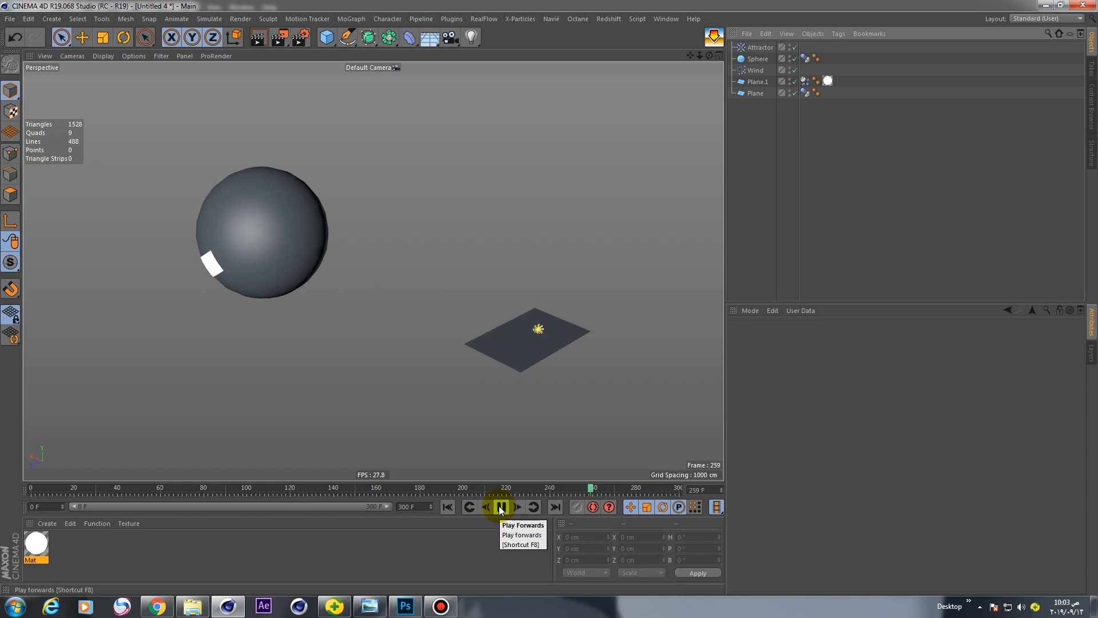
click(501, 506)
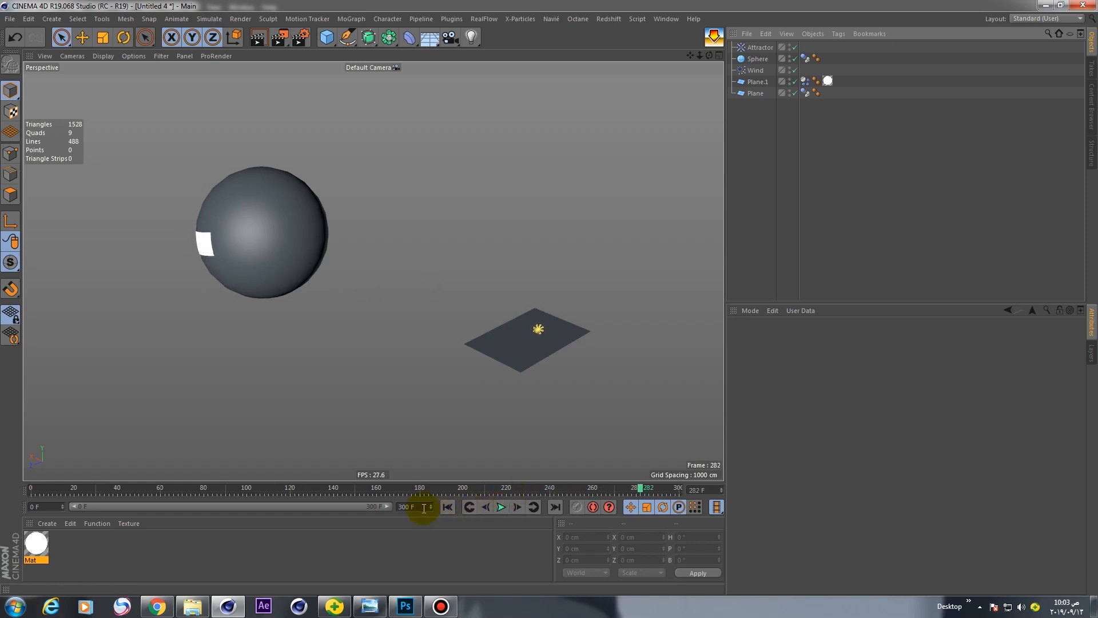
Set the animation end frame to 500 and replay from the start
text(500)
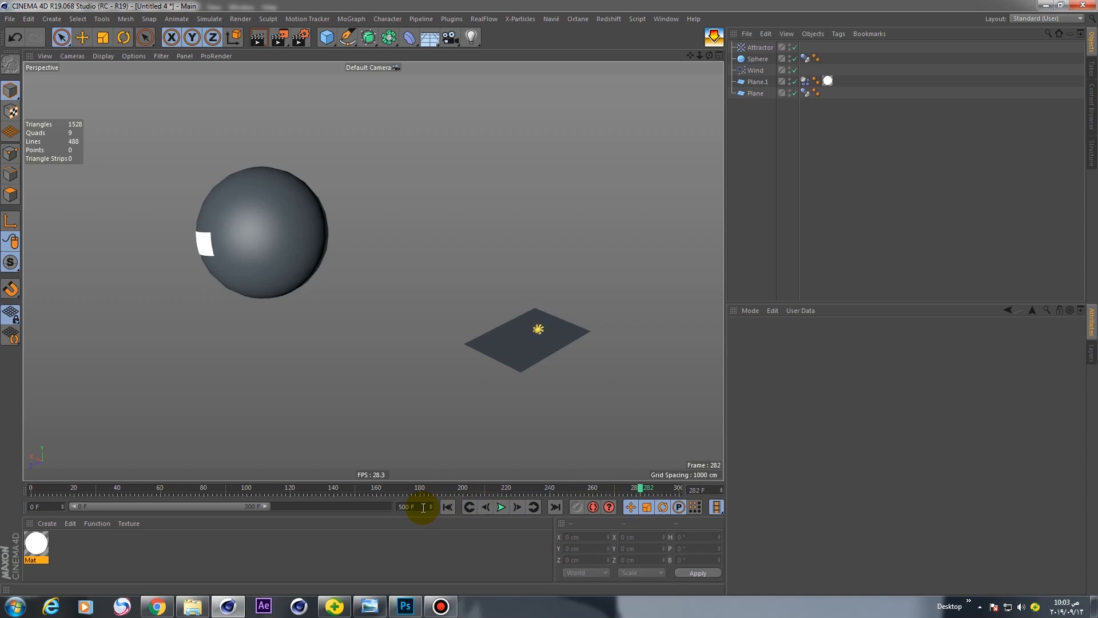
click(500, 506)
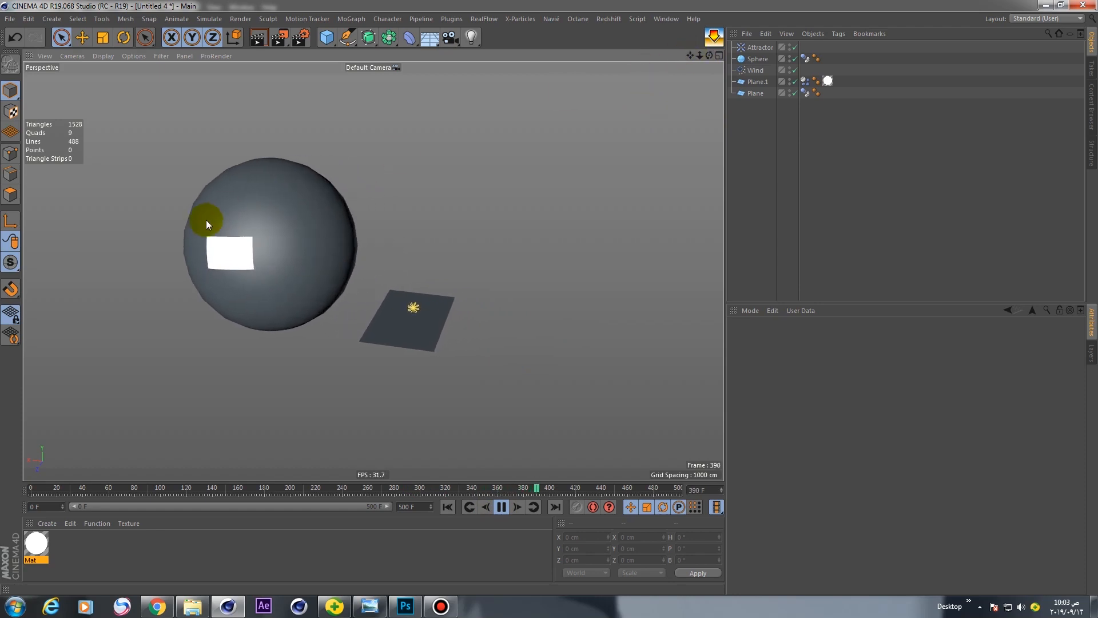
click(503, 506)
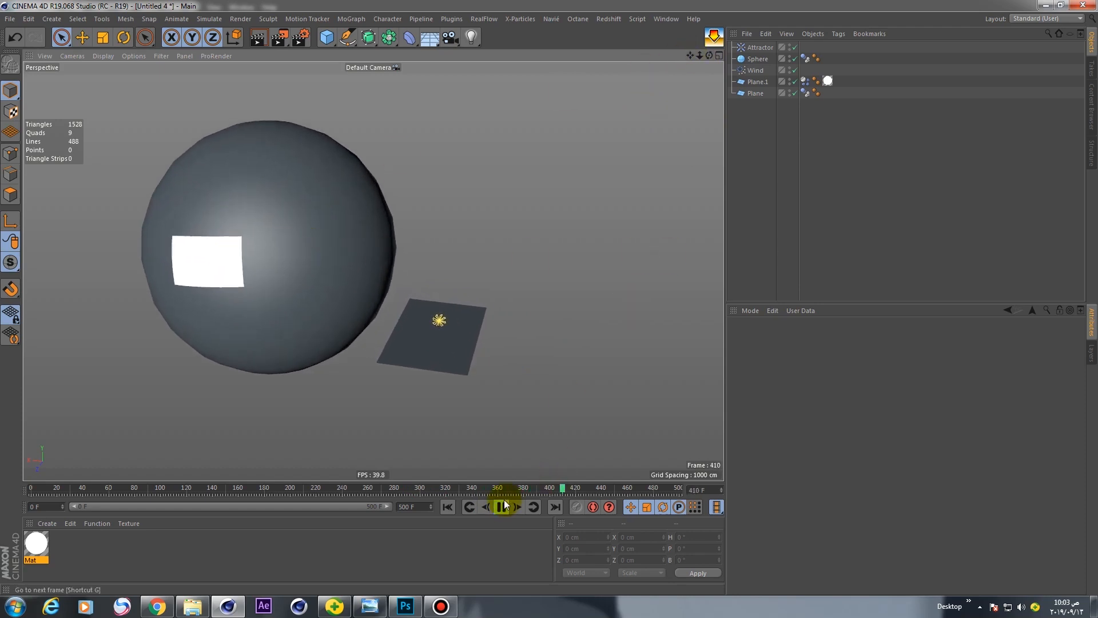
click(502, 506)
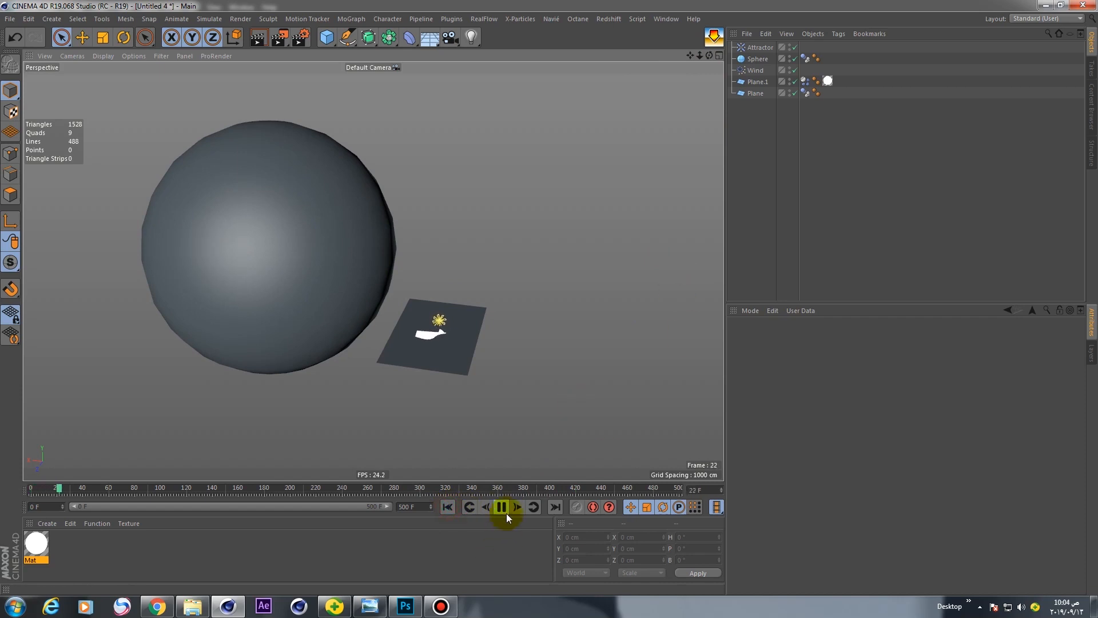
Add a Spot Light with a Target tag aimed at Plane.1
click(470, 37)
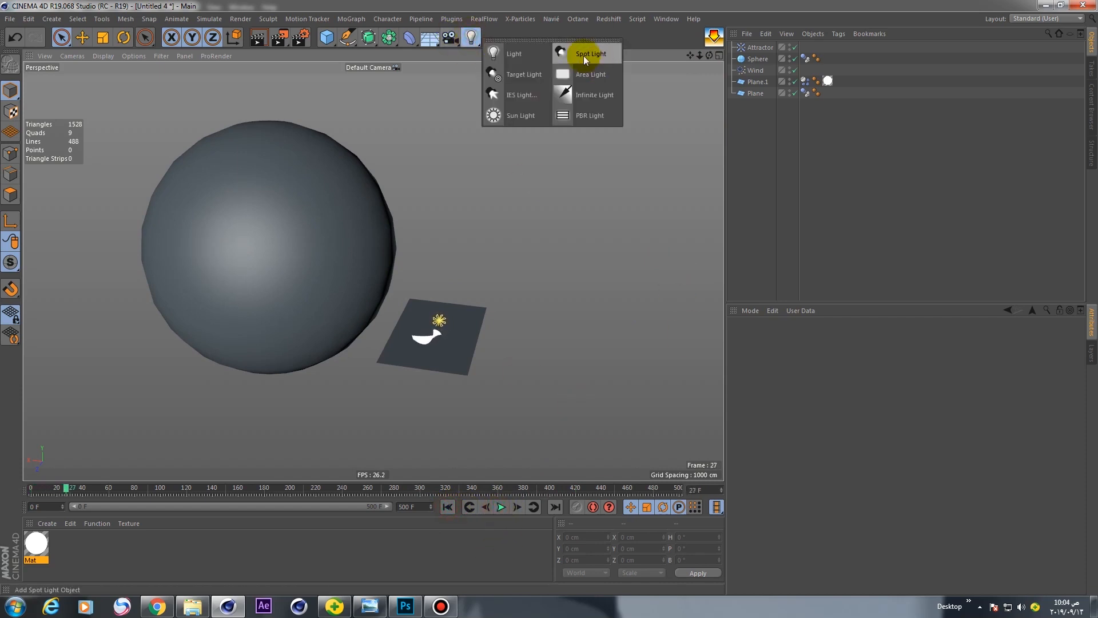
click(590, 53)
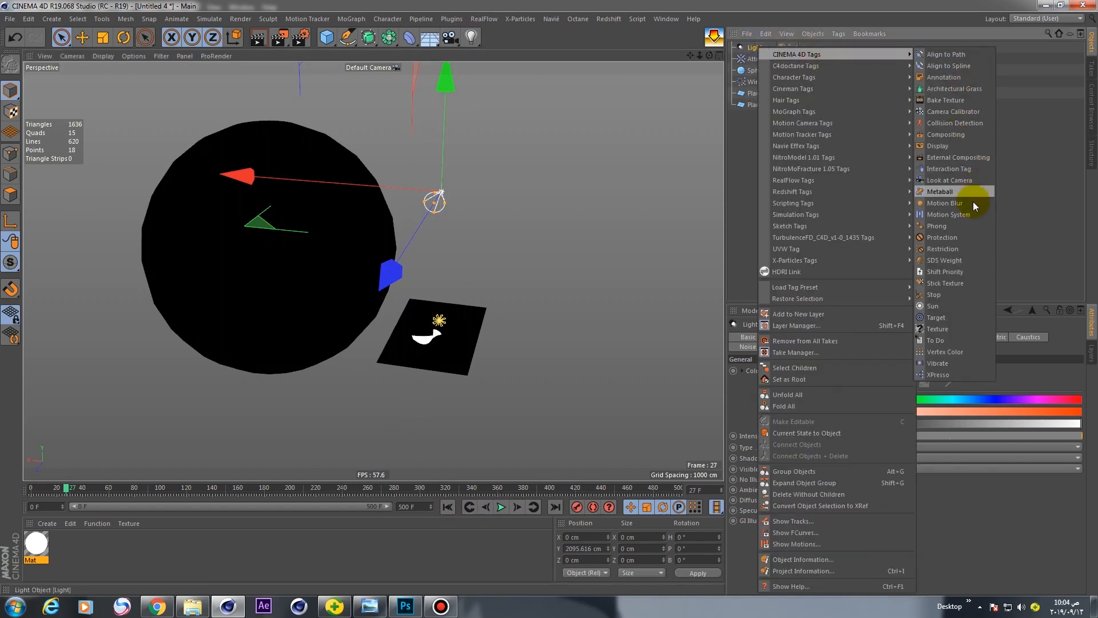
click(935, 317)
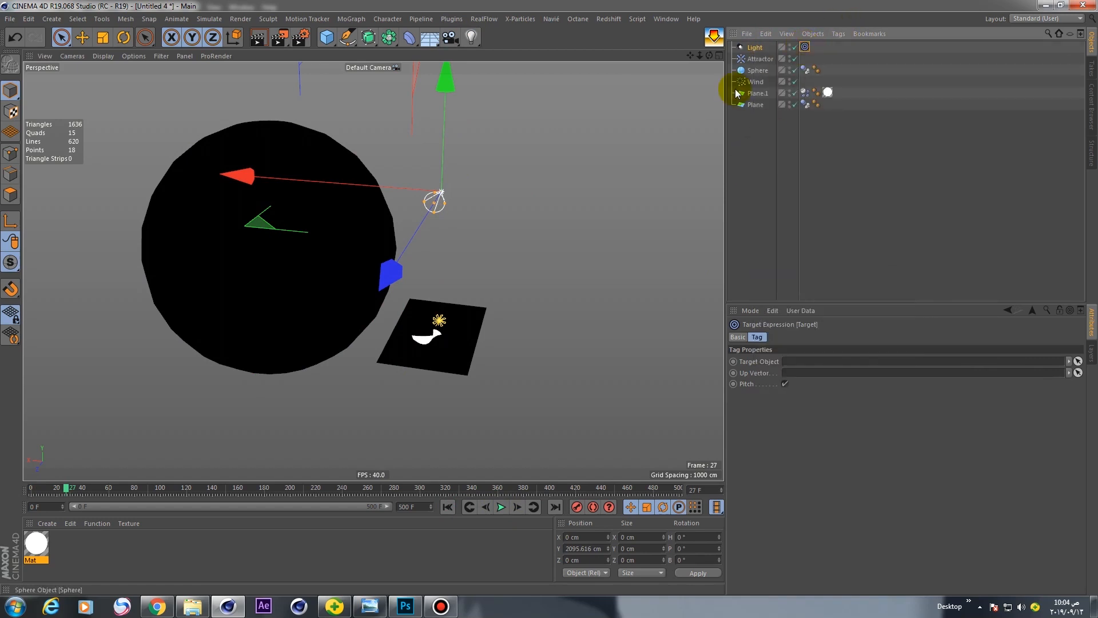
click(757, 94)
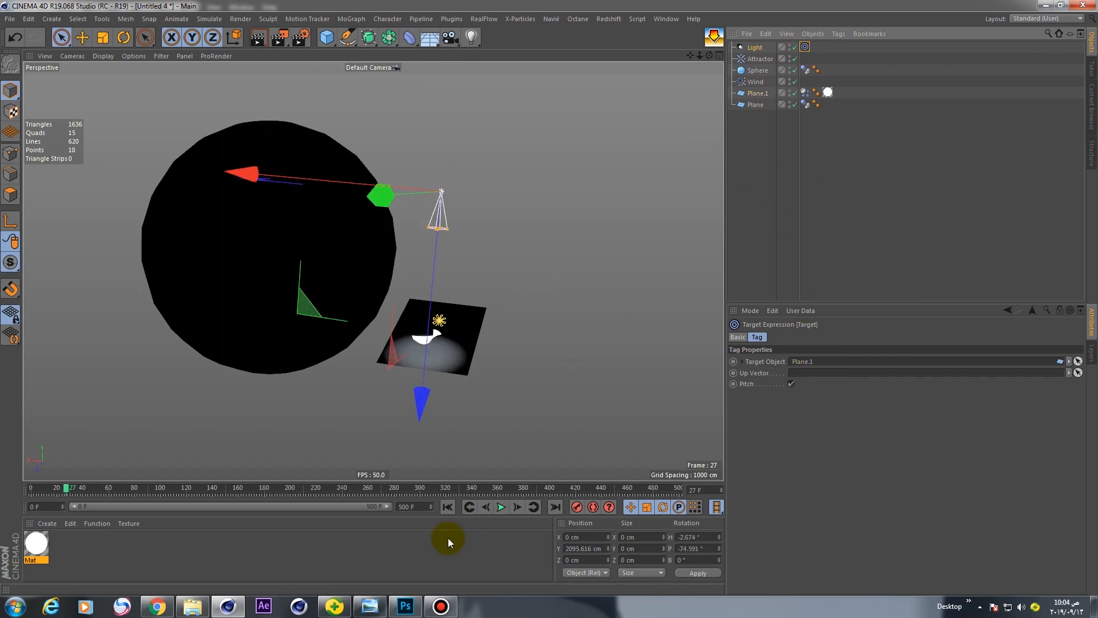
Play the simulation and orbit the view to watch the light follow
click(499, 506)
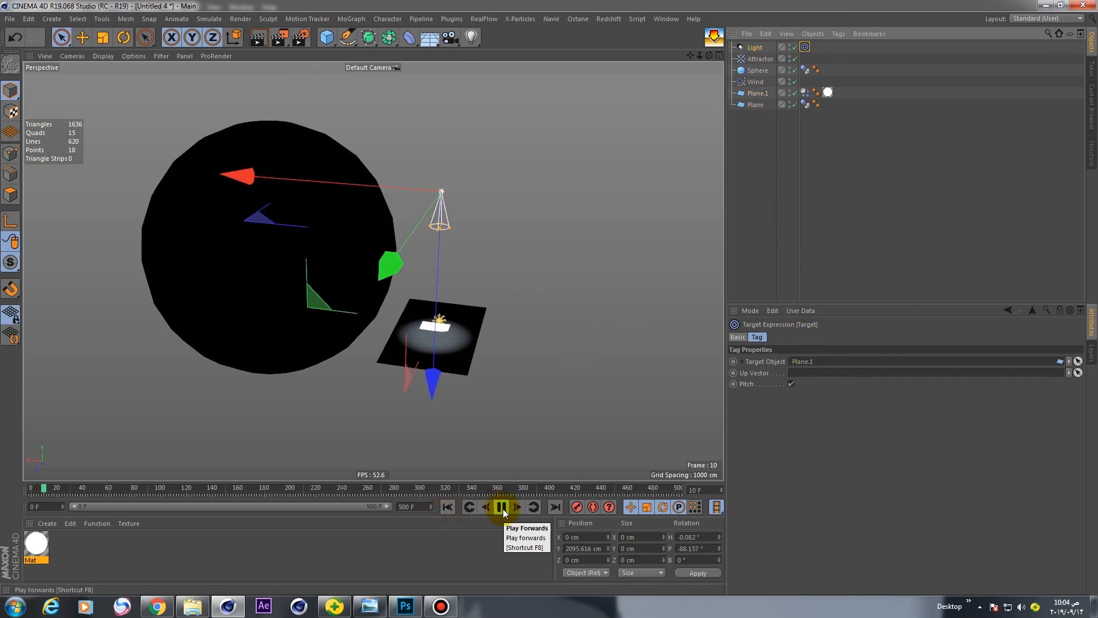
click(502, 506)
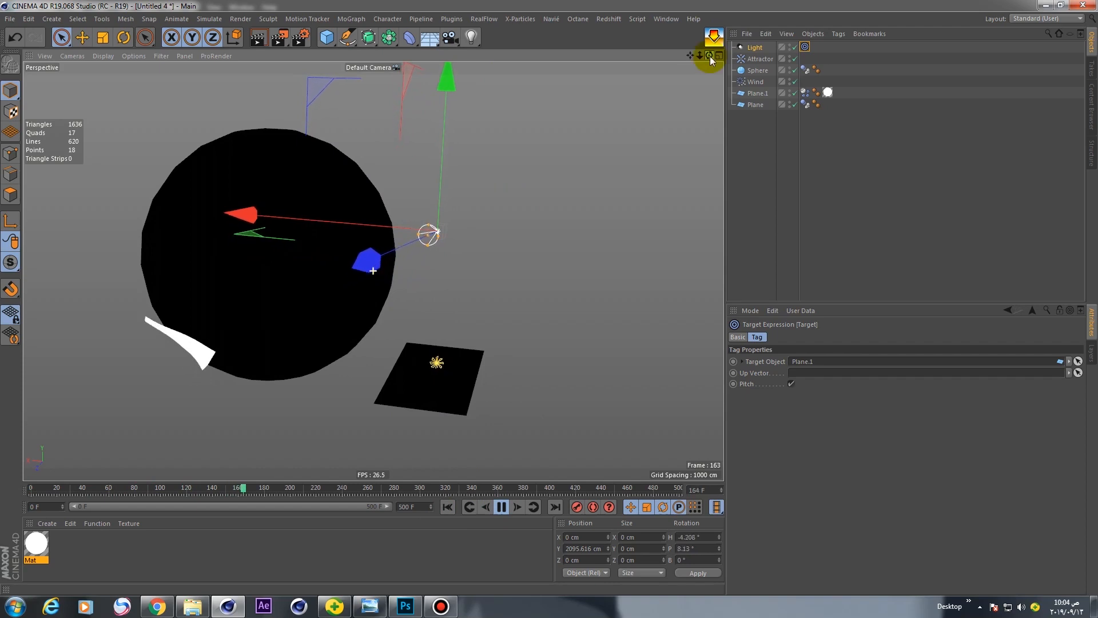
drag(243, 487, 514, 487)
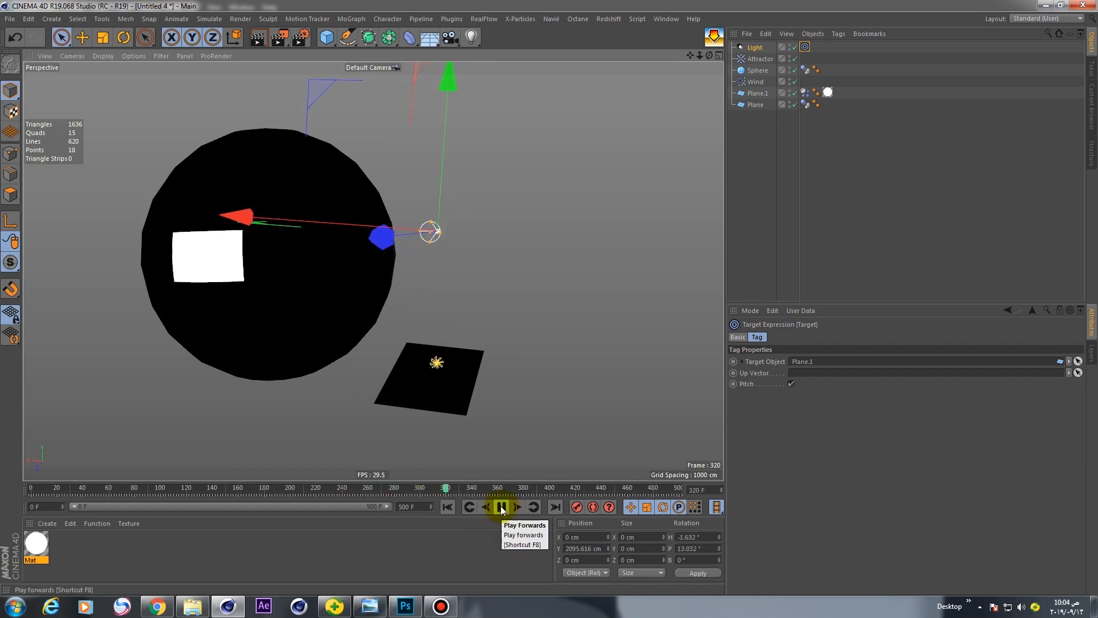
click(500, 506)
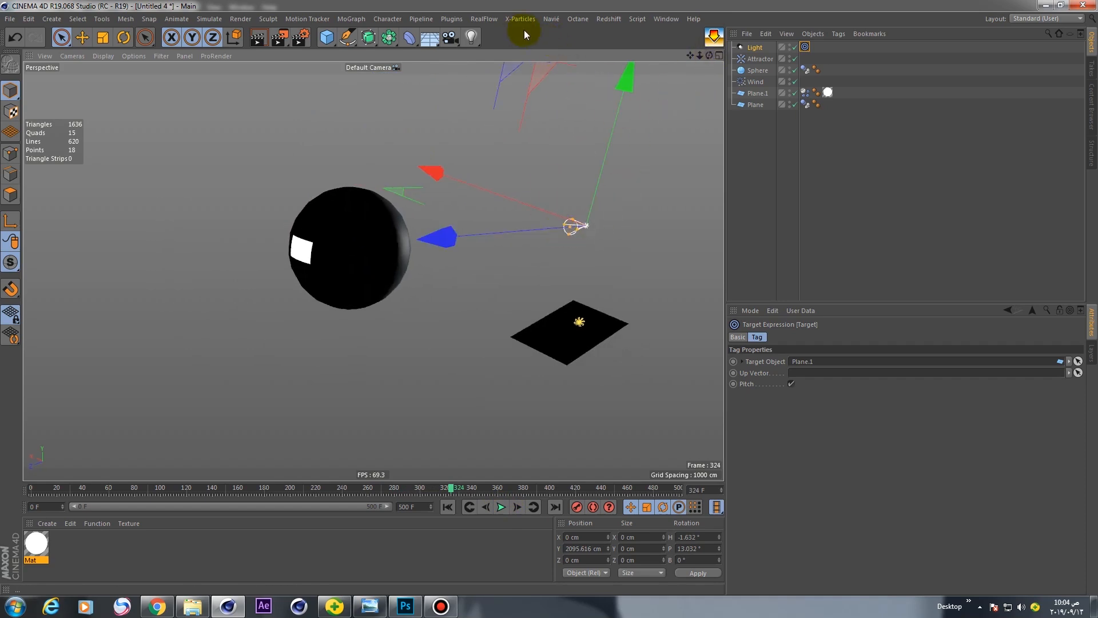
drag(571, 224, 224, 251)
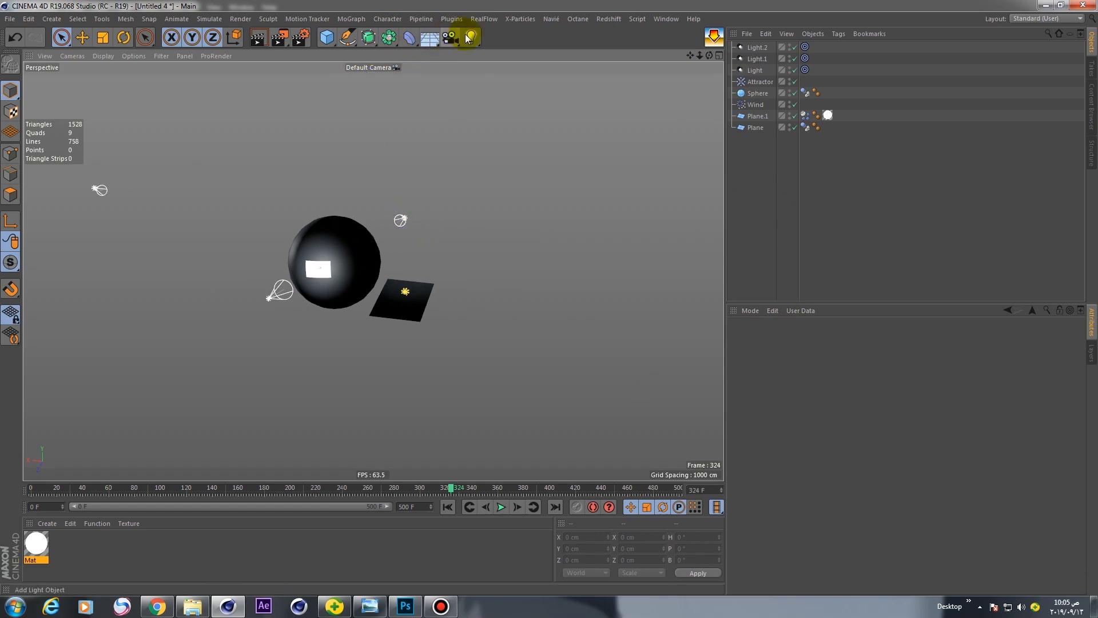
Add another light, then colour Light.2 magenta and another light blue
click(468, 37)
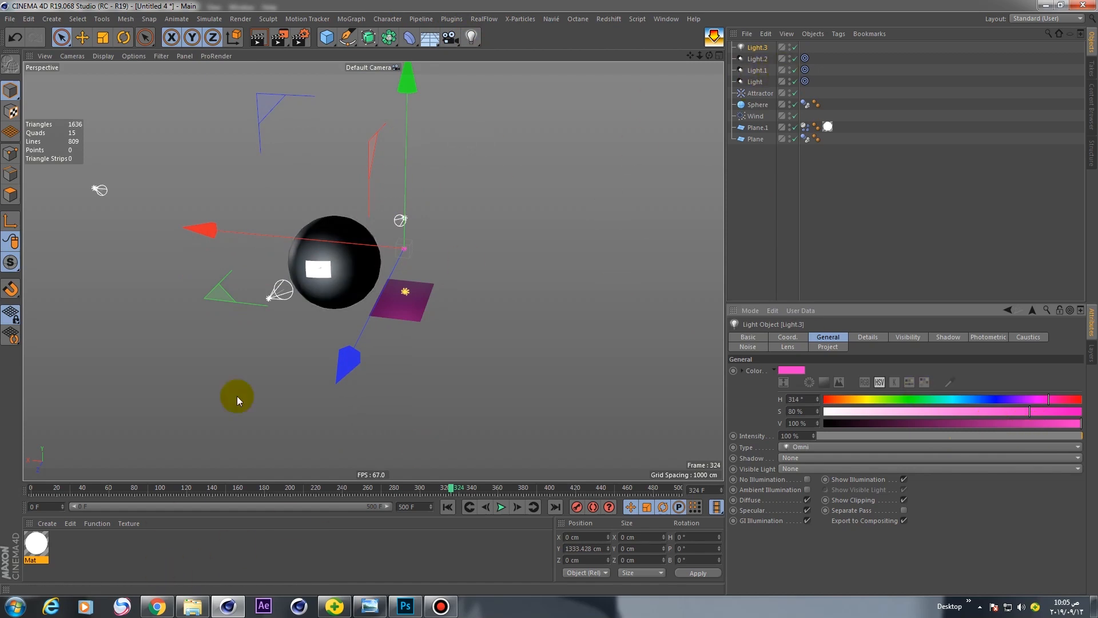
click(756, 59)
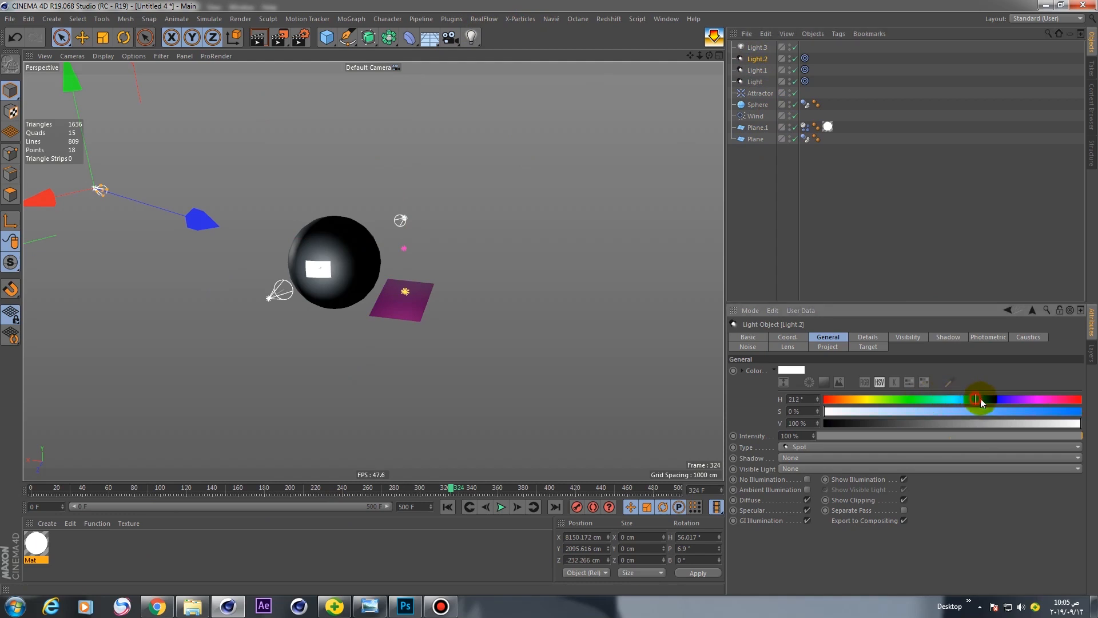
drag(975, 400, 1048, 399)
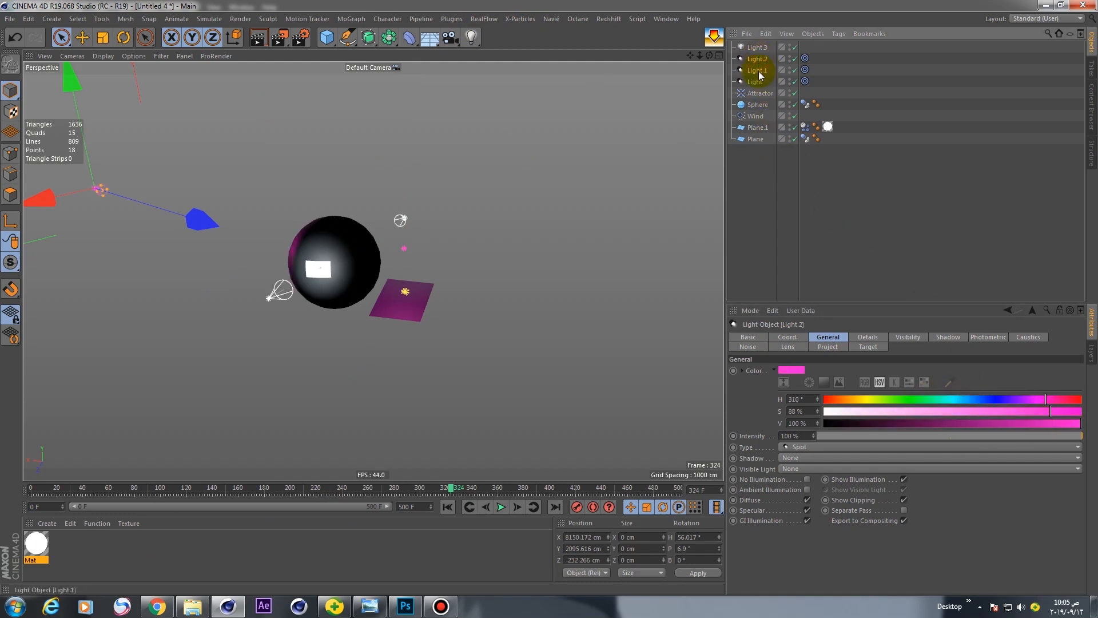
click(792, 370)
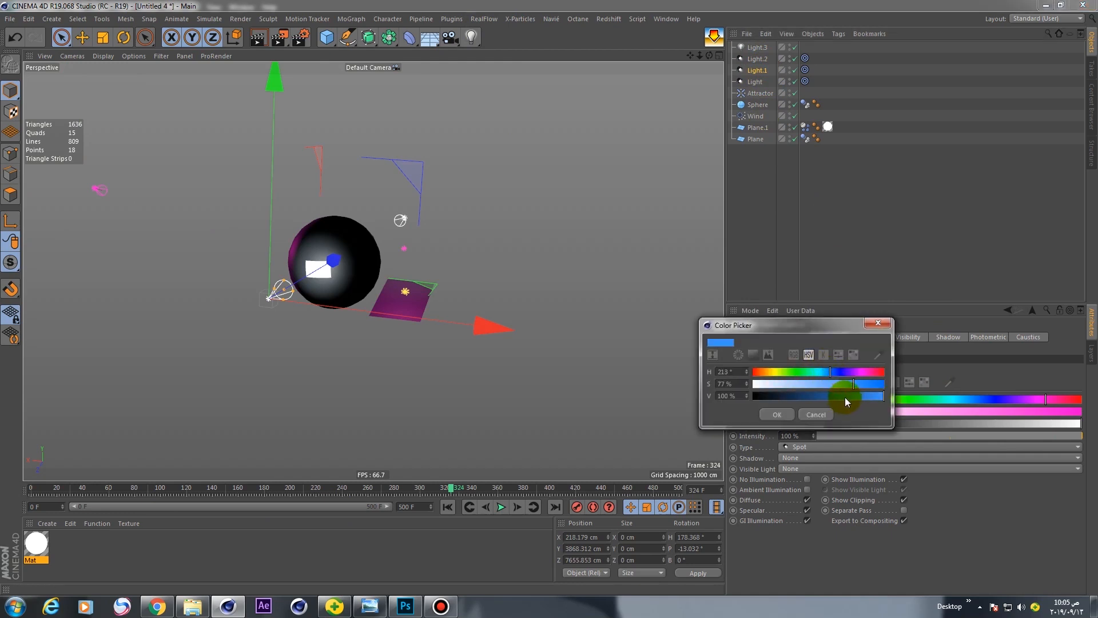
click(776, 414)
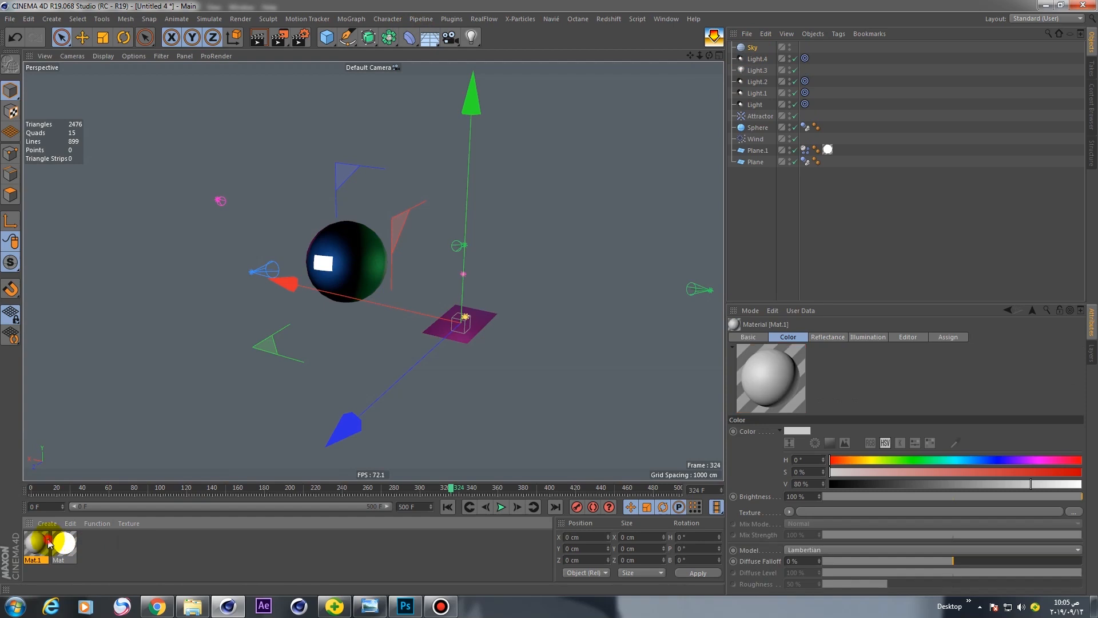
Open Mat.1 in the Material Editor and set its Color value to 0% (black)
double_click(34, 546)
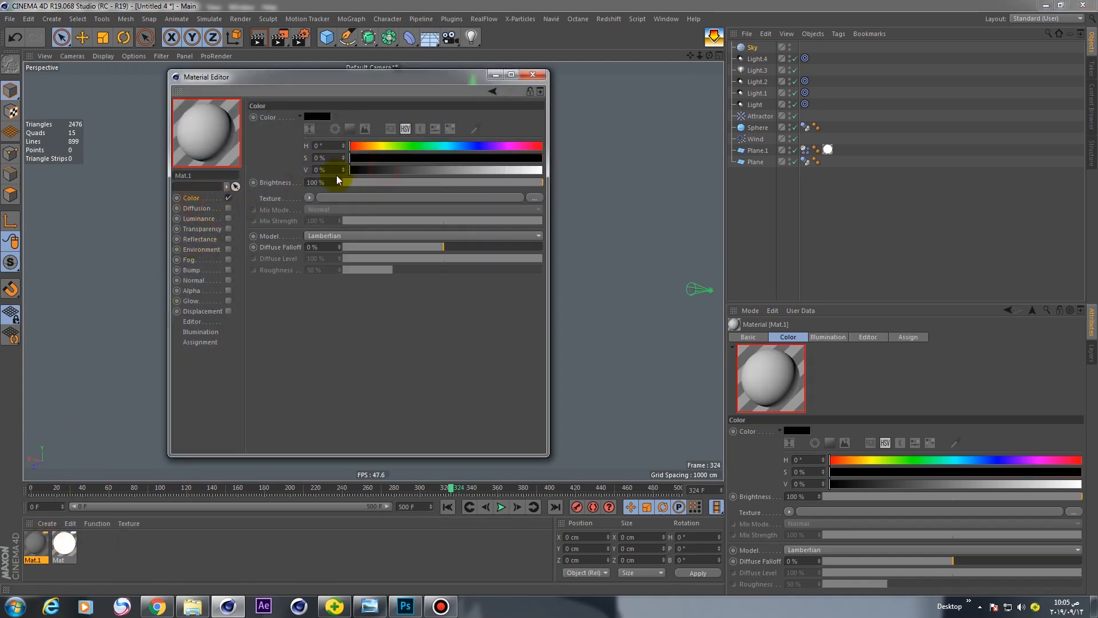
click(533, 75)
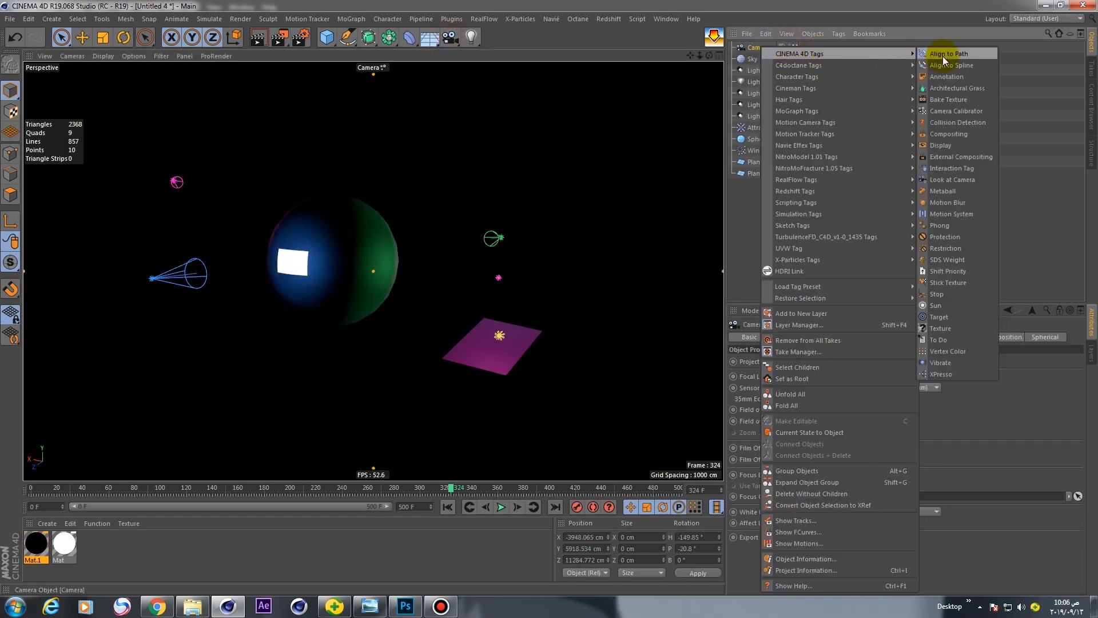
mouse_move(938, 316)
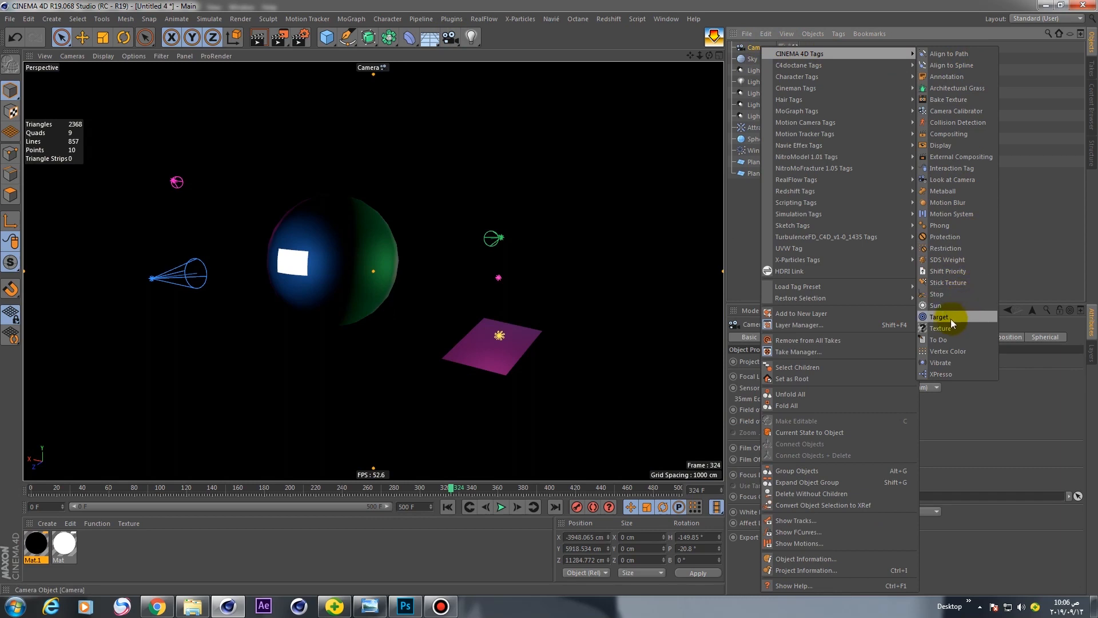
Add a Target tag aimed at Plane.1 to the camera, then play and stop the animation
click(938, 316)
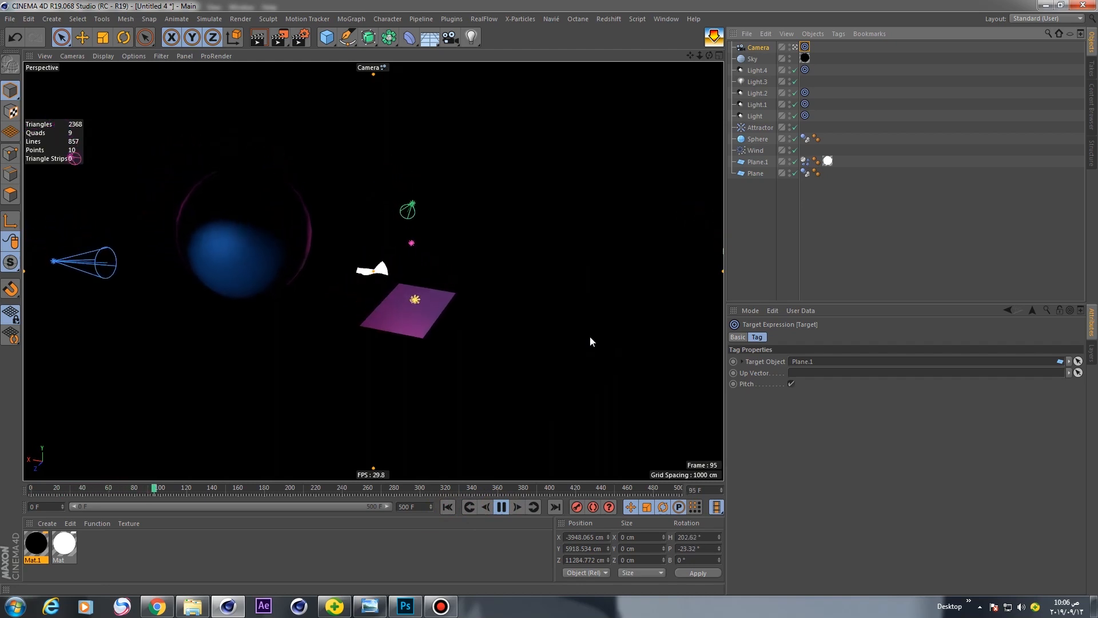
click(501, 506)
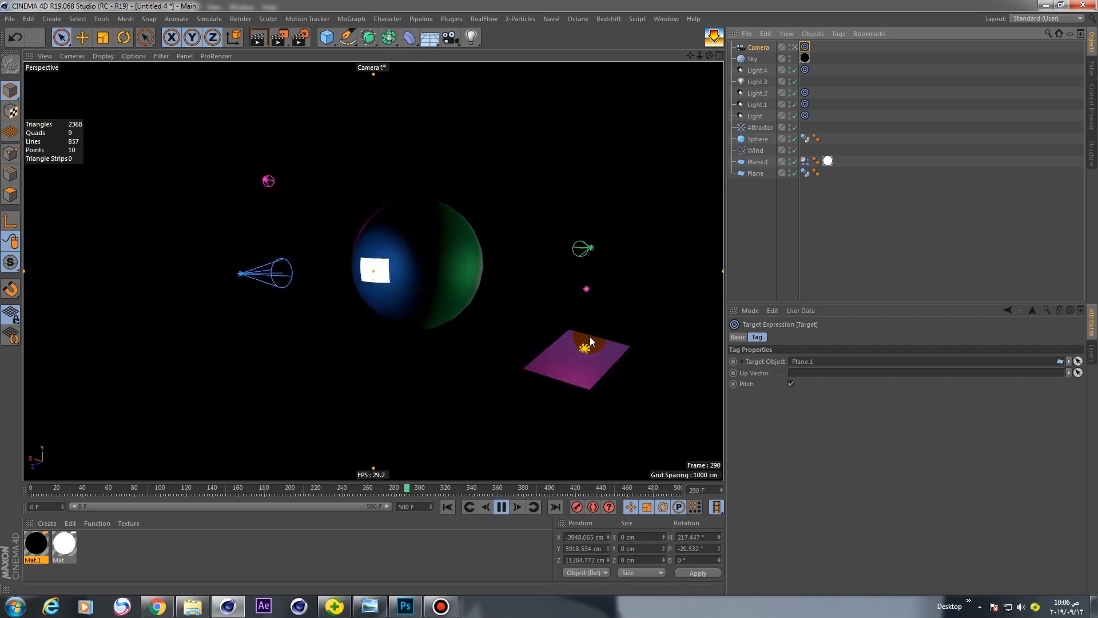
click(503, 506)
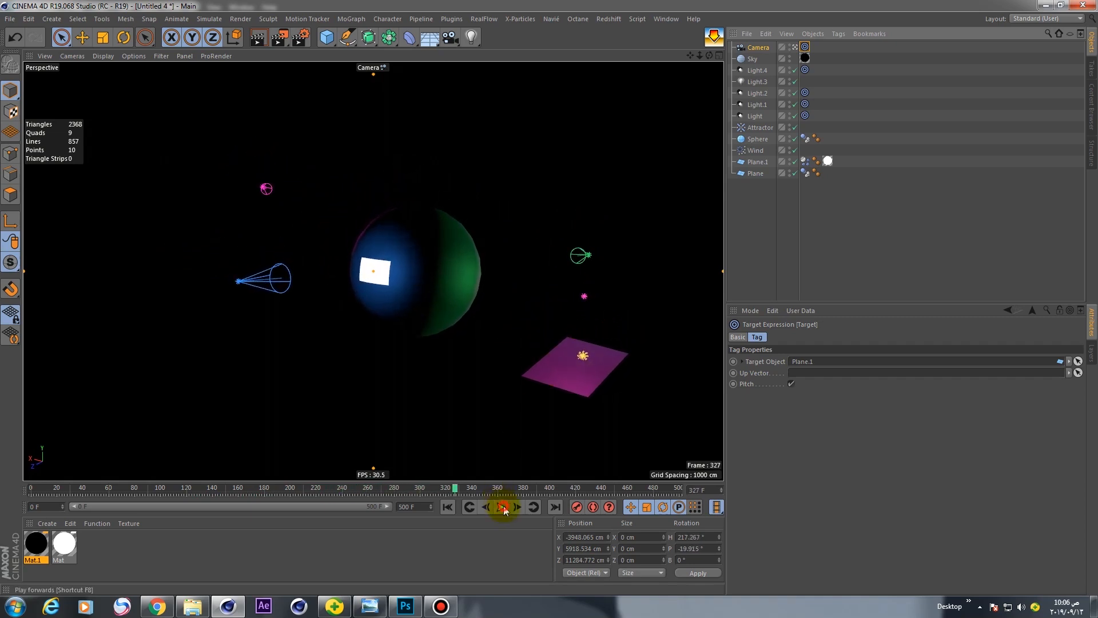
Load the Untitled-1 image as the Color texture of the Mat material
double_click(63, 545)
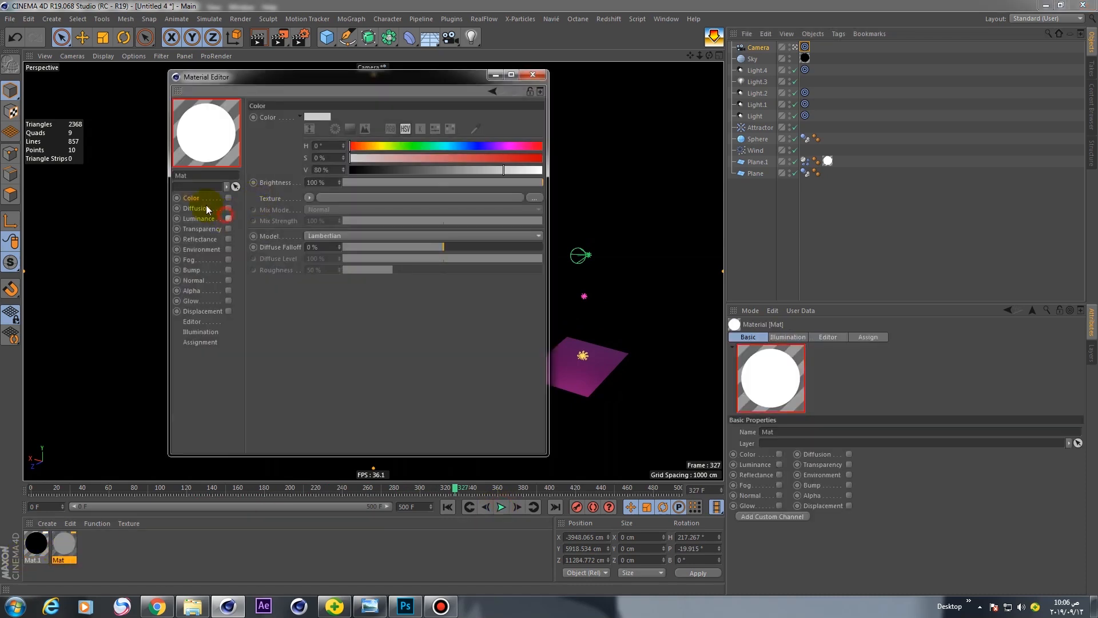
click(308, 198)
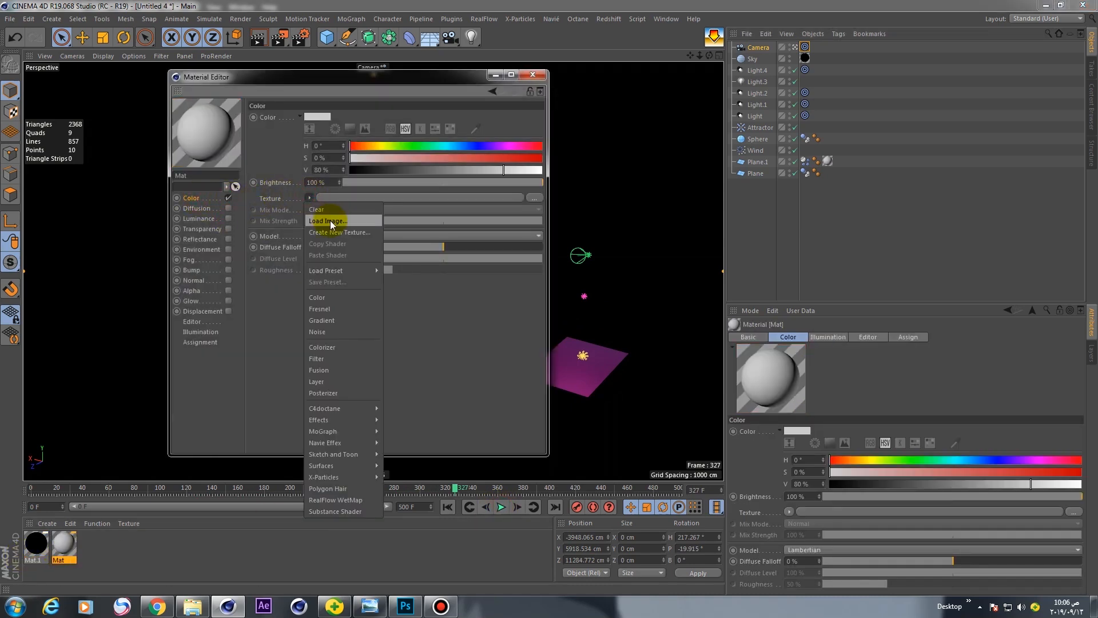
click(328, 221)
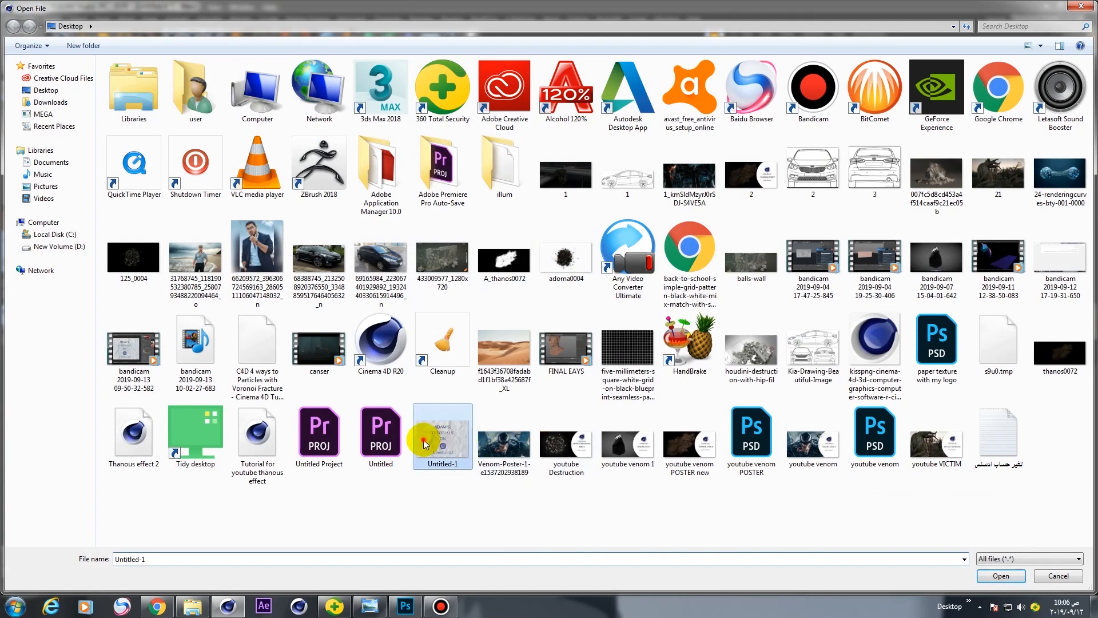
click(999, 575)
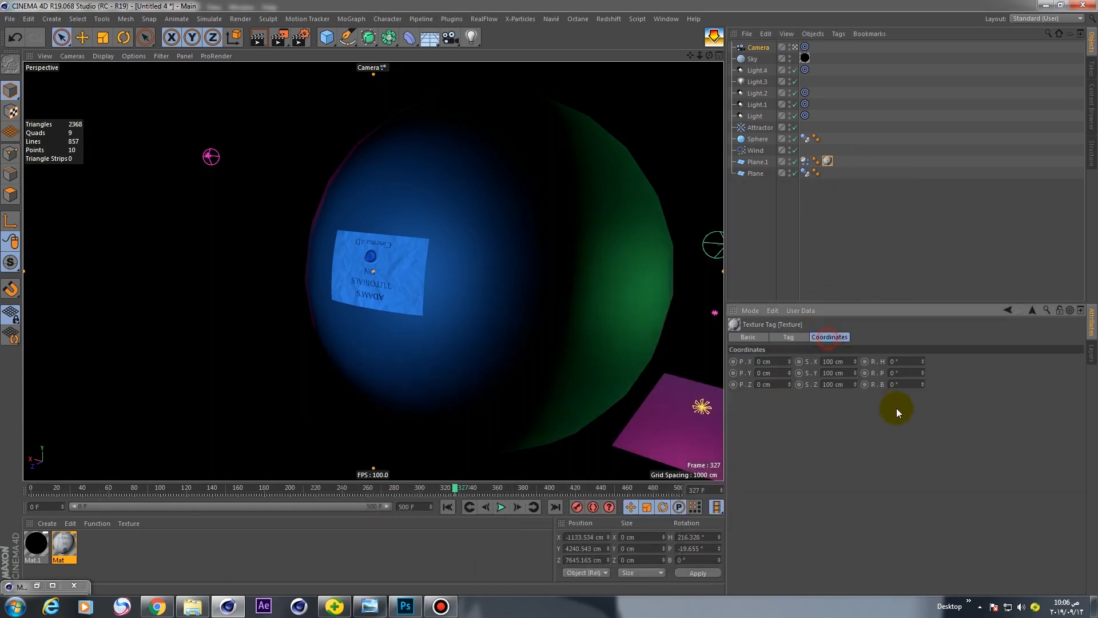
Rotate the texture tag's R.H coordinate to 180 so the text reads upright
click(788, 337)
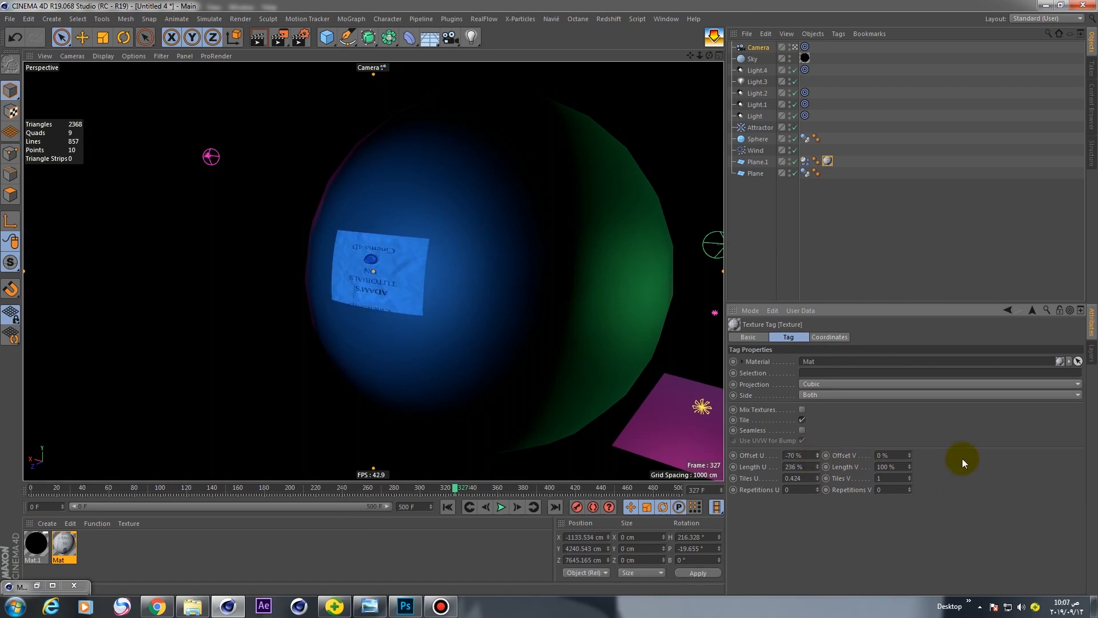
click(829, 336)
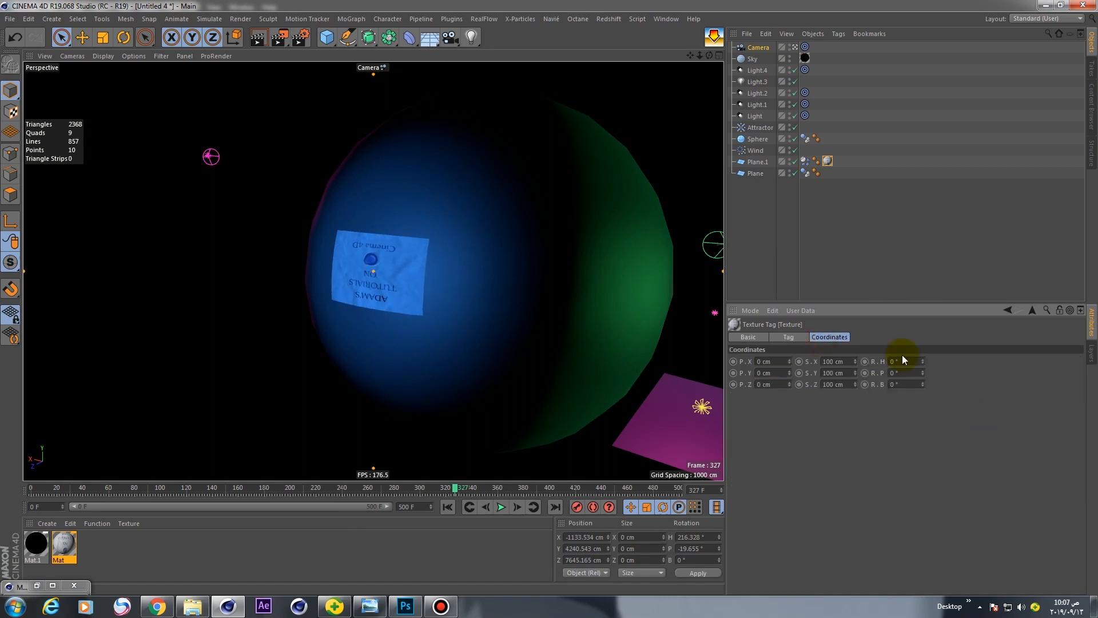
text(180)
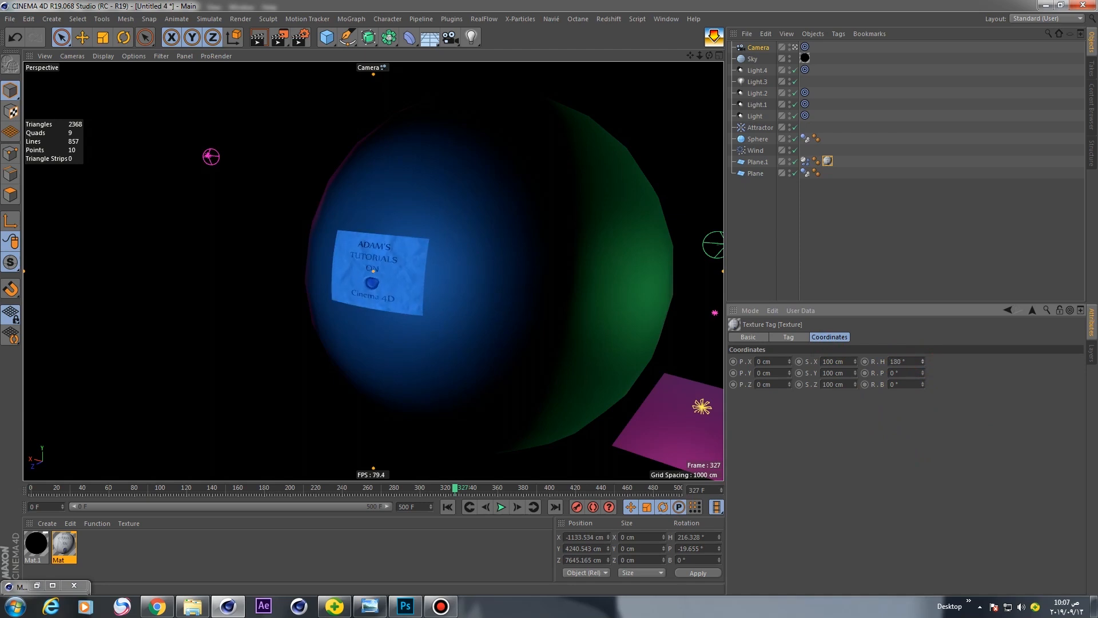
double_click(63, 544)
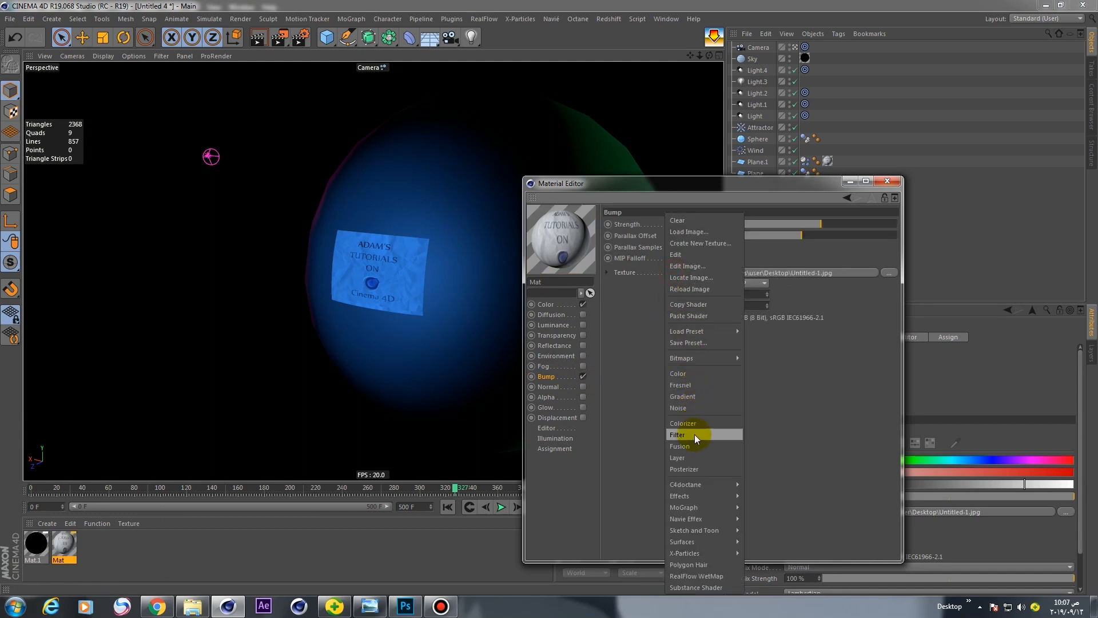
Give the Bump channel a Filter shader at 32% strength, tinting hue and tones green
click(677, 434)
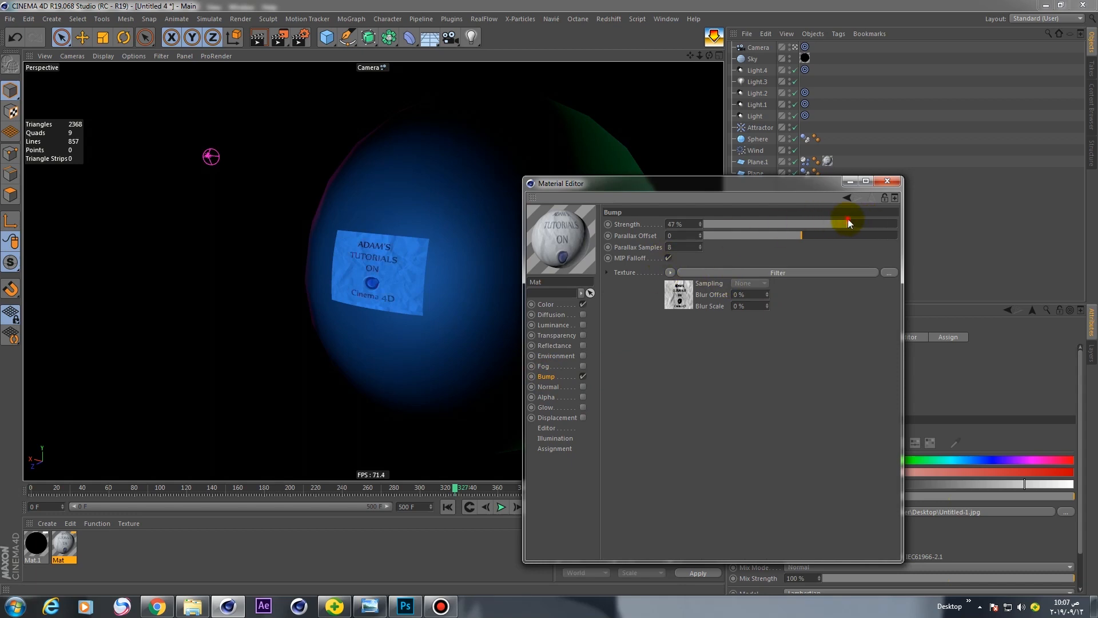
drag(848, 222, 830, 223)
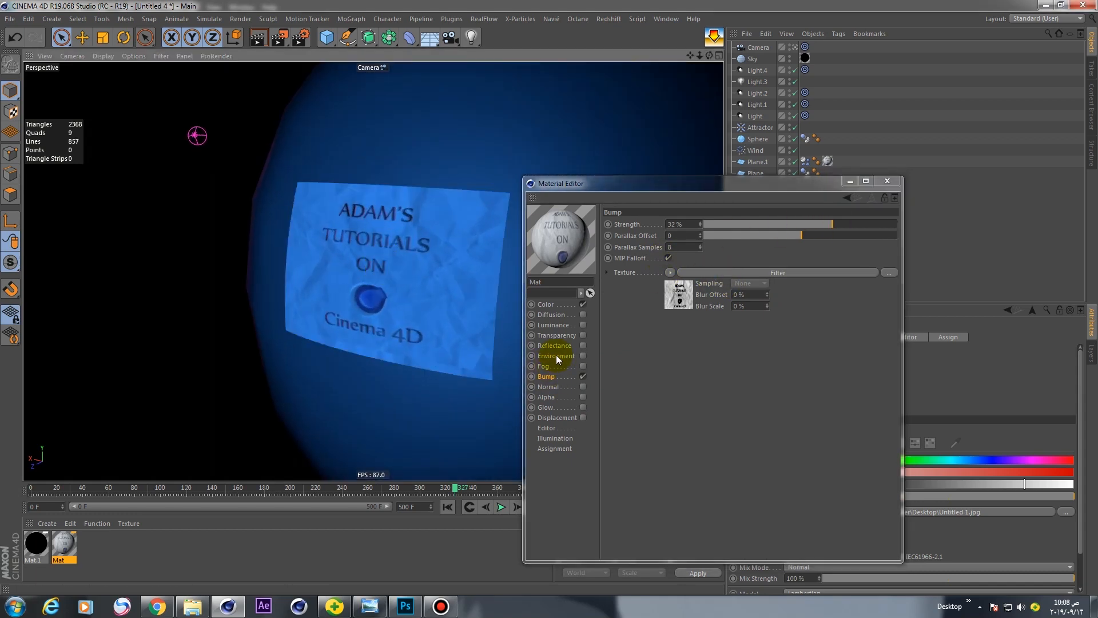
click(549, 386)
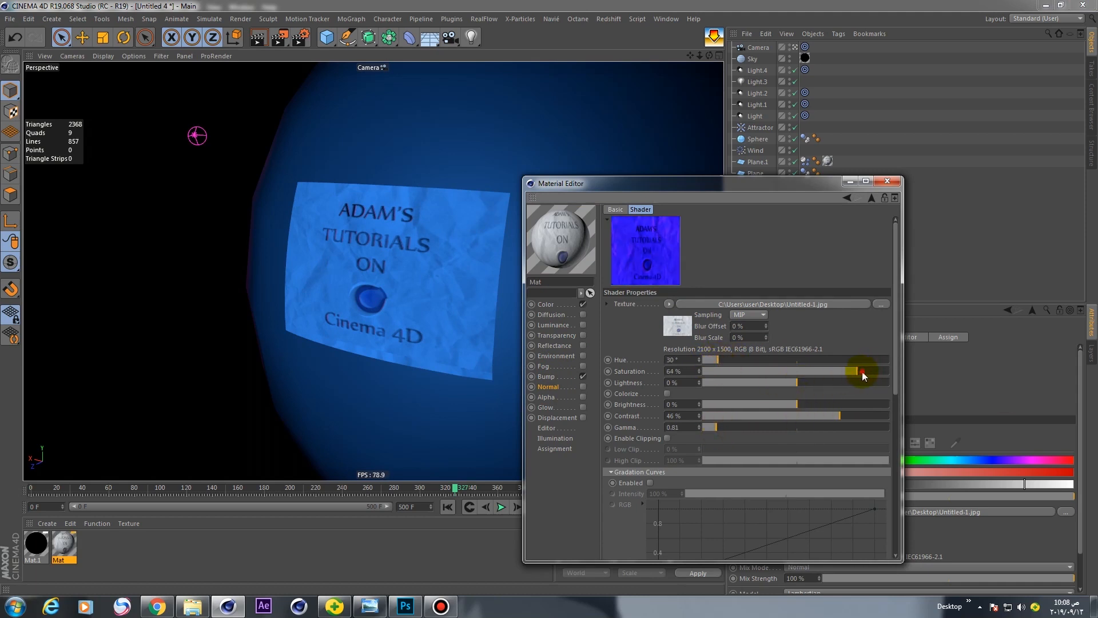
click(550, 386)
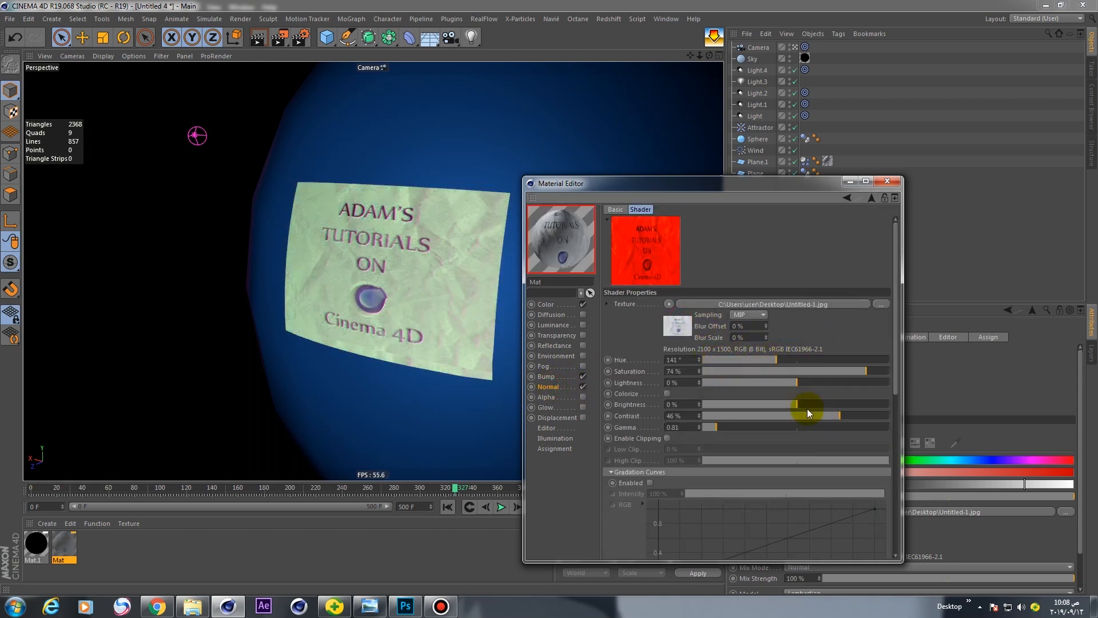
drag(805, 413, 791, 359)
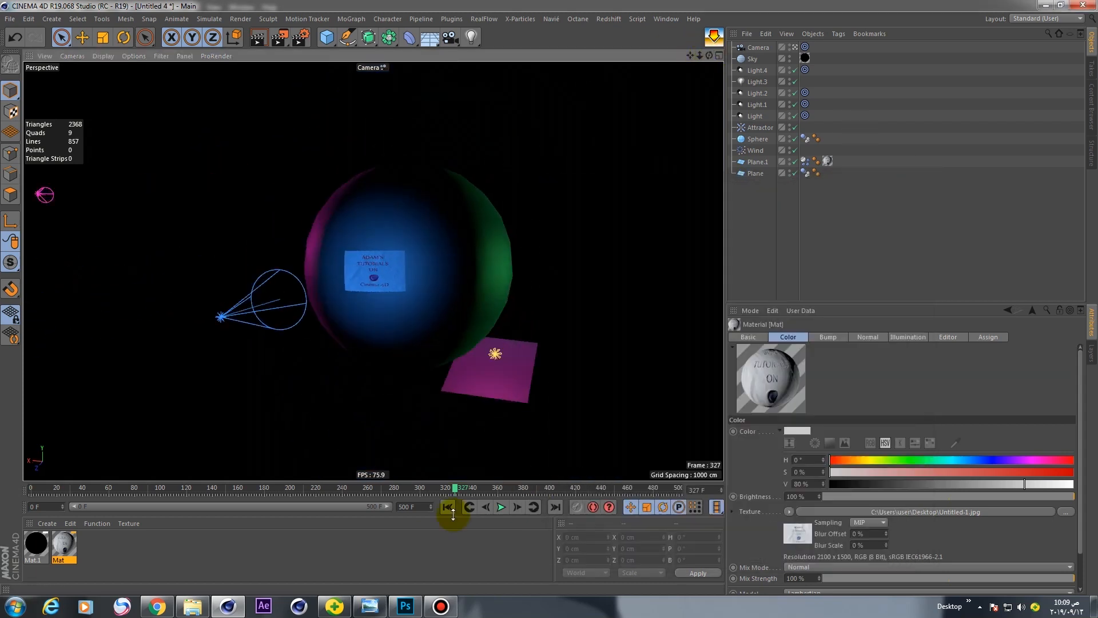
click(500, 506)
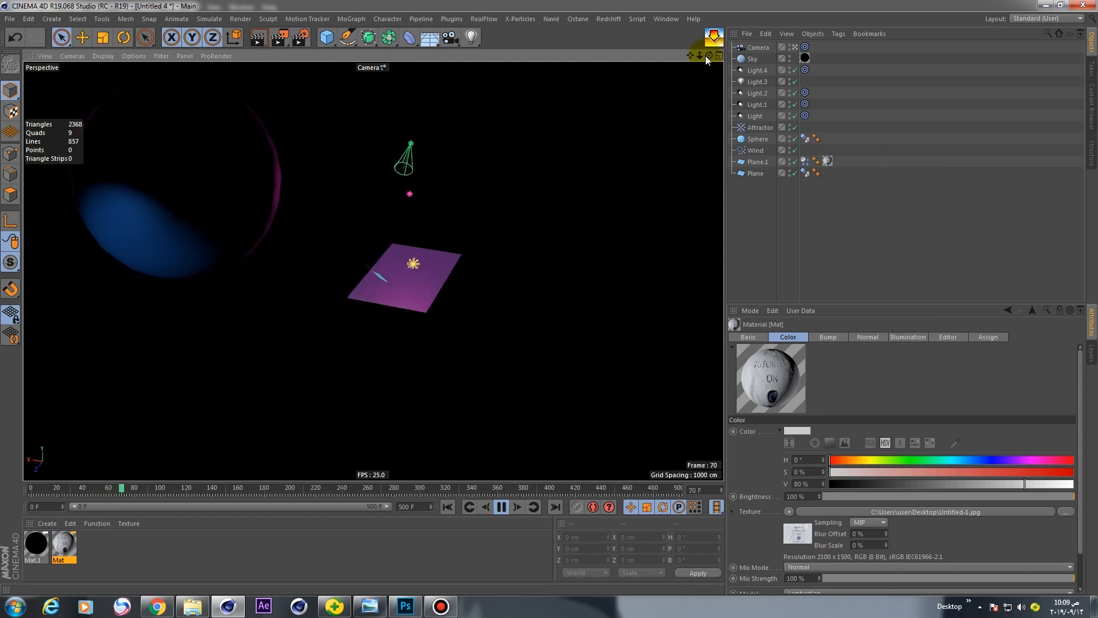
click(501, 506)
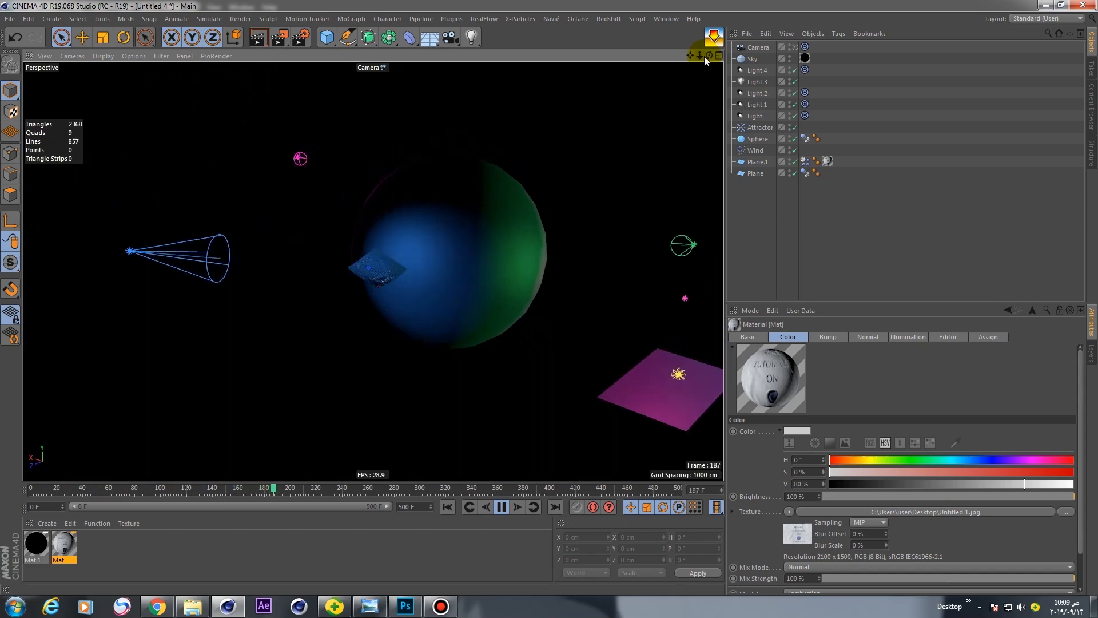
click(517, 506)
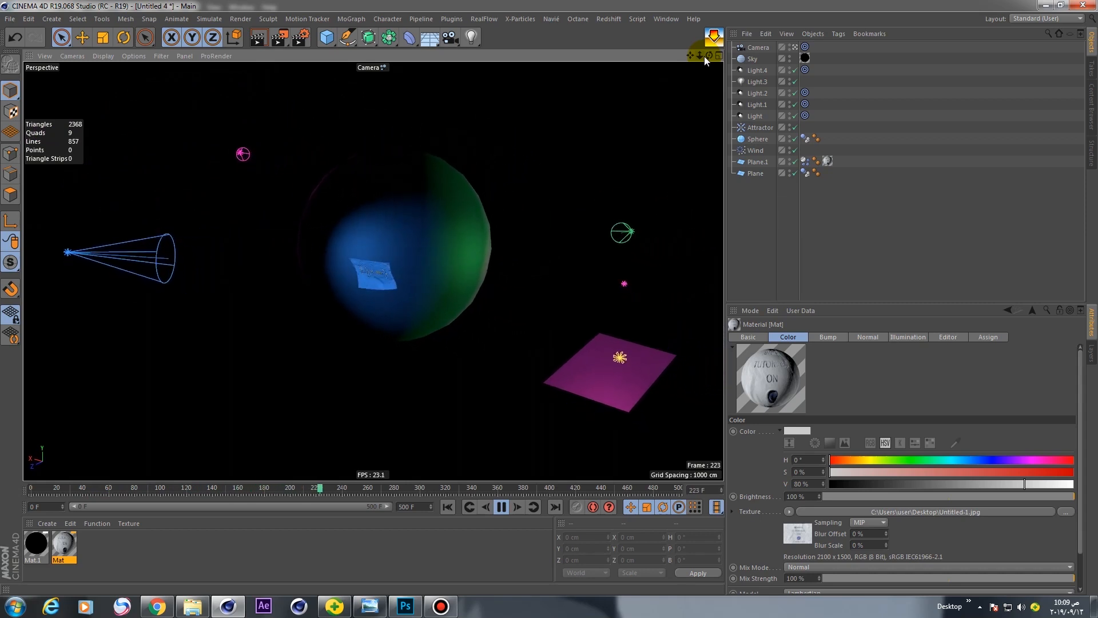
click(501, 505)
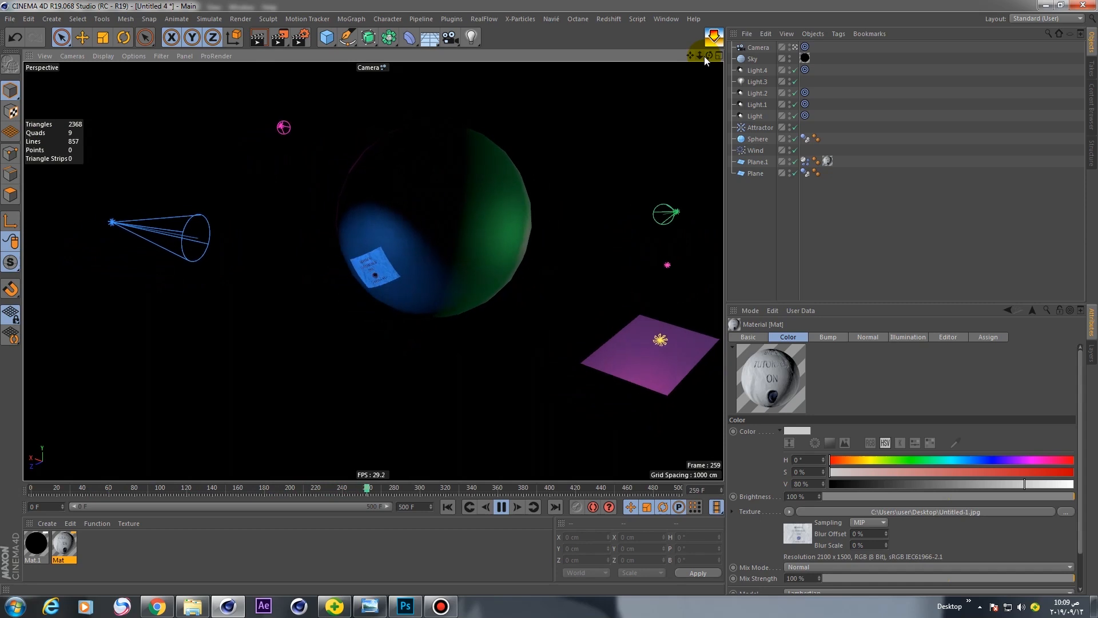
click(500, 506)
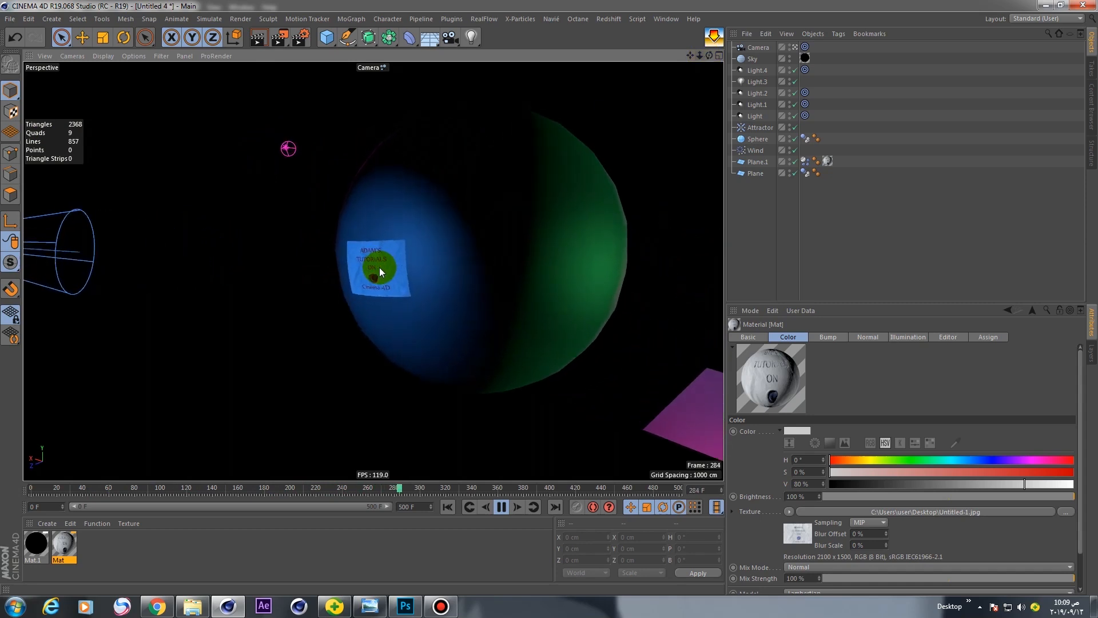
click(499, 506)
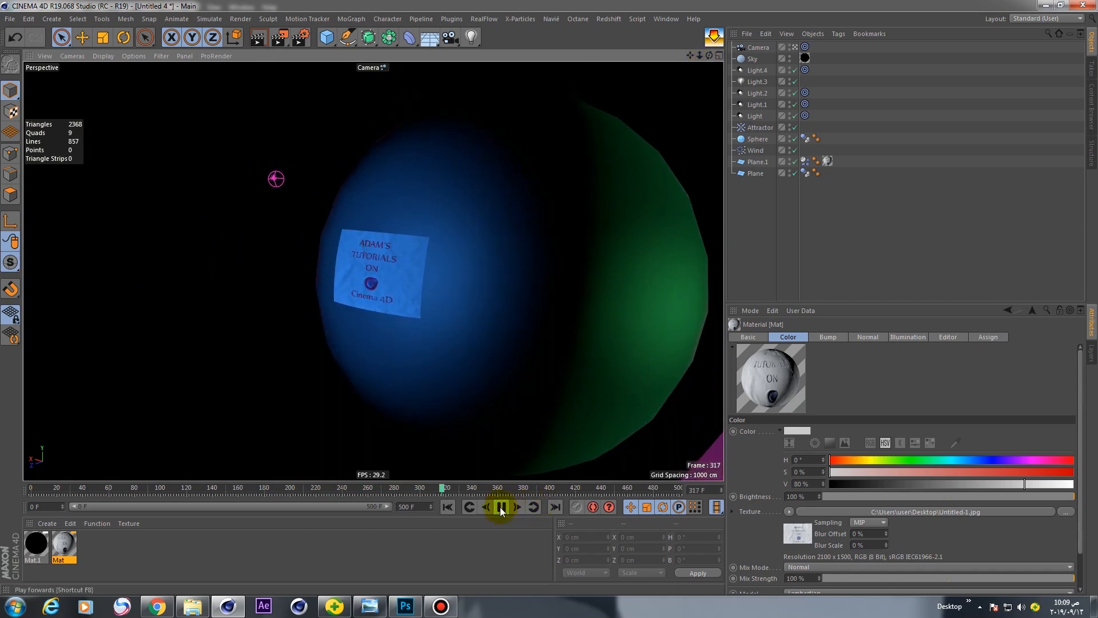
click(500, 506)
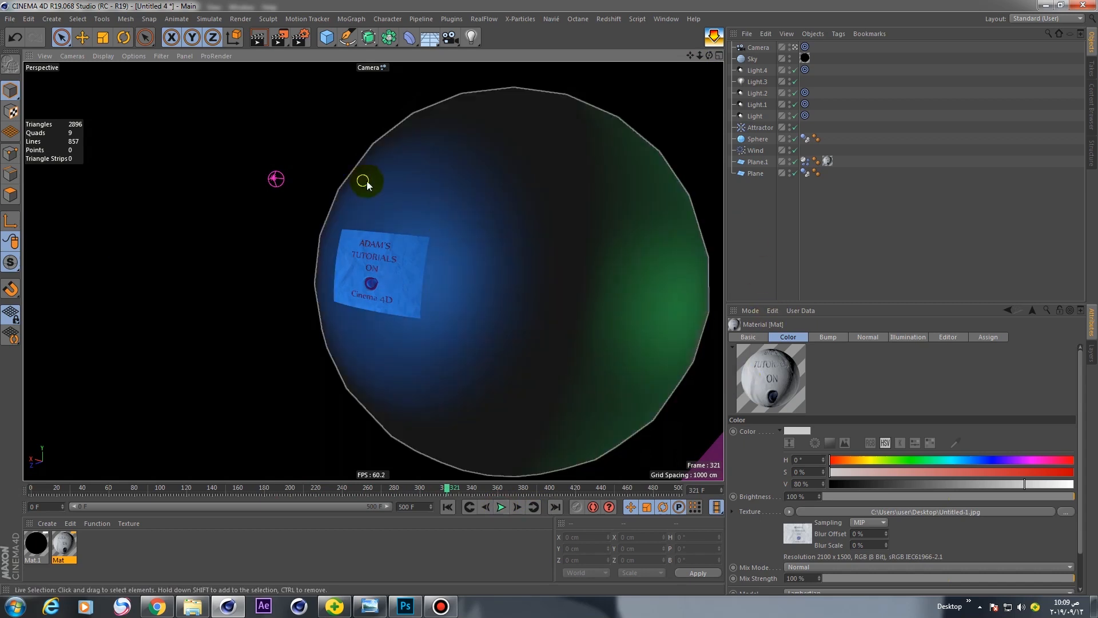